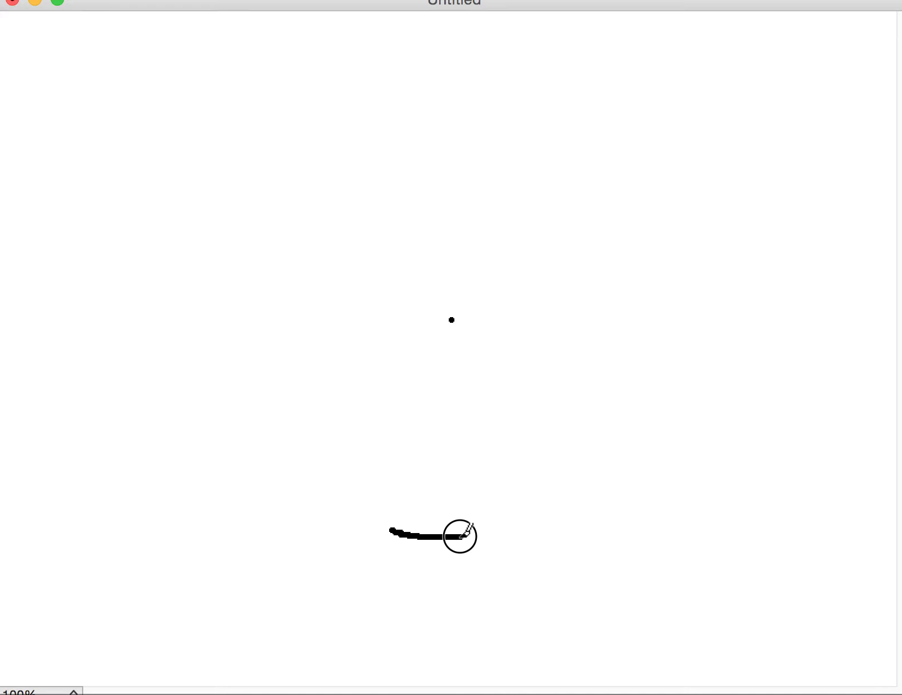
# Draw a closed ring of curving black strokes below the canvas centre, looping down the right, along the bottom and back up the left
pyautogui.moveTo(460, 535); pyautogui.dragTo(452, 576)
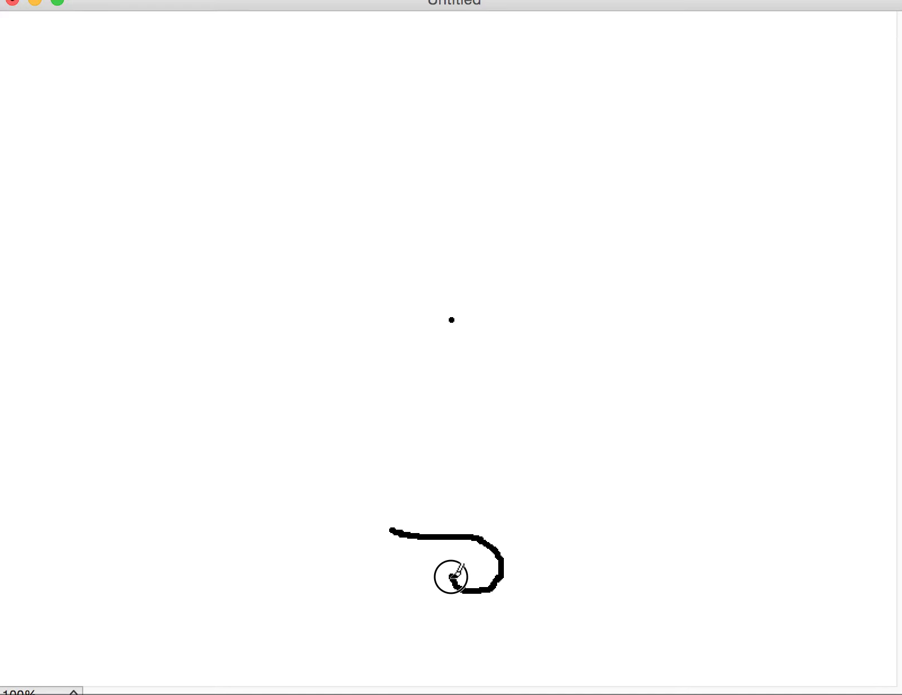
pyautogui.moveTo(455, 576); pyautogui.dragTo(420, 543)
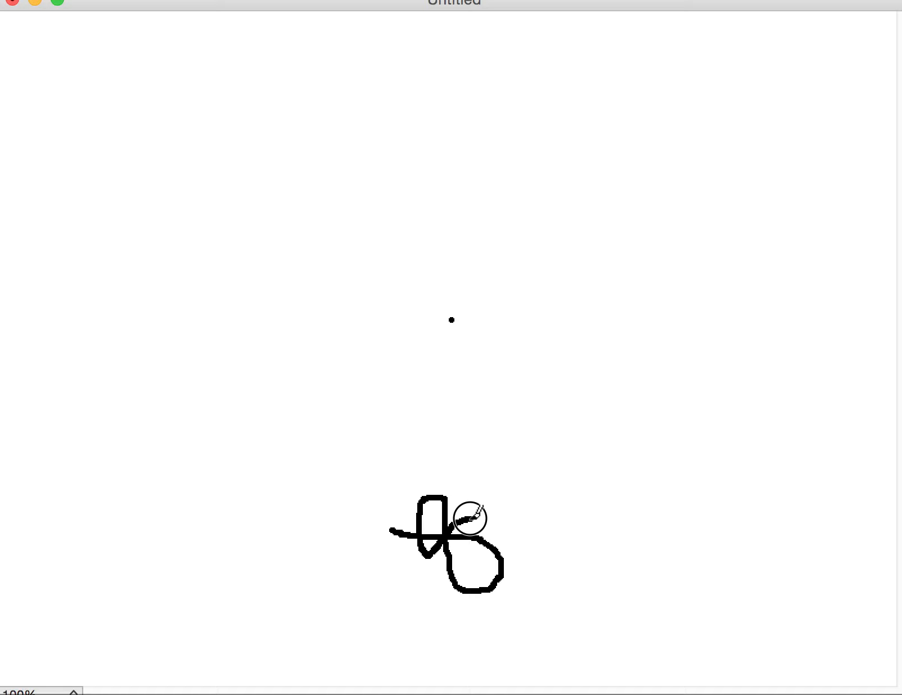
pyautogui.moveTo(465, 517); pyautogui.dragTo(535, 524)
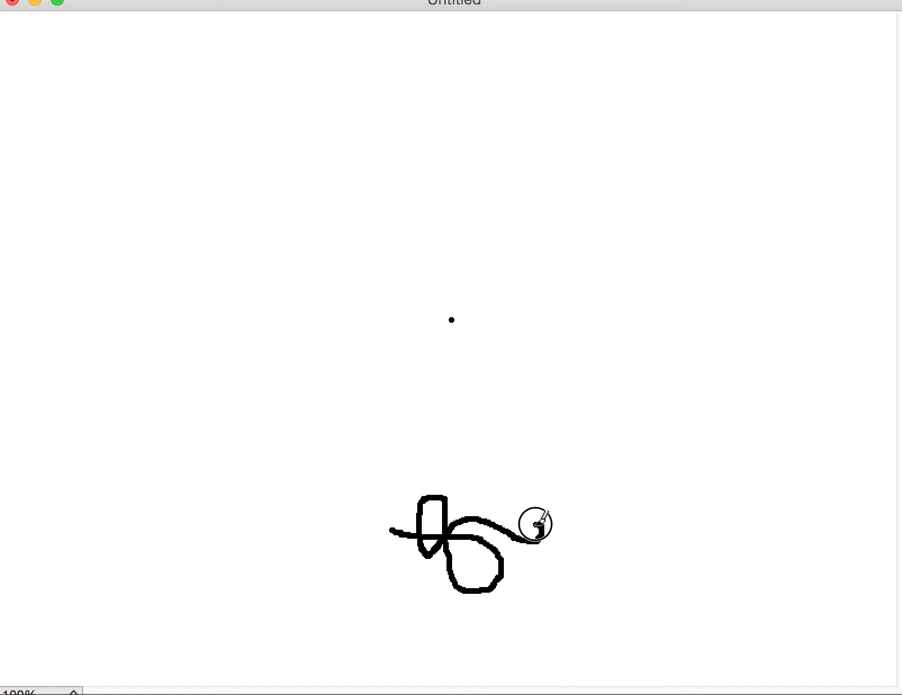
pyautogui.moveTo(536, 524); pyautogui.dragTo(509, 614)
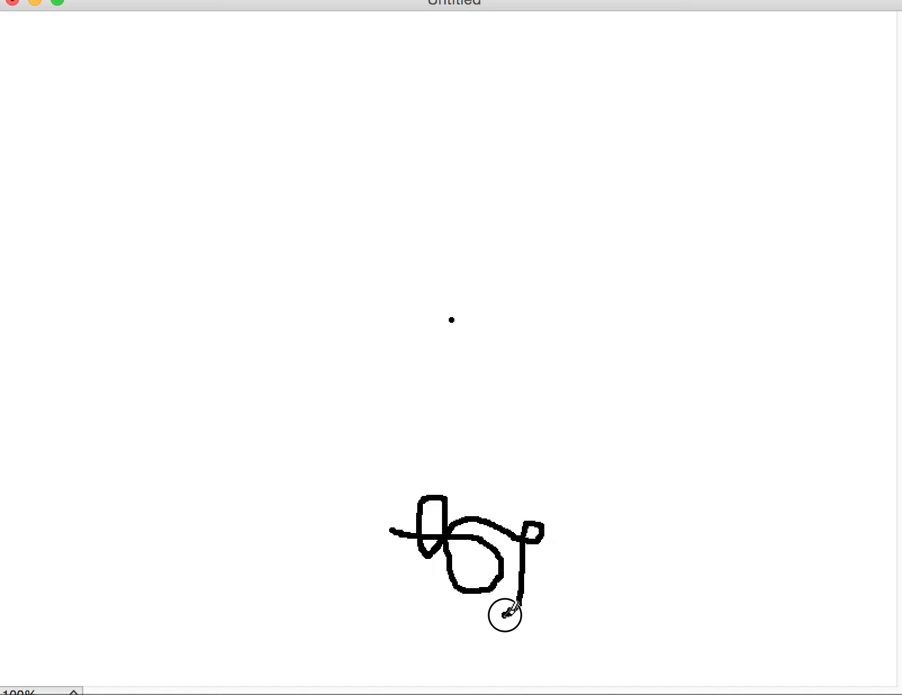
pyautogui.moveTo(509, 614); pyautogui.dragTo(416, 589)
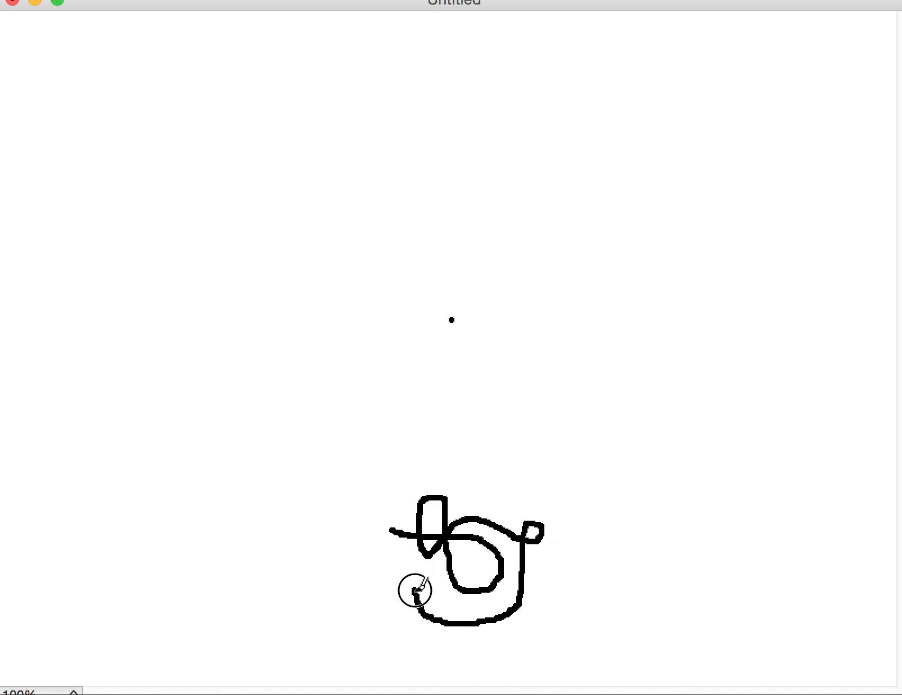
pyautogui.moveTo(414, 591); pyautogui.dragTo(410, 504)
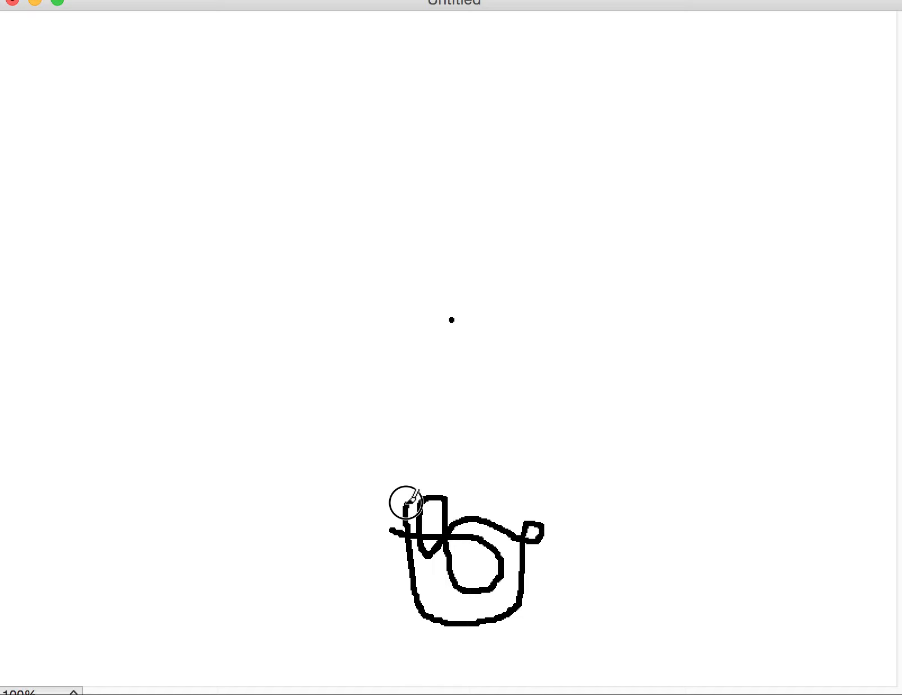
# Stretch a stroke up toward the centre, loop it back down, and cross a long loop through the scribble
pyautogui.moveTo(409, 504); pyautogui.dragTo(446, 414)
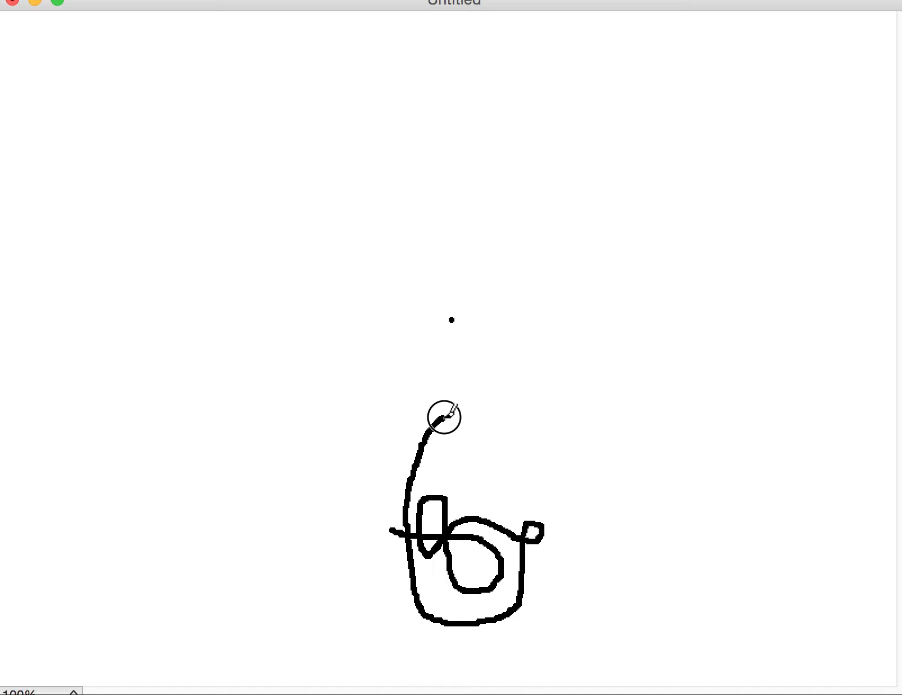
pyautogui.moveTo(458, 408)
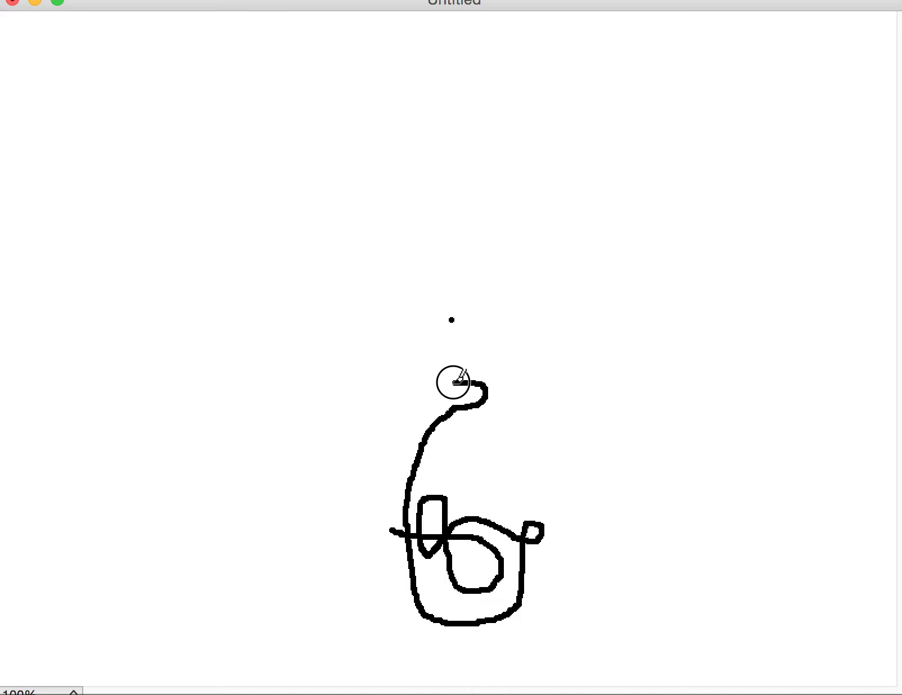
pyautogui.moveTo(454, 382); pyautogui.dragTo(496, 497)
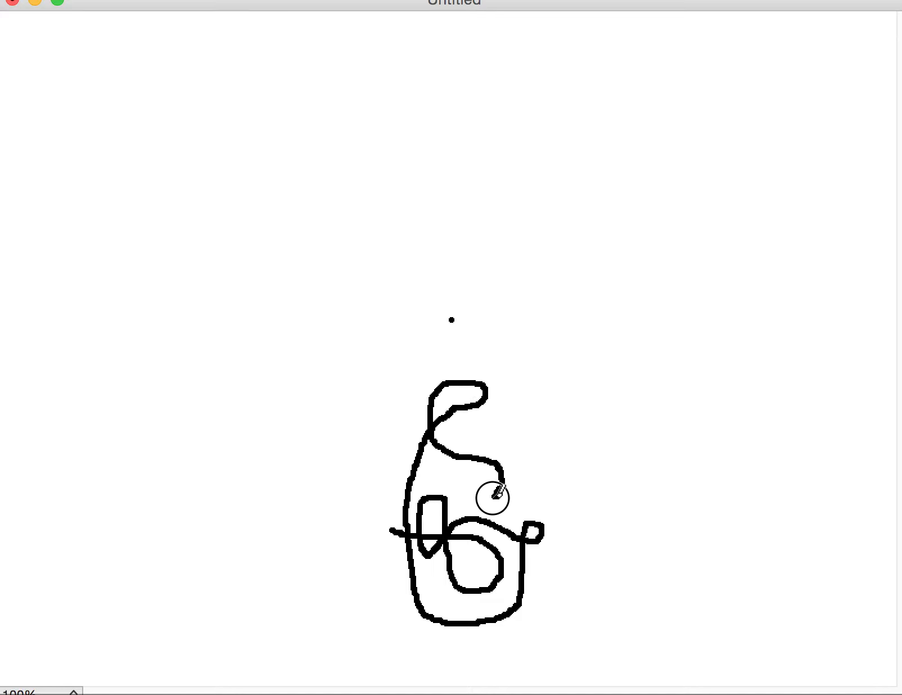
pyautogui.moveTo(494, 496); pyautogui.dragTo(559, 503)
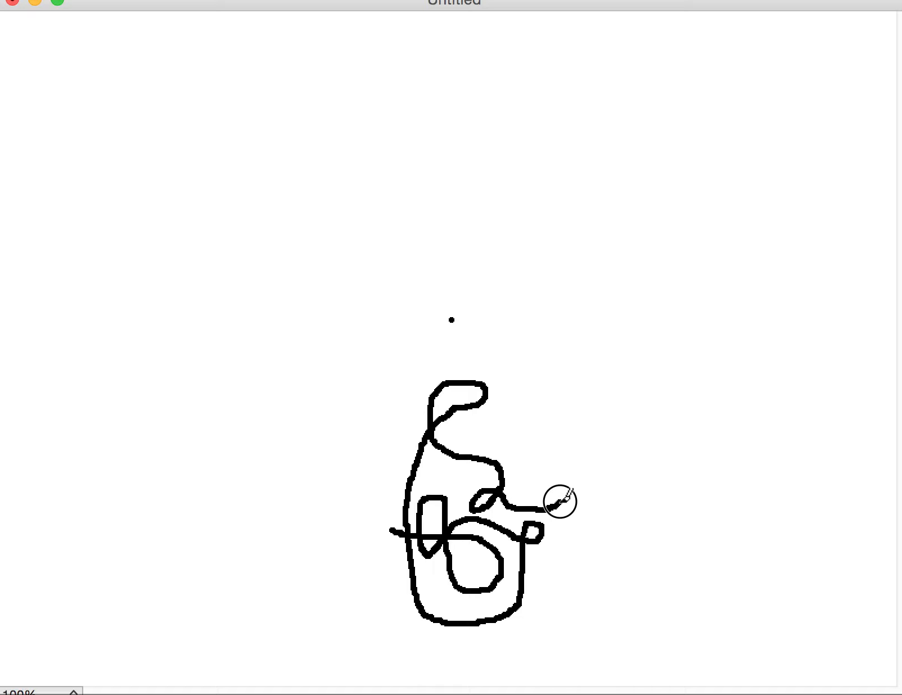
pyautogui.moveTo(561, 501); pyautogui.dragTo(406, 478)
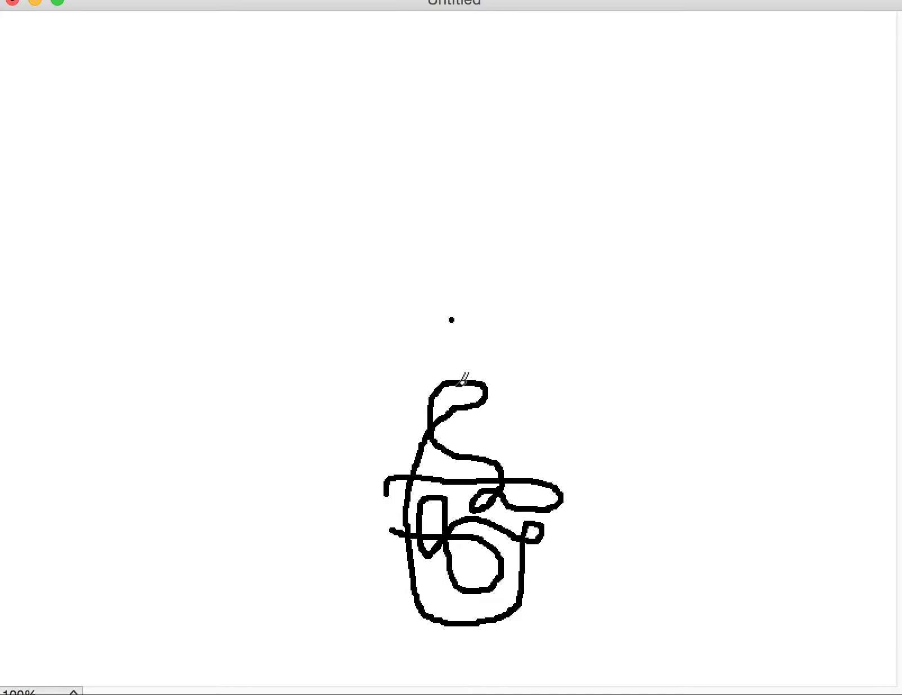
pyautogui.moveTo(533, 407)
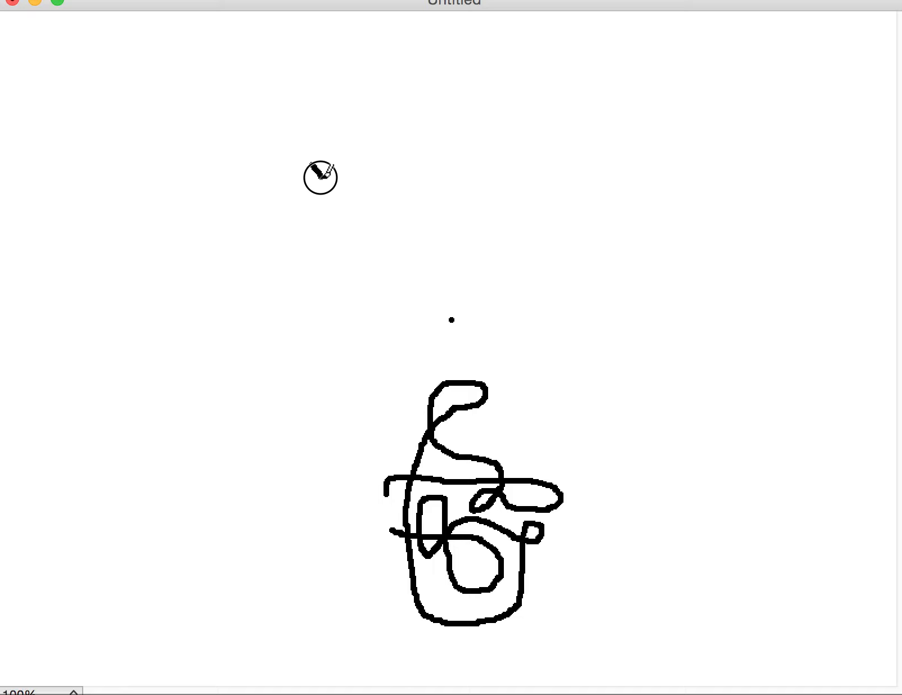
# Draw five straight strokes forming a pentagram above the scribble, its lower point on the dot
pyautogui.moveTo(319, 179); pyautogui.dragTo(558, 151)
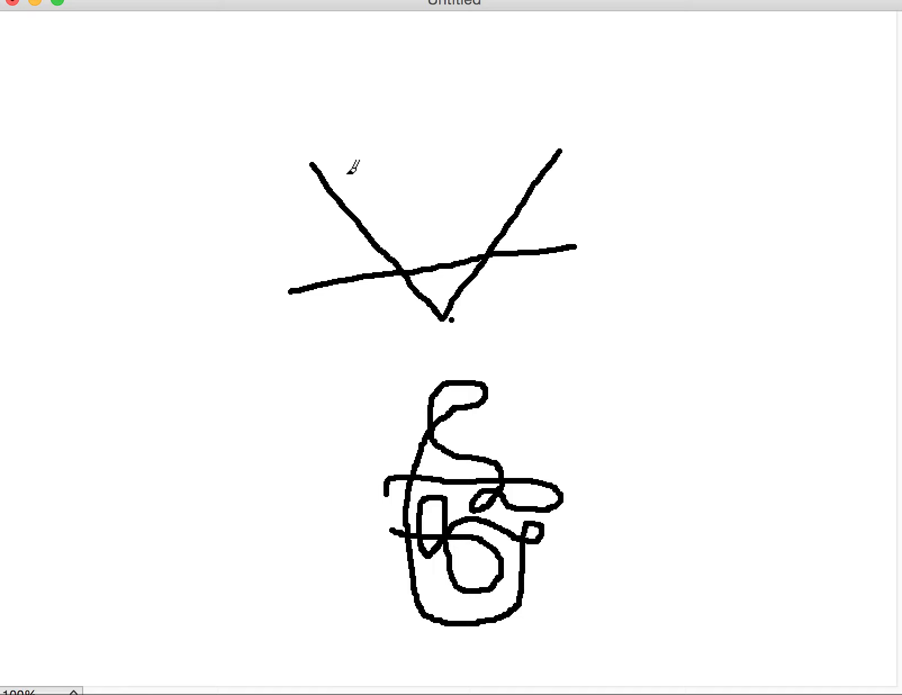
pyautogui.moveTo(342, 166); pyautogui.dragTo(537, 236)
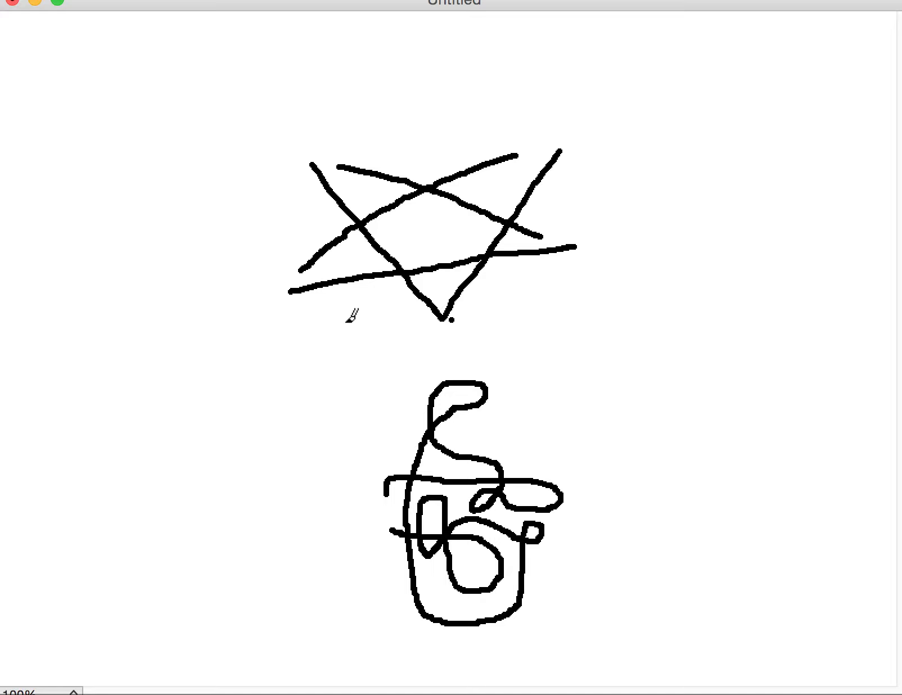
pyautogui.moveTo(484, 445)
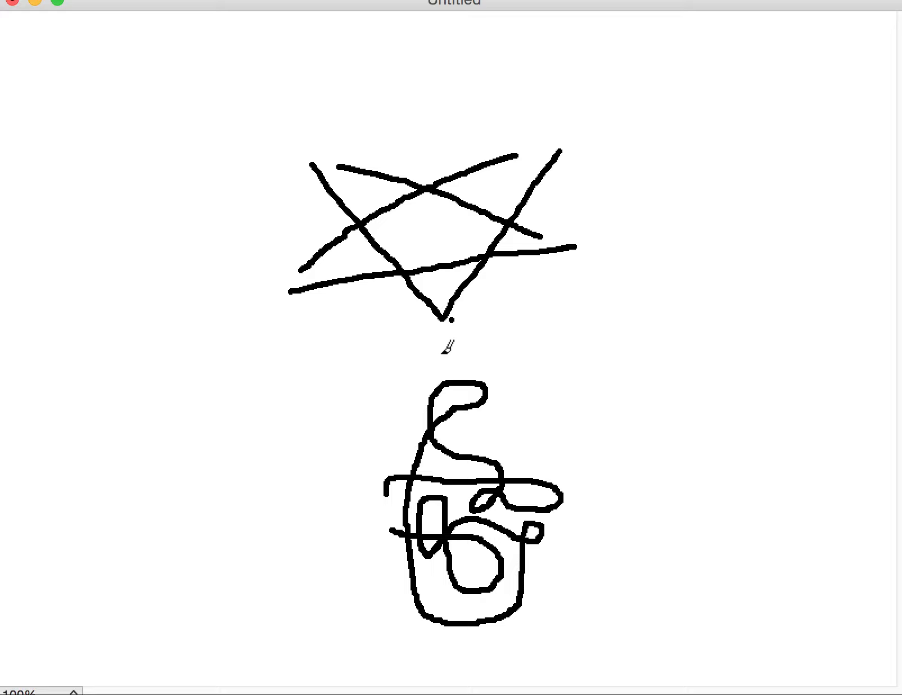
pyautogui.moveTo(447, 345)
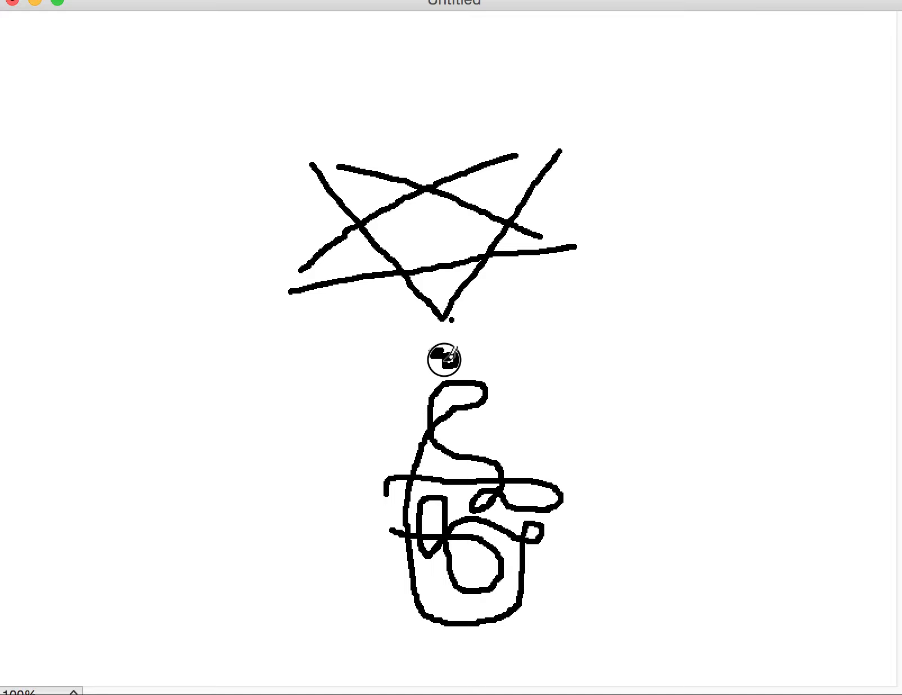
# Handwrite small letters beside the star's lower points and near its upper tips
pyautogui.moveTo(443, 359); pyautogui.dragTo(512, 368)
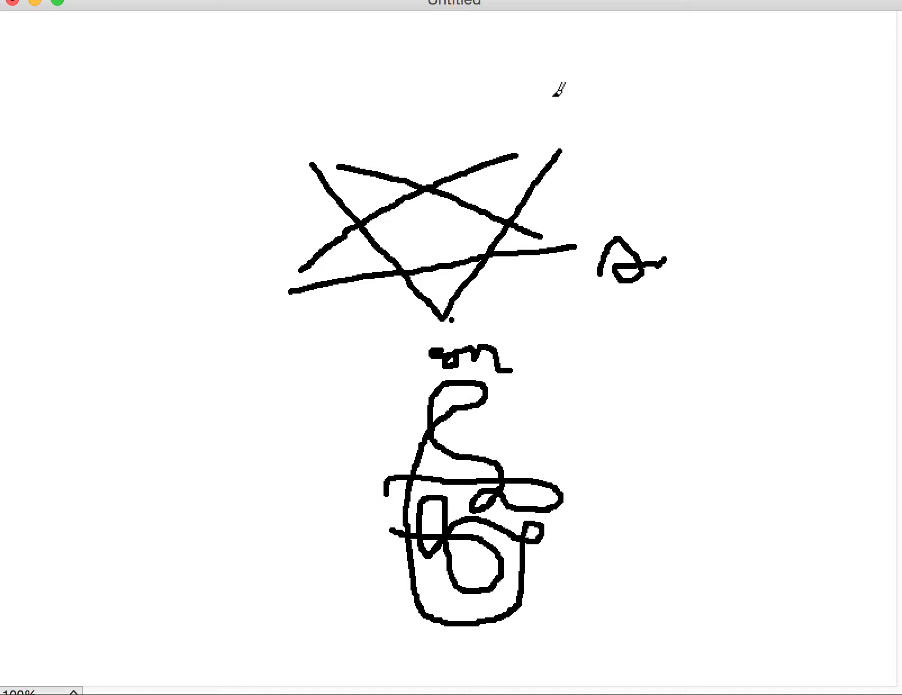
pyautogui.moveTo(552, 93); pyautogui.dragTo(615, 132)
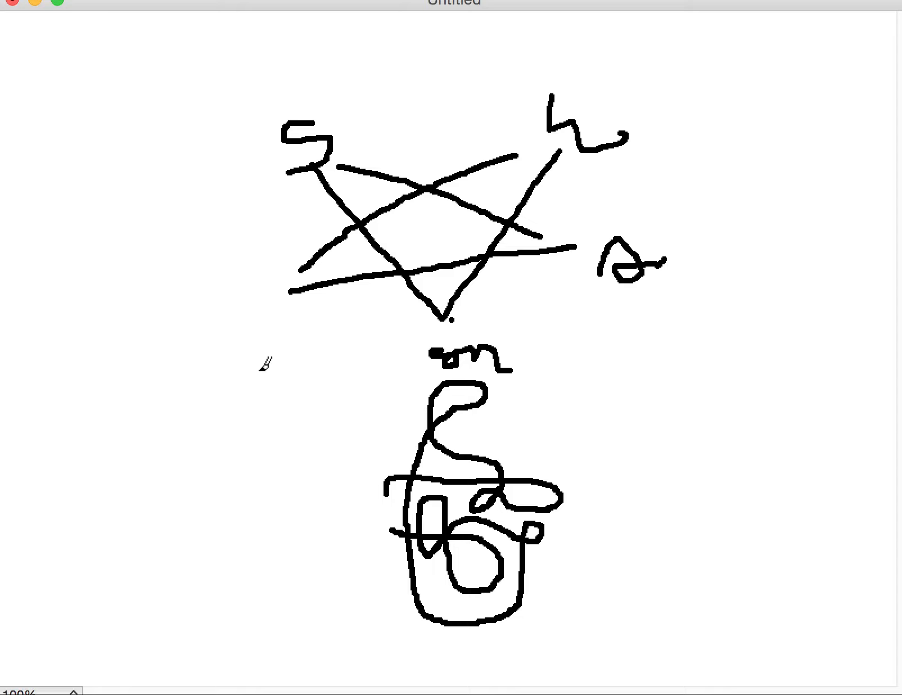
pyautogui.moveTo(242, 303)
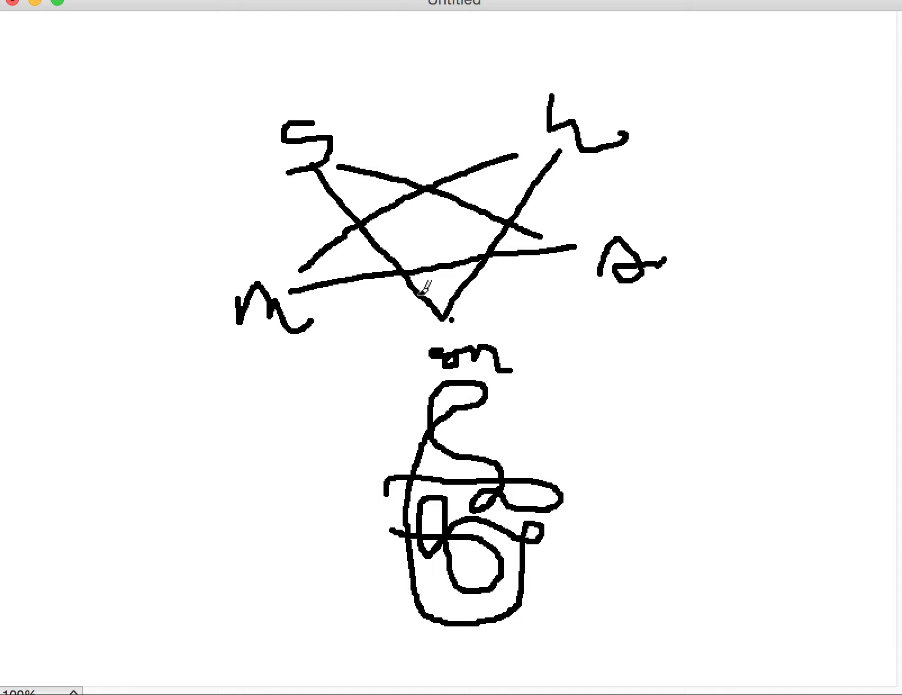
pyautogui.moveTo(445, 233)
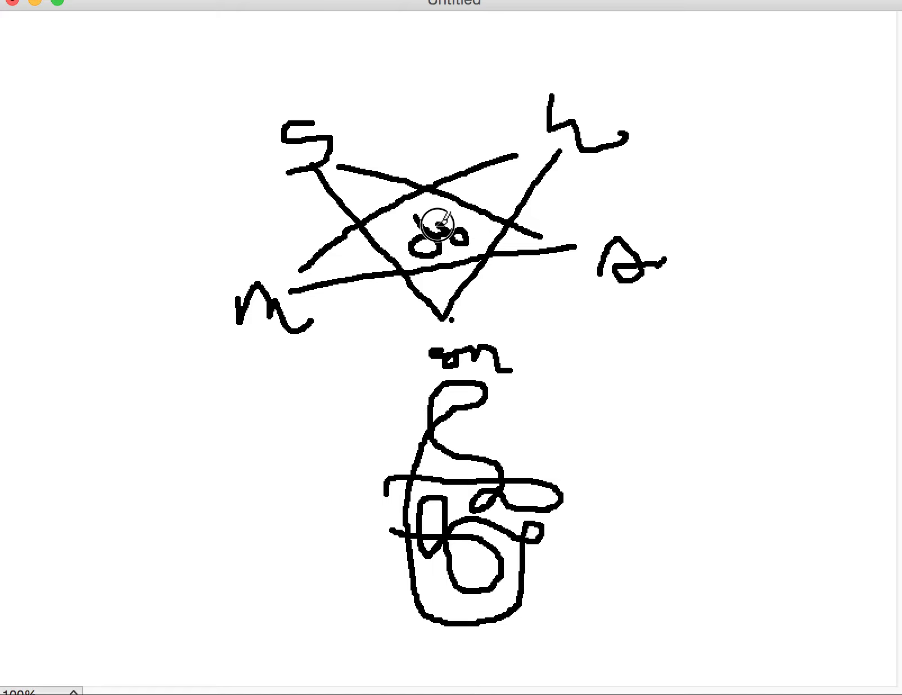
pyautogui.moveTo(409, 230)
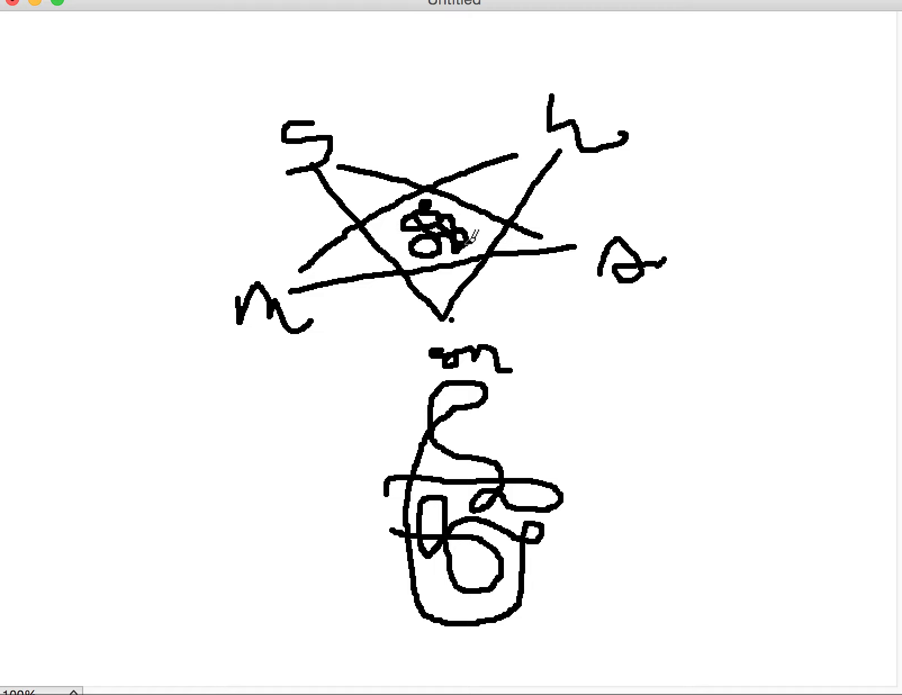
pyautogui.moveTo(546, 319)
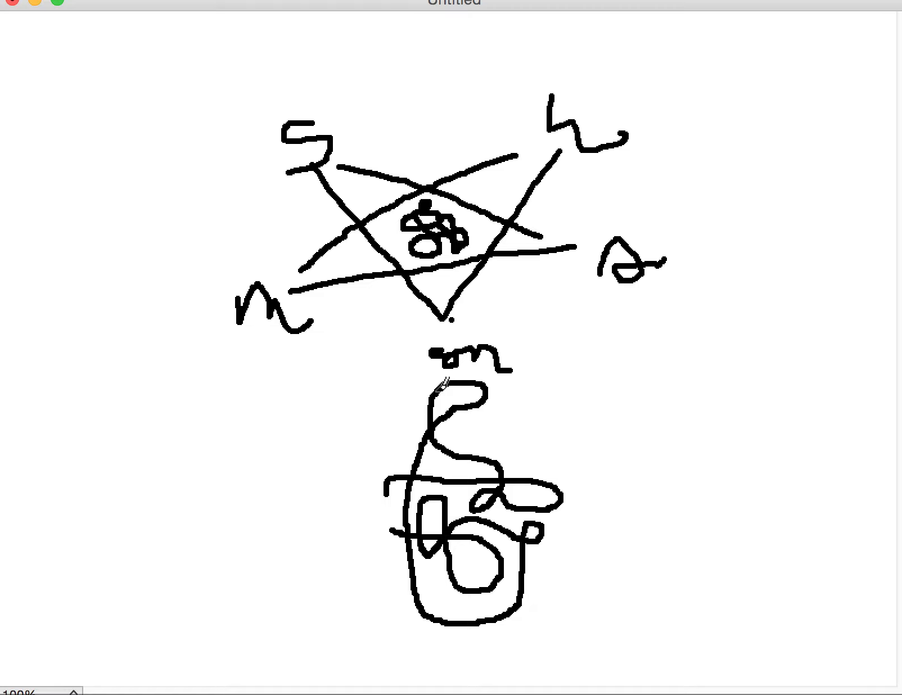
pyautogui.moveTo(685, 360)
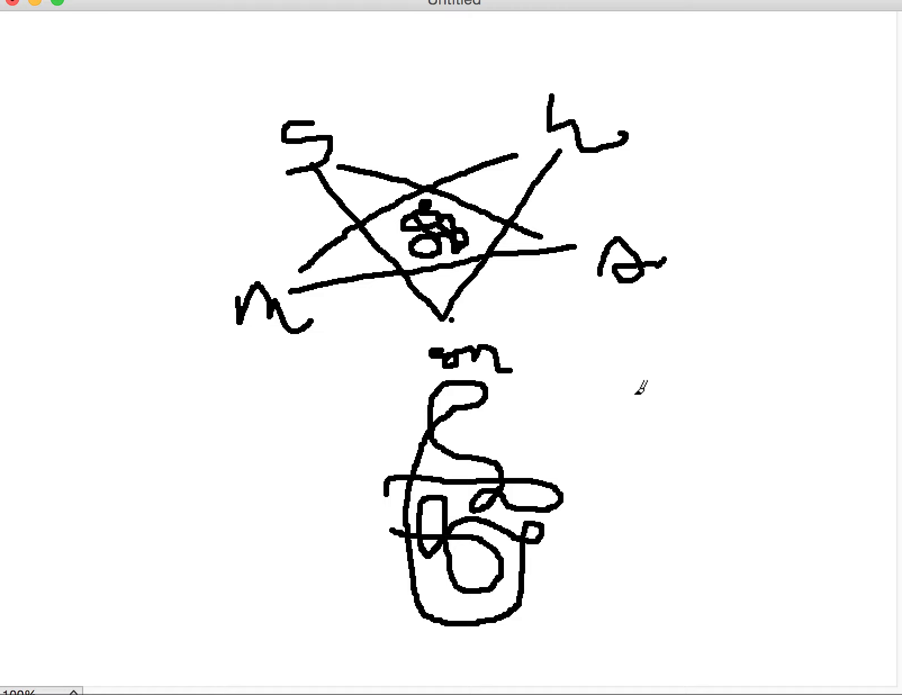
pyautogui.moveTo(541, 450)
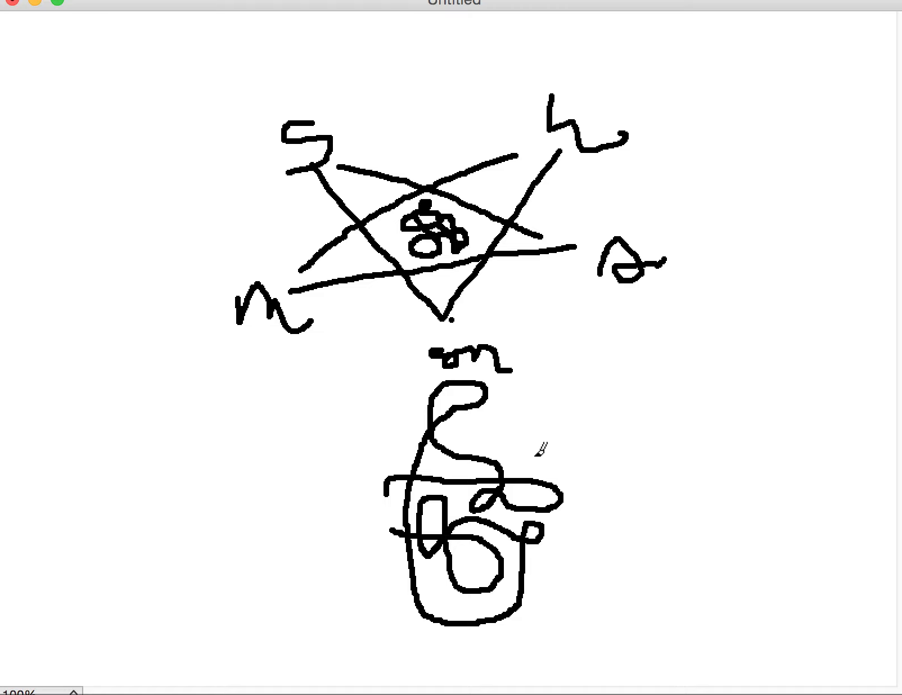
# Cross new black strokes back and forth over the top of the lower scribble
pyautogui.moveTo(373, 443); pyautogui.dragTo(460, 440)
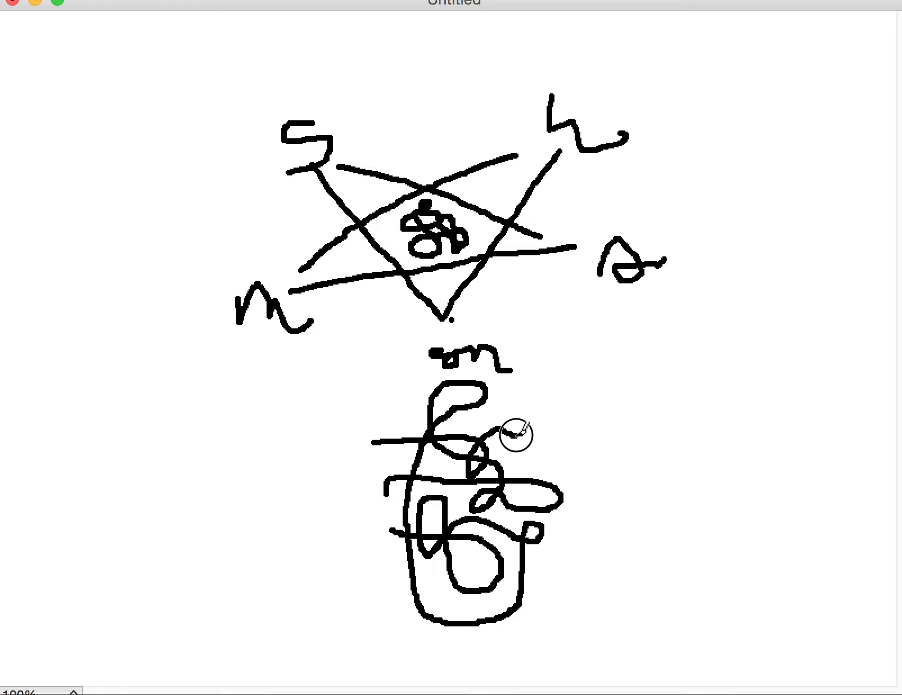
pyautogui.moveTo(516, 435); pyautogui.dragTo(393, 470)
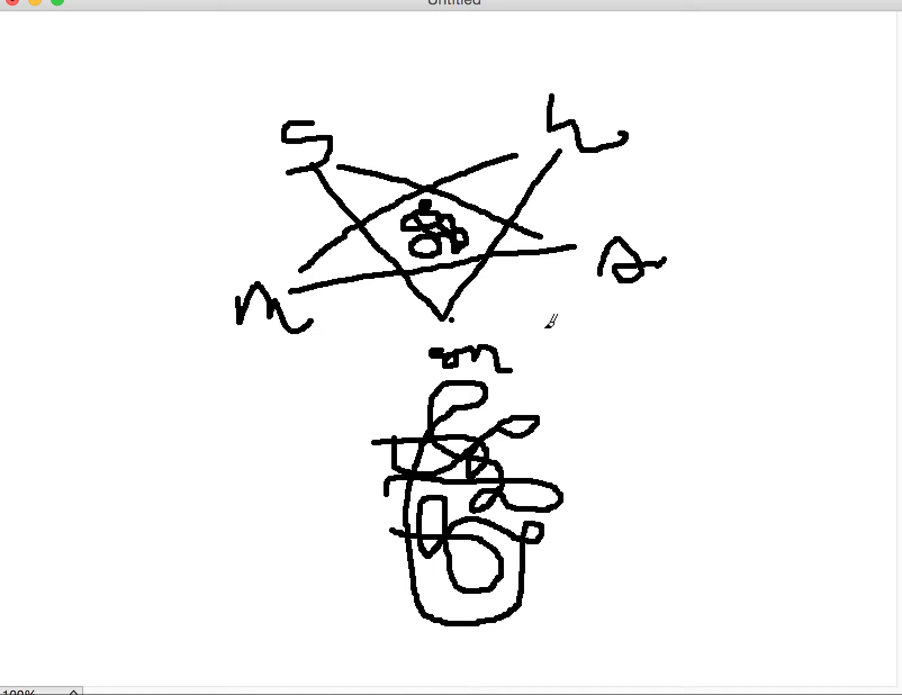
# Handwrite large letters just below the star and wrap a big loop around them
pyautogui.moveTo(515, 351); pyautogui.dragTo(581, 321)
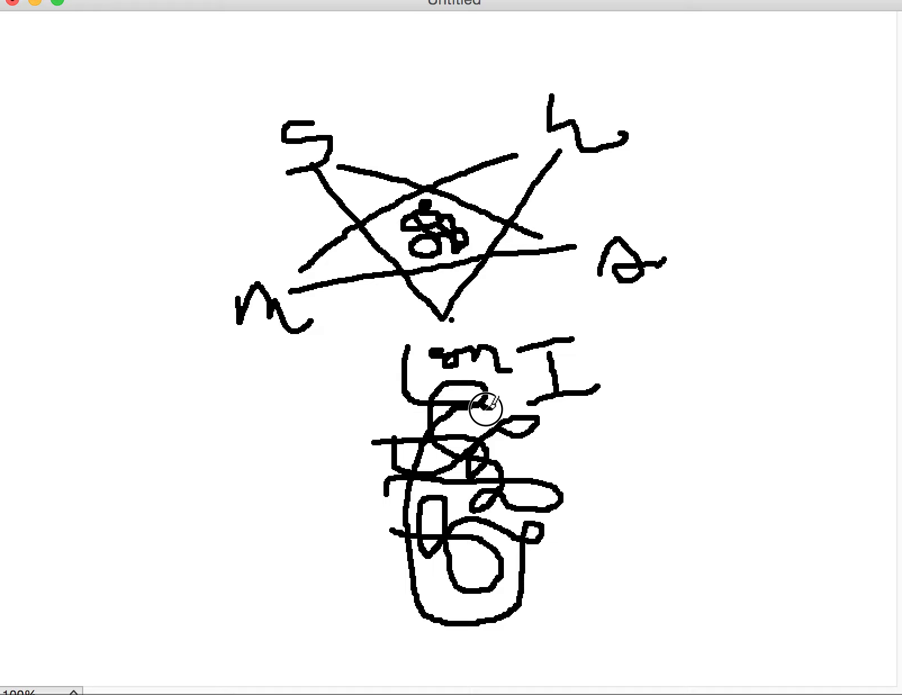
pyautogui.moveTo(484, 408); pyautogui.dragTo(587, 334)
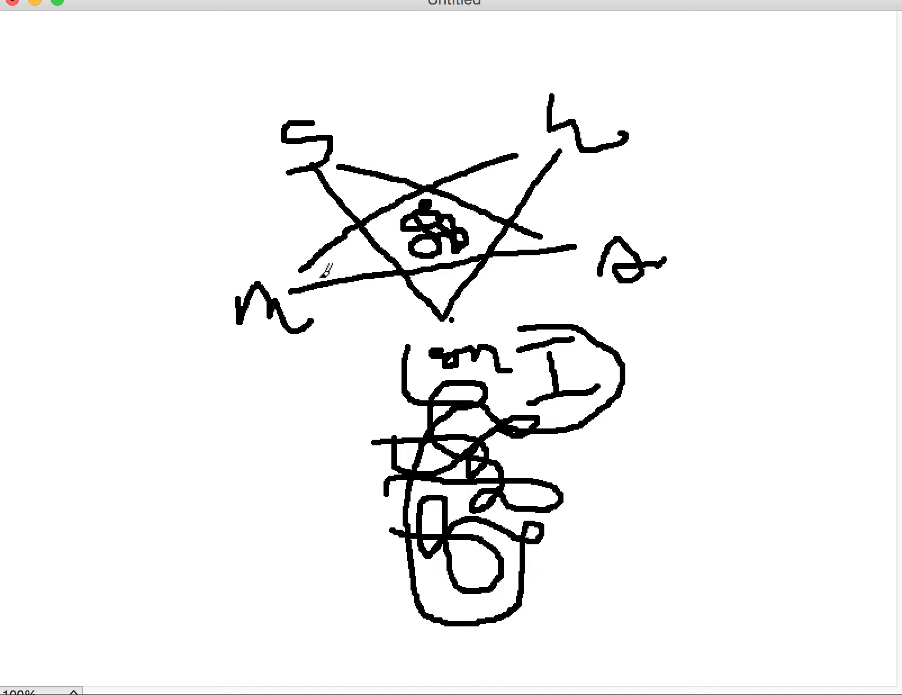
pyautogui.moveTo(396, 107)
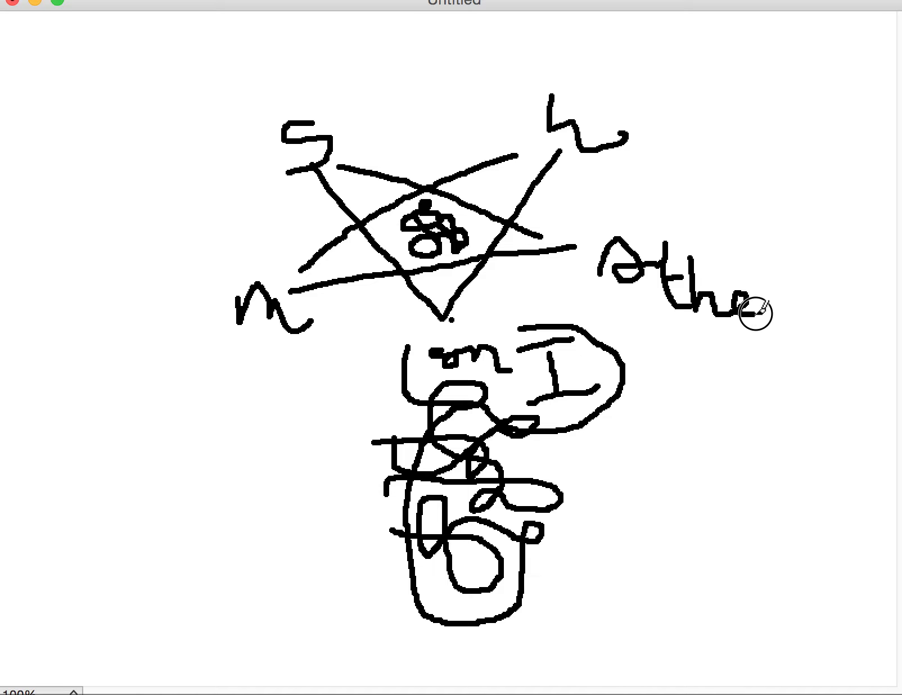
# Finish the cursive word right of the pentagram with its last letters and a trailing underline stroke
pyautogui.moveTo(754, 310); pyautogui.dragTo(828, 288)
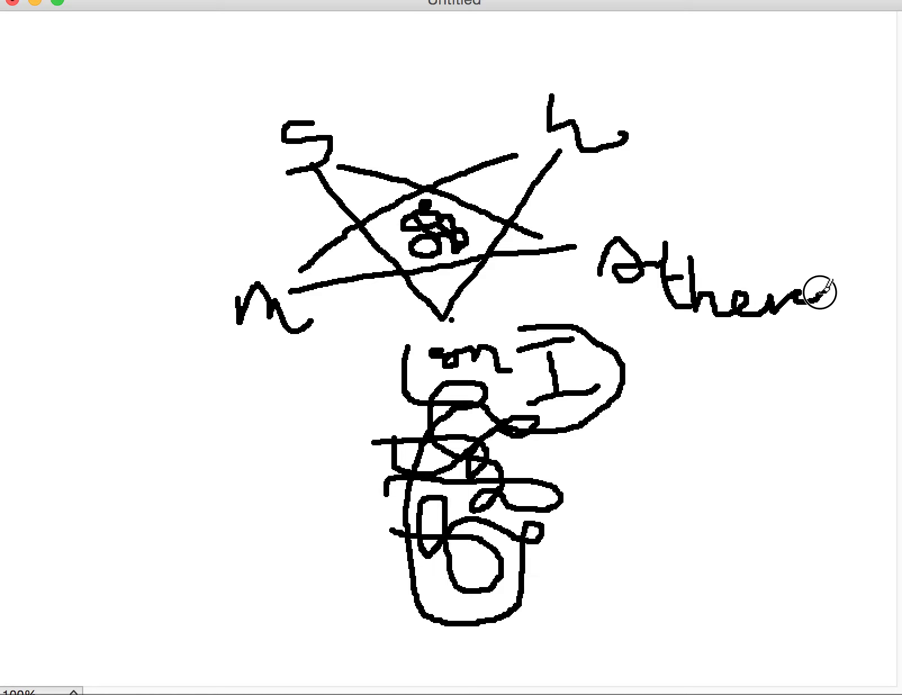
pyautogui.moveTo(805, 294); pyautogui.dragTo(846, 311)
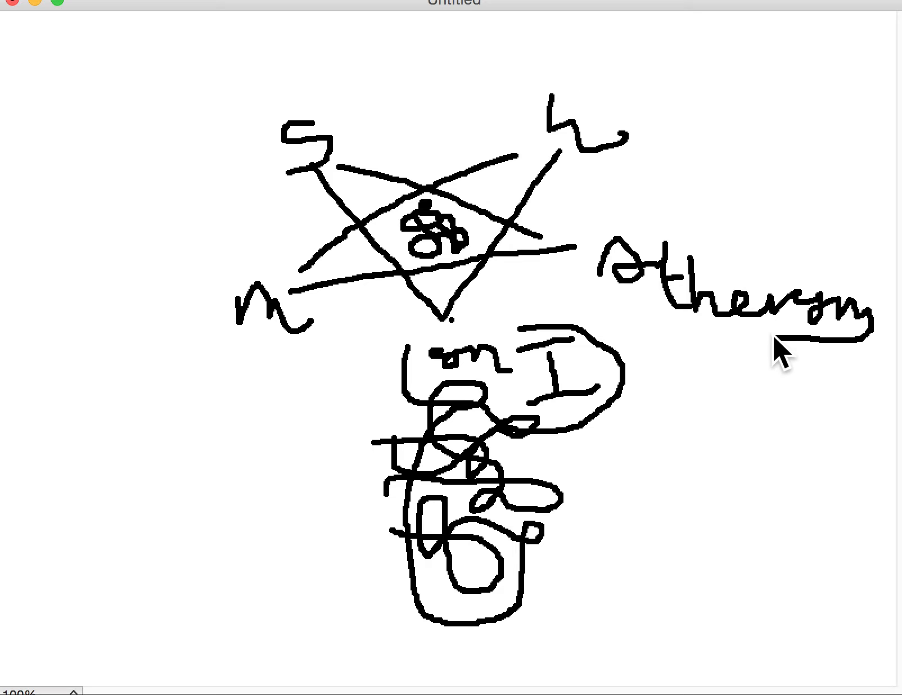
# Drag a curve down from the word and pile boxy loops beneath it, right of the lower tangle
pyautogui.moveTo(782, 345); pyautogui.dragTo(737, 397)
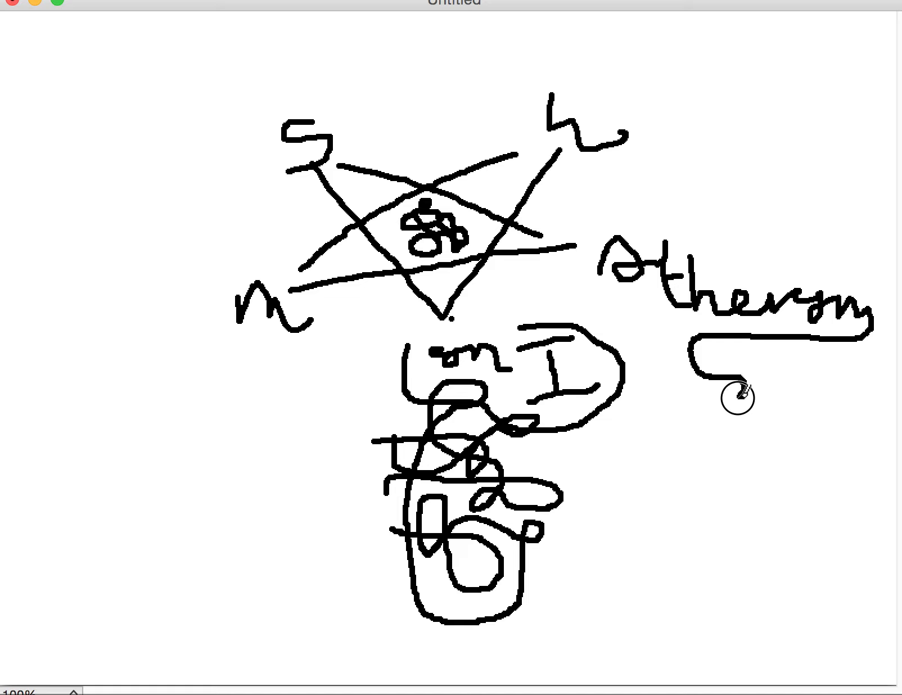
pyautogui.moveTo(736, 397); pyautogui.dragTo(742, 438)
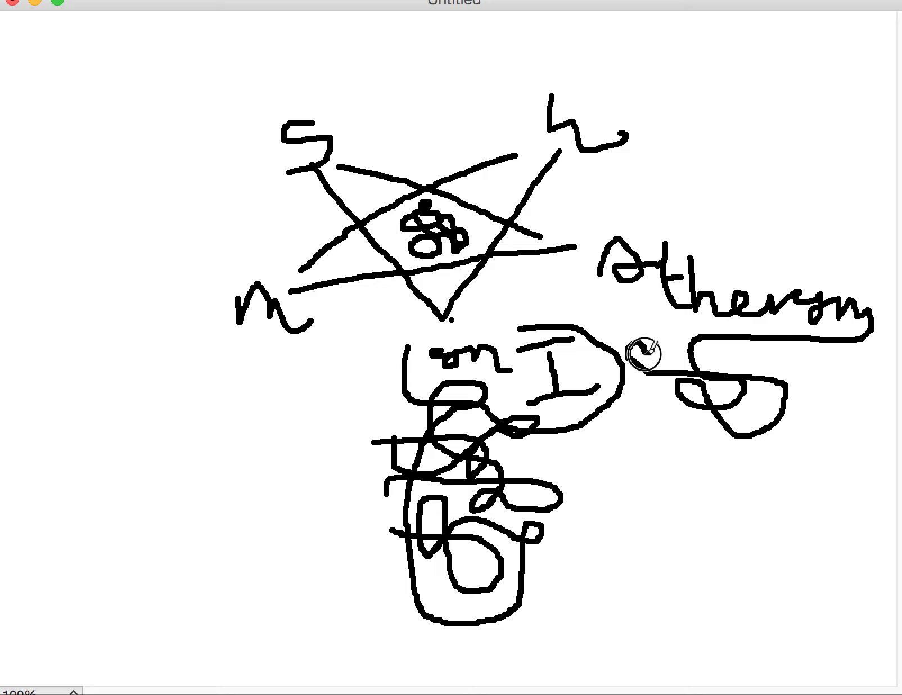
pyautogui.moveTo(645, 354); pyautogui.dragTo(685, 445)
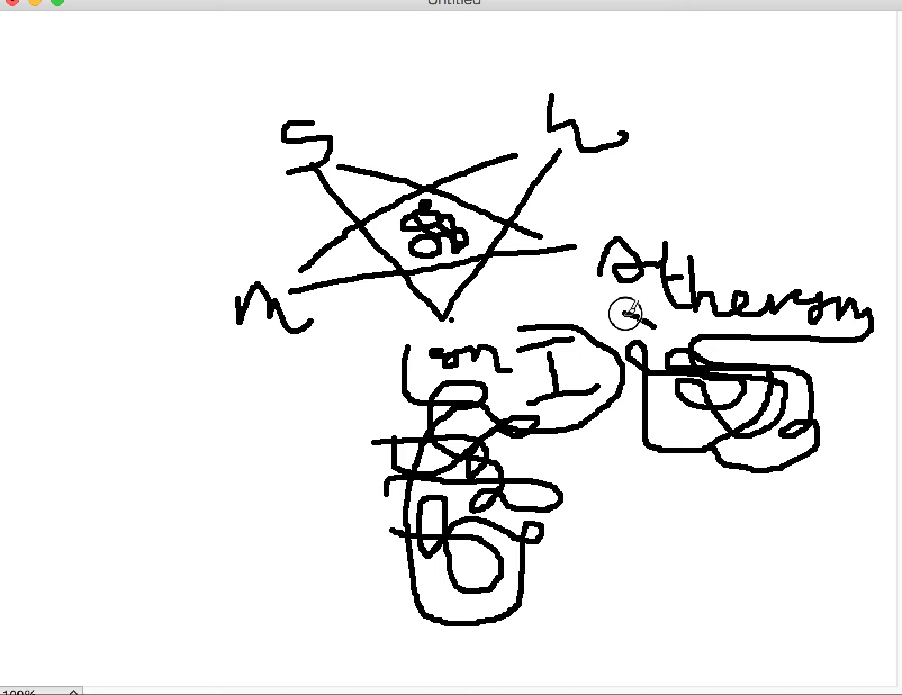
pyautogui.moveTo(574, 282)
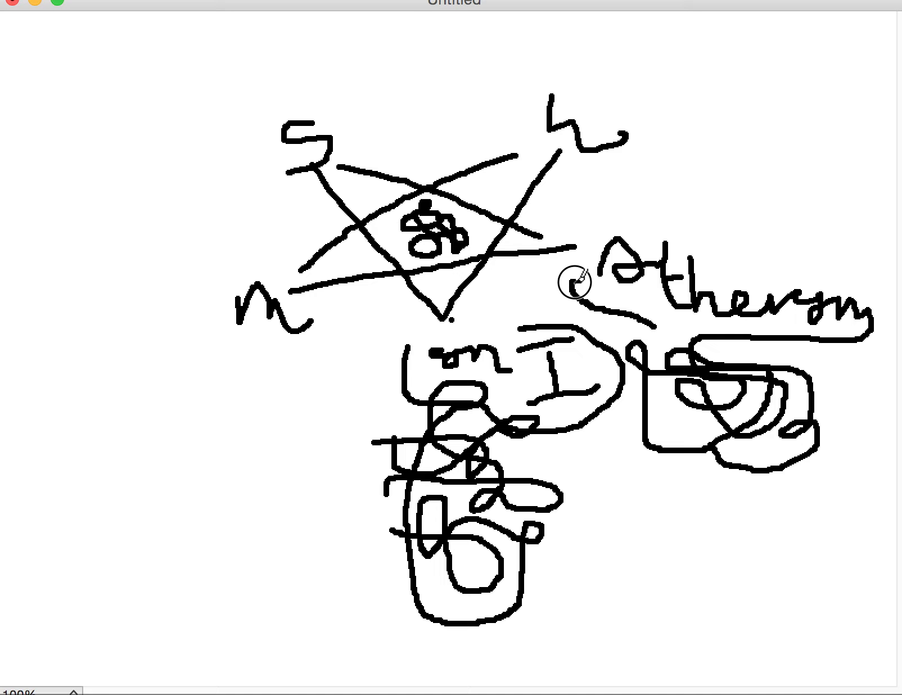
# Wrap a long loop around the handwritten word on the right, curling it back toward the lower scribbles
pyautogui.moveTo(574, 282); pyautogui.dragTo(670, 207)
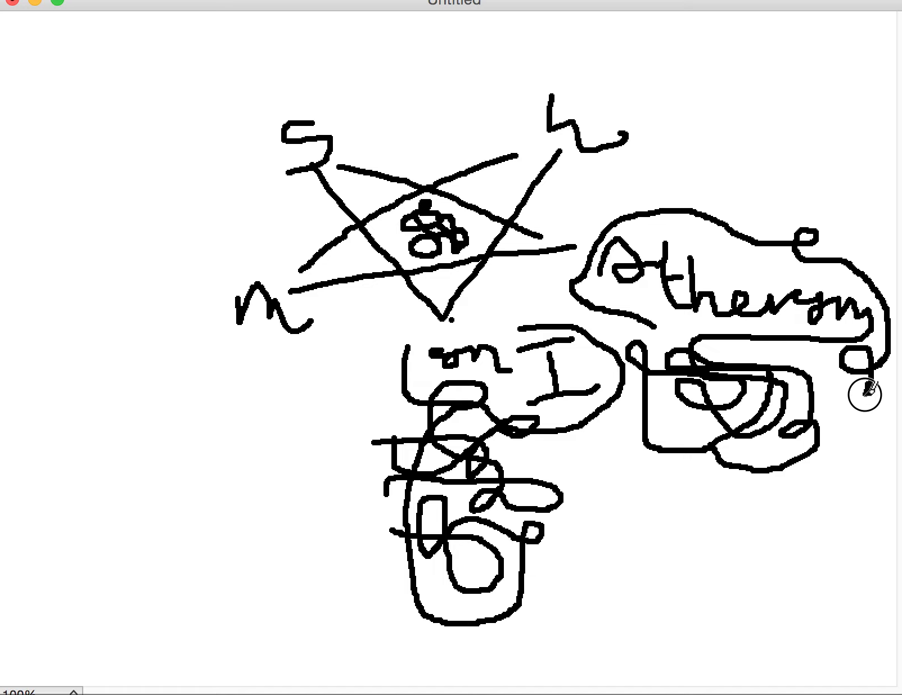
pyautogui.moveTo(857, 394); pyautogui.dragTo(705, 340)
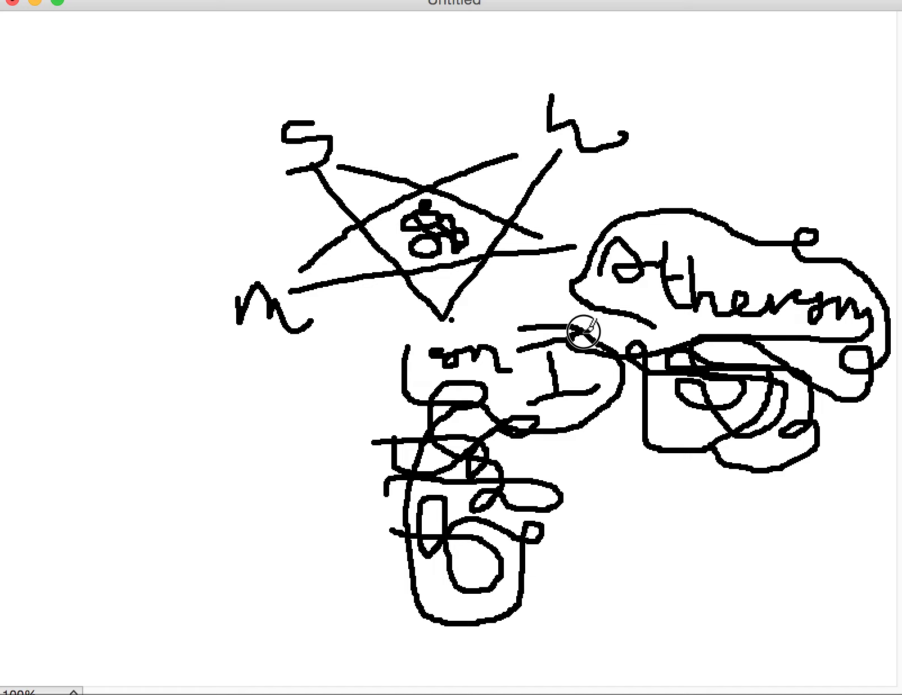
pyautogui.moveTo(645, 331)
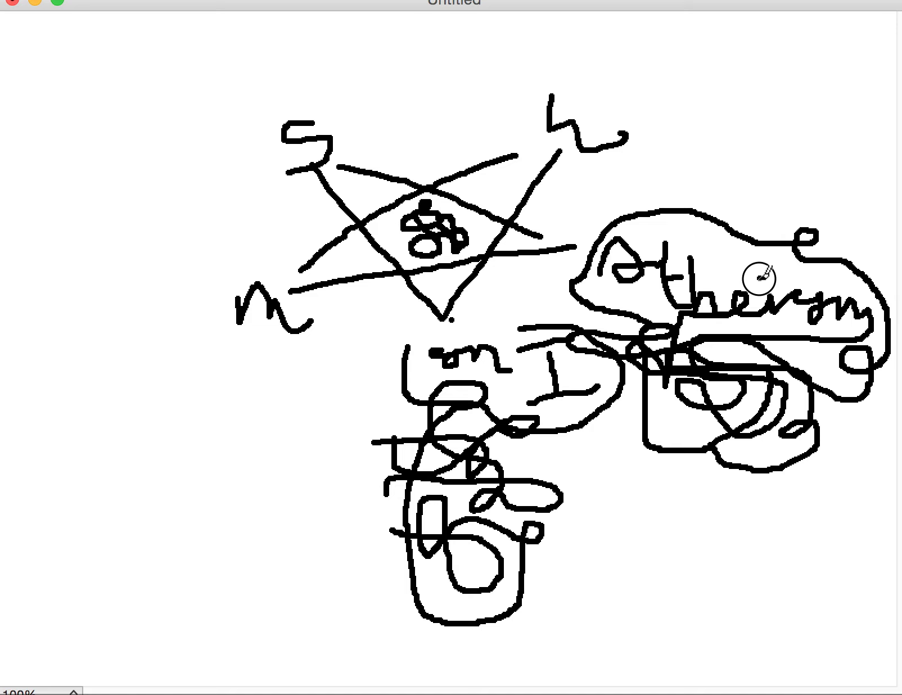
pyautogui.moveTo(718, 226)
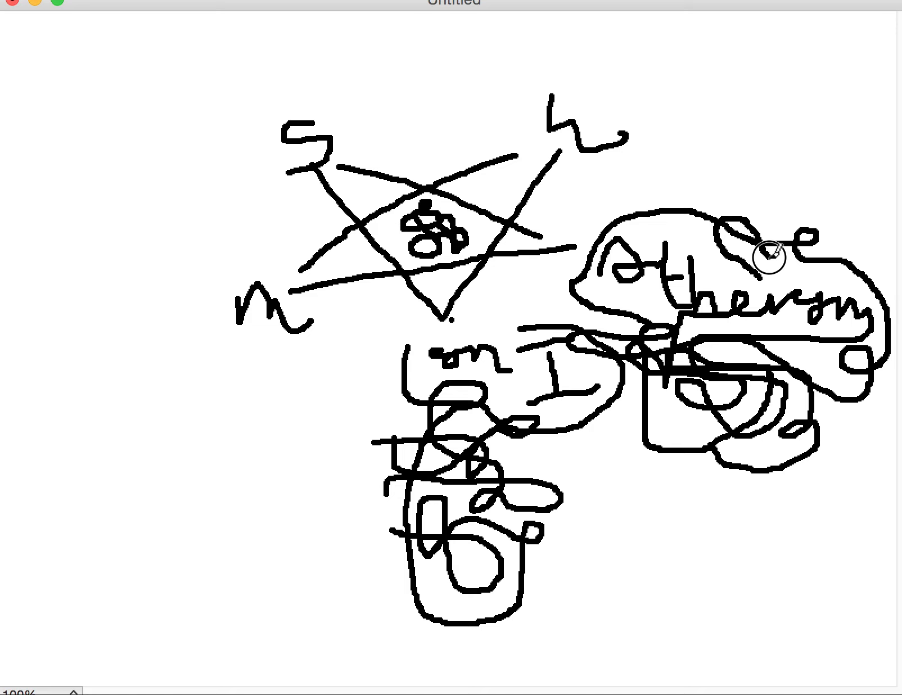
pyautogui.moveTo(837, 242)
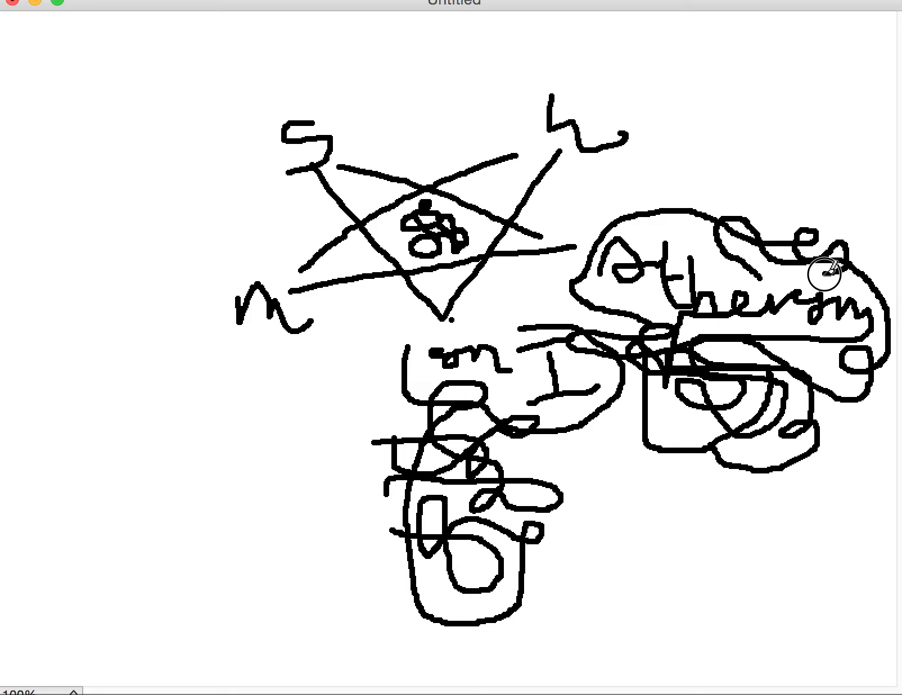
pyautogui.moveTo(753, 277)
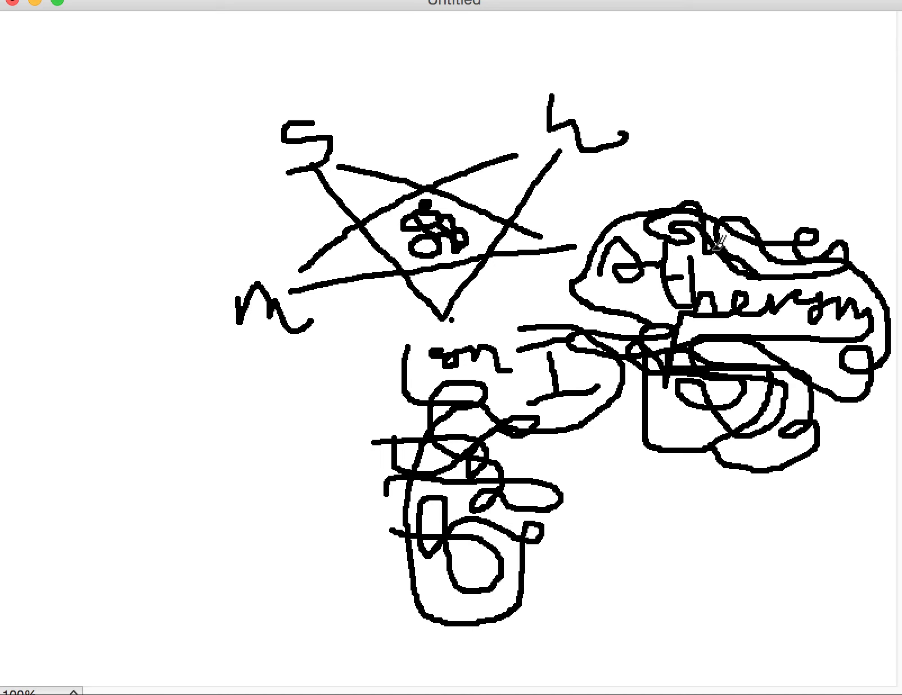
pyautogui.moveTo(737, 264)
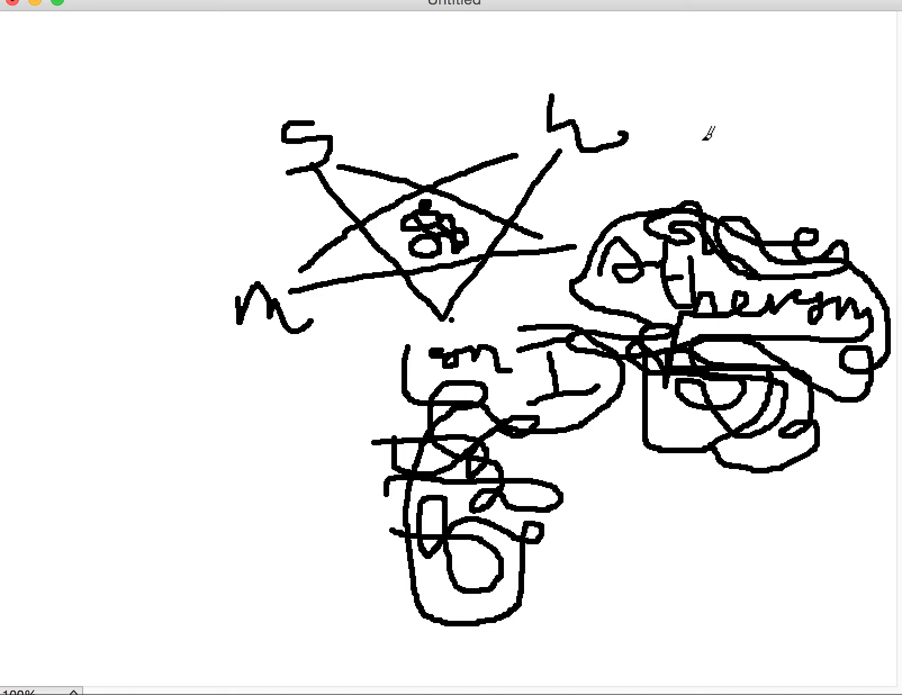
pyautogui.moveTo(610, 66)
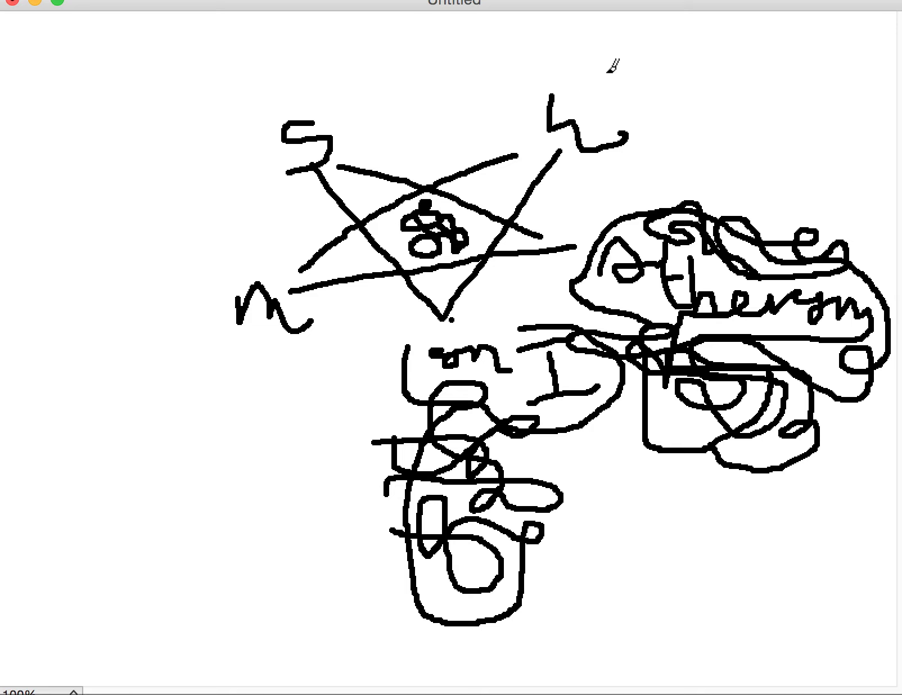
pyautogui.moveTo(599, 113)
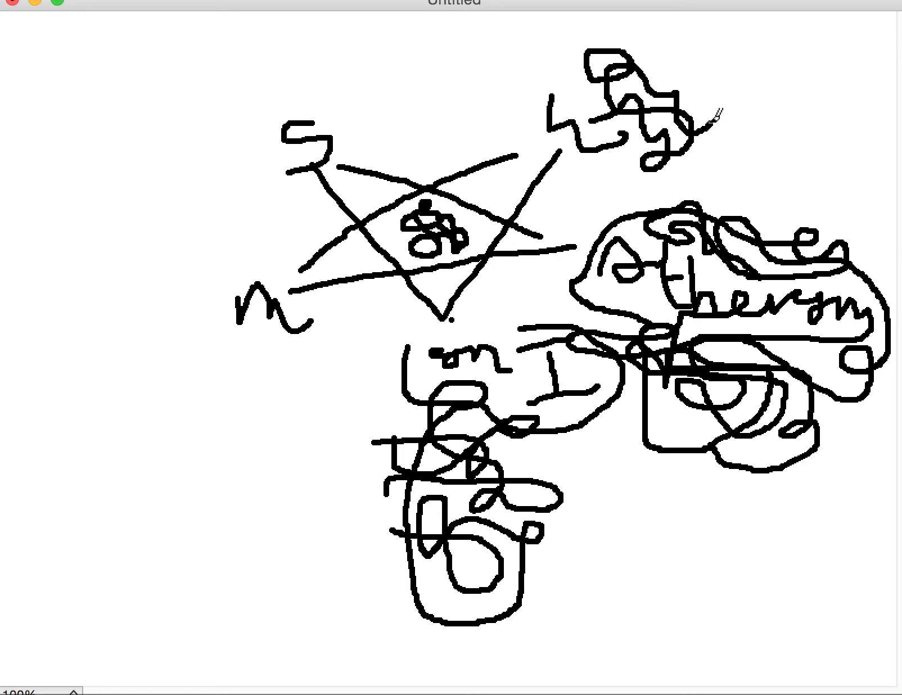
# Scribble a dense mass above the pentagram's top-right point, spreading left along the top edge
pyautogui.moveTo(708, 103); pyautogui.dragTo(742, 124)
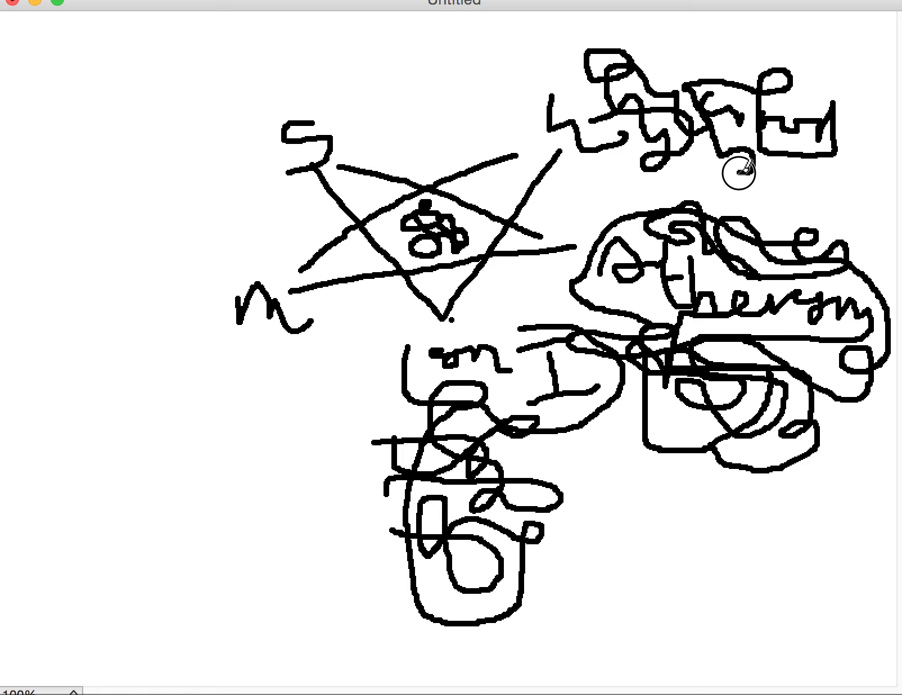
pyautogui.moveTo(740, 166); pyautogui.dragTo(737, 32)
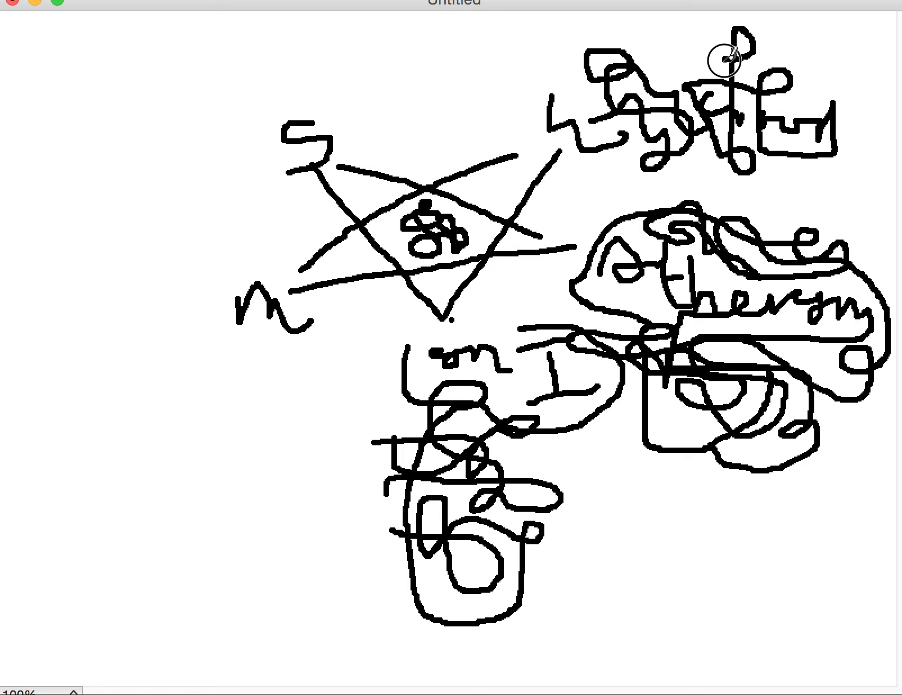
pyautogui.moveTo(692, 83)
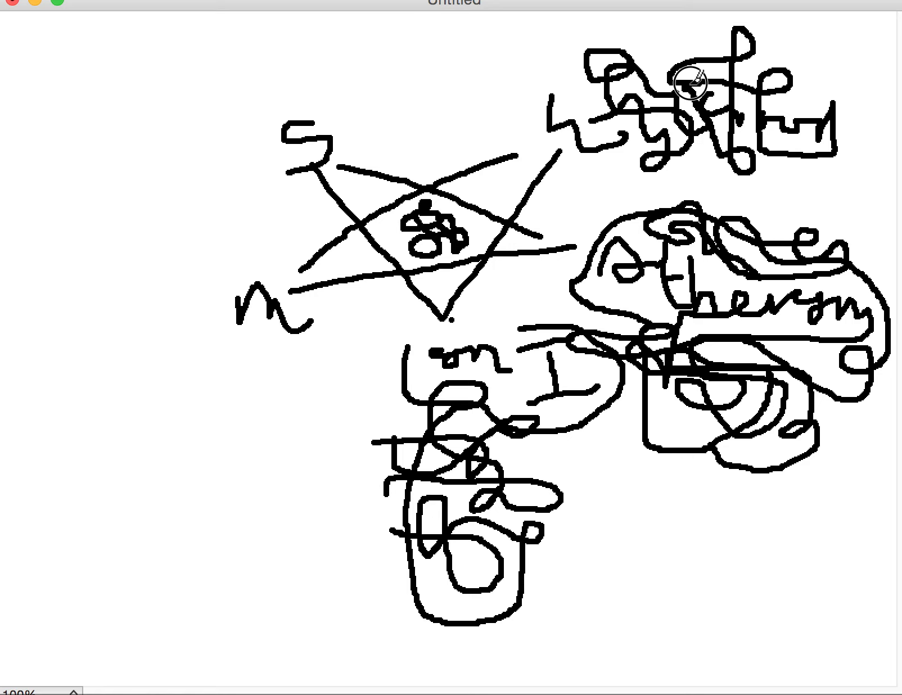
pyautogui.moveTo(821, 76)
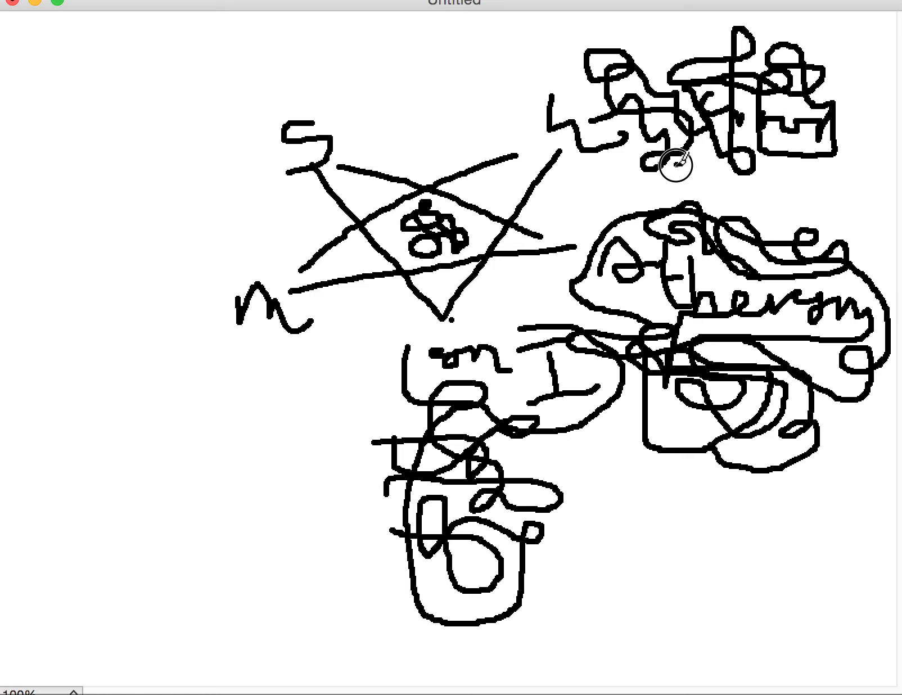
pyautogui.moveTo(717, 176)
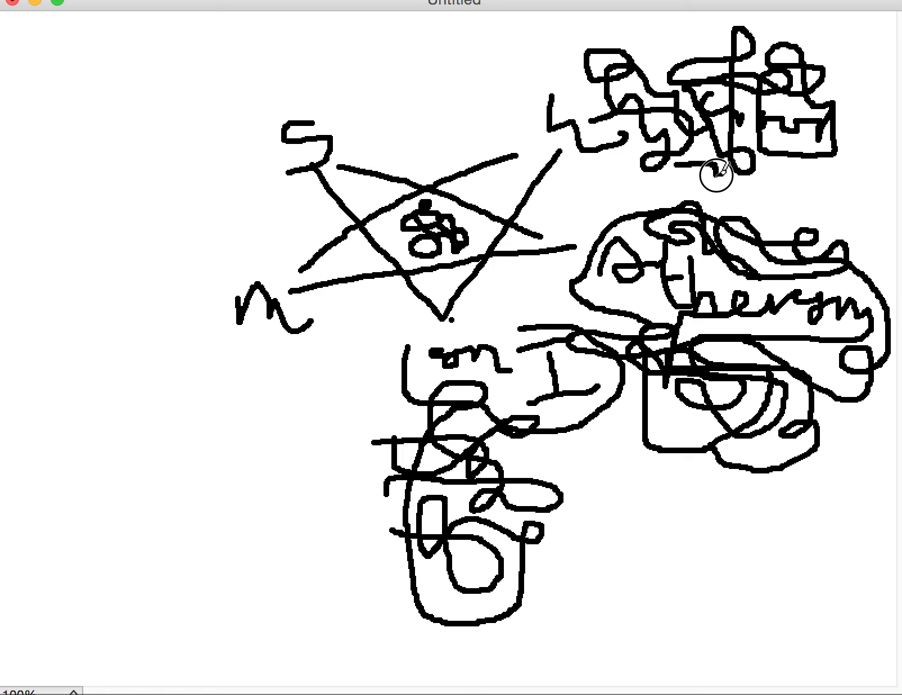
pyautogui.moveTo(708, 141)
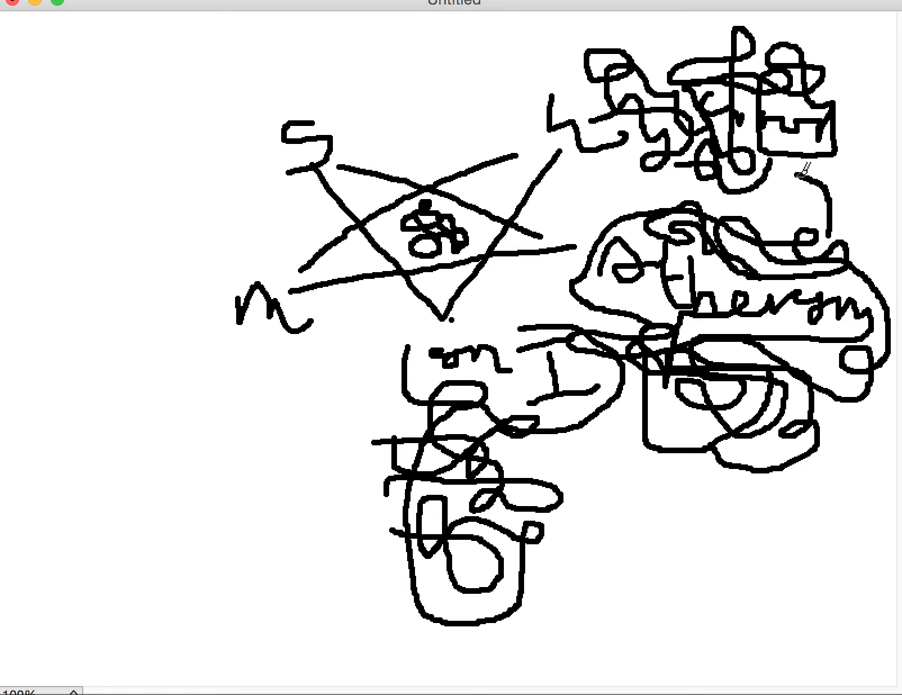
pyautogui.moveTo(593, 76)
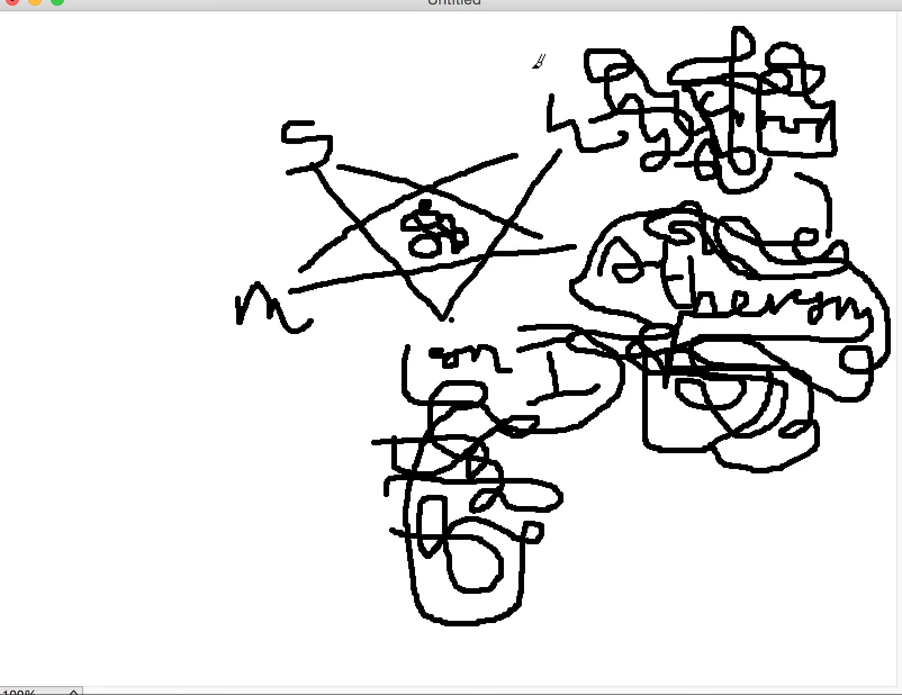
pyautogui.moveTo(532, 63); pyautogui.dragTo(584, 69)
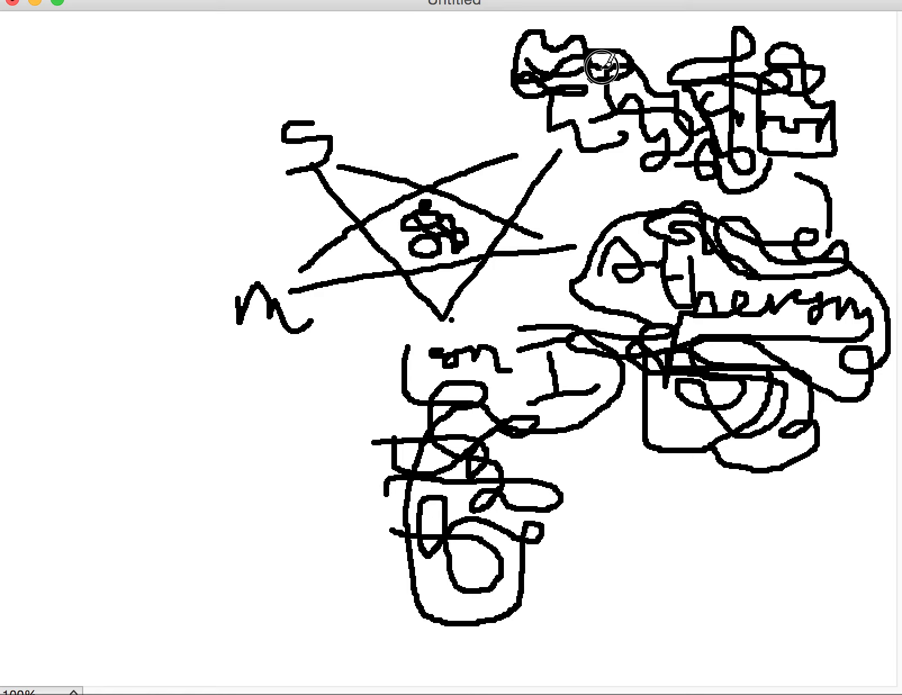
pyautogui.moveTo(644, 43)
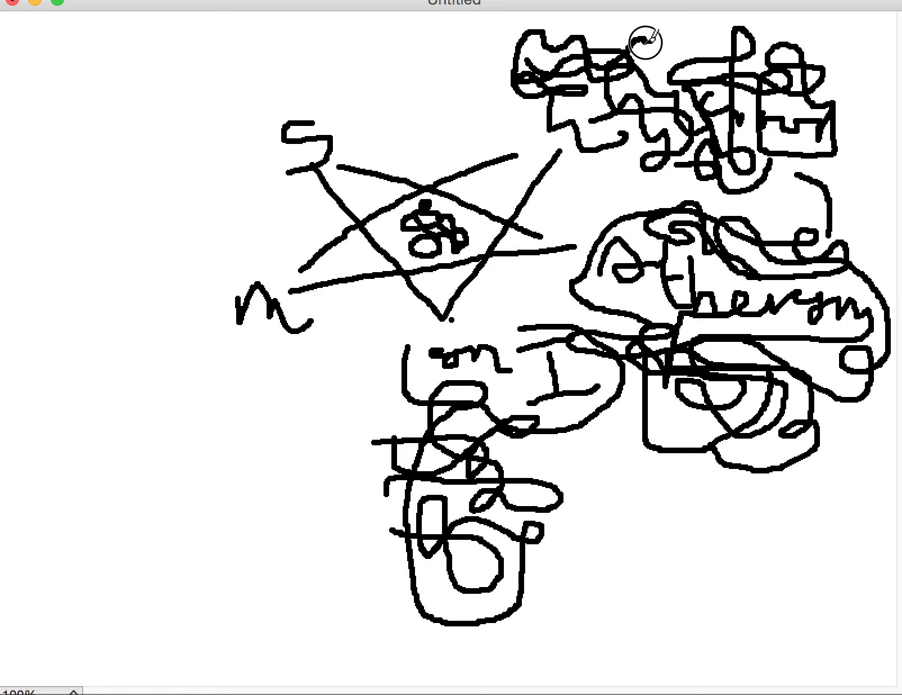
pyautogui.moveTo(682, 44)
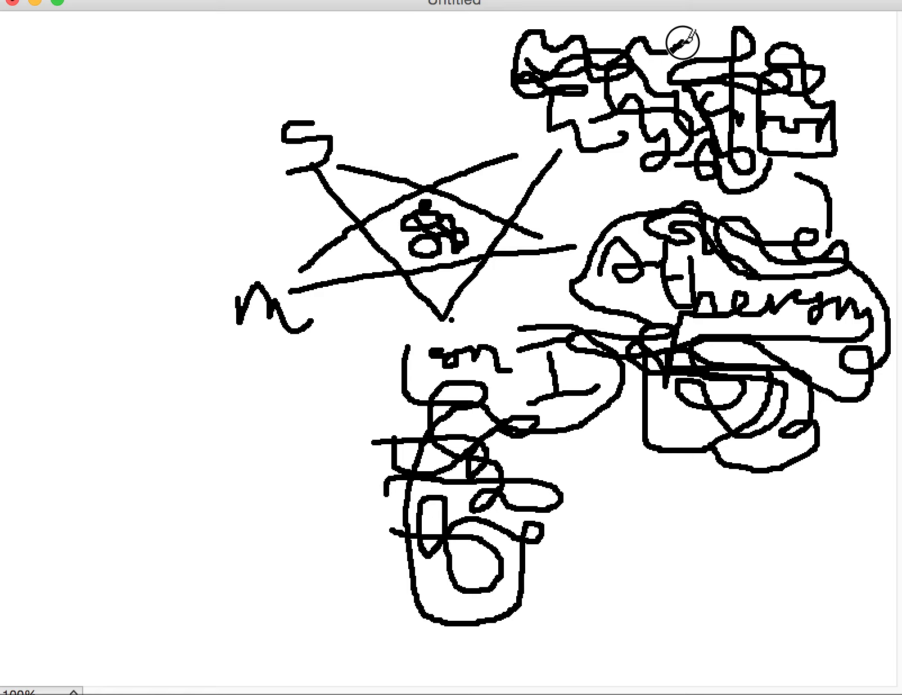
pyautogui.moveTo(537, 48)
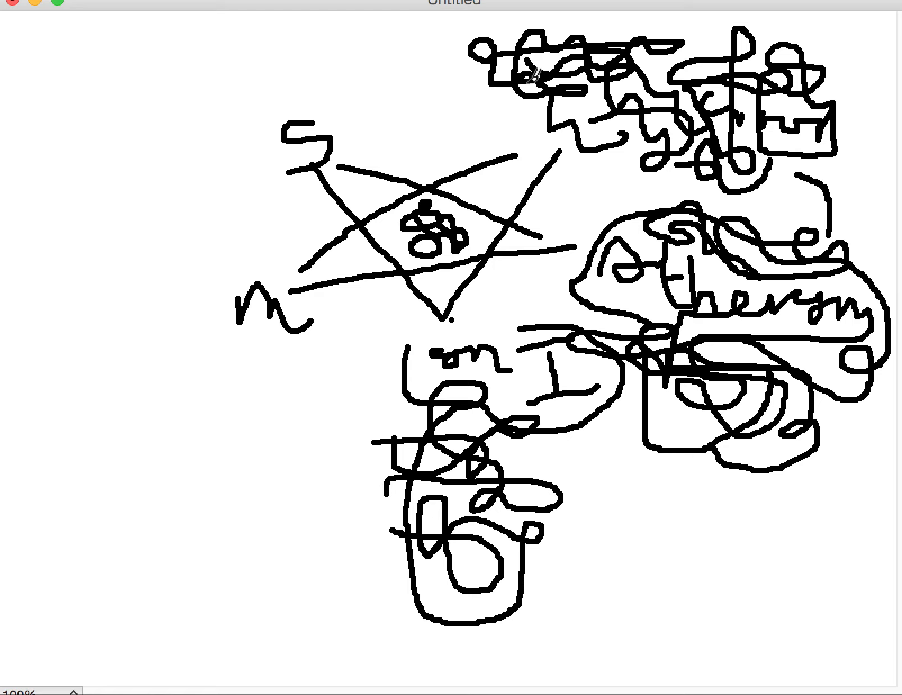
pyautogui.moveTo(270, 89)
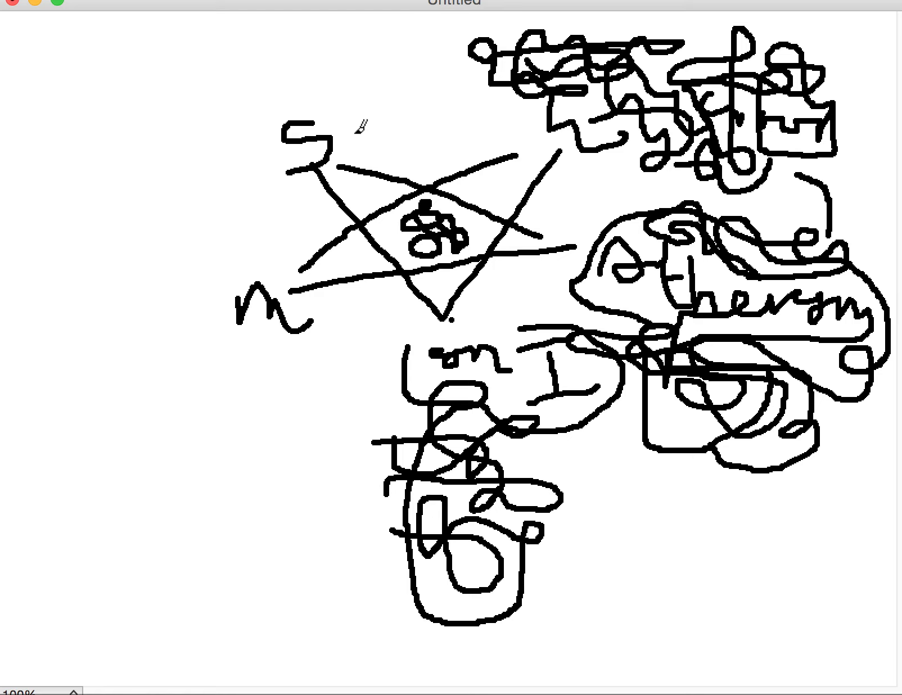
# Scribble loops around the star's top-left tip and over the upper-left cluster, reaching down toward the n
pyautogui.moveTo(362, 124); pyautogui.dragTo(262, 114)
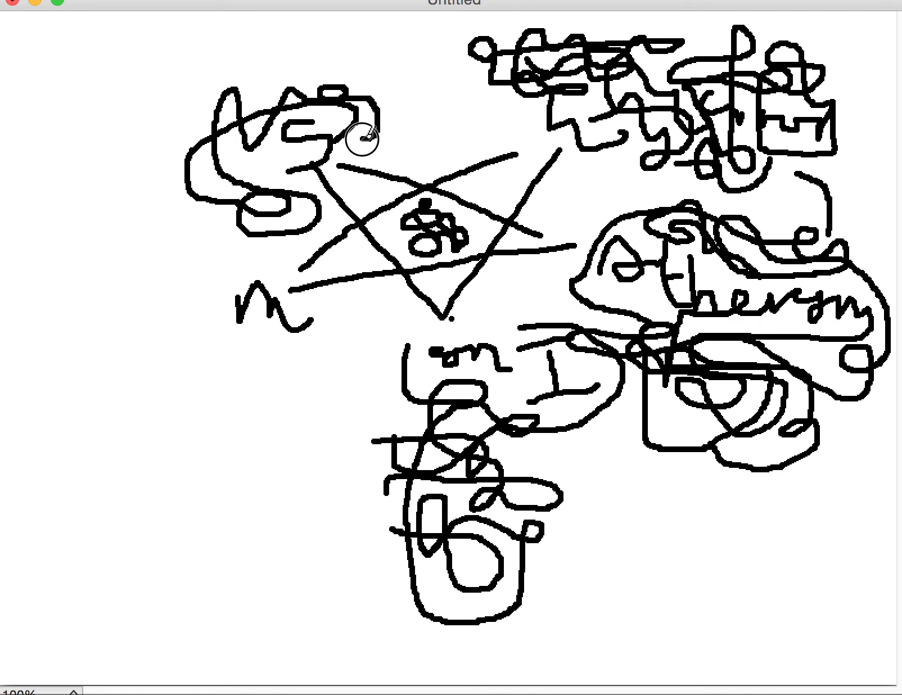
pyautogui.moveTo(328, 114)
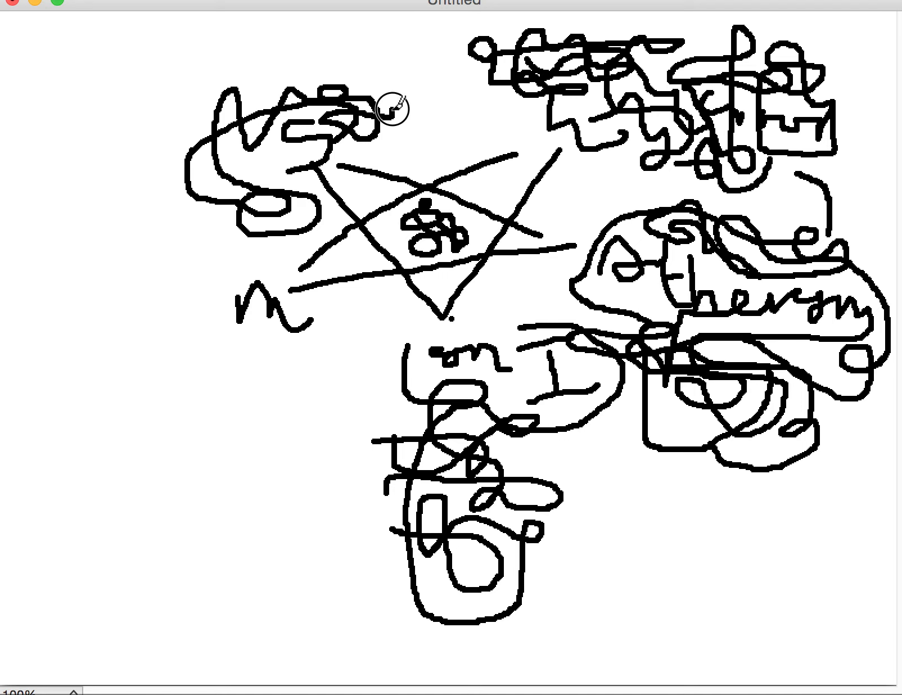
pyautogui.moveTo(321, 75)
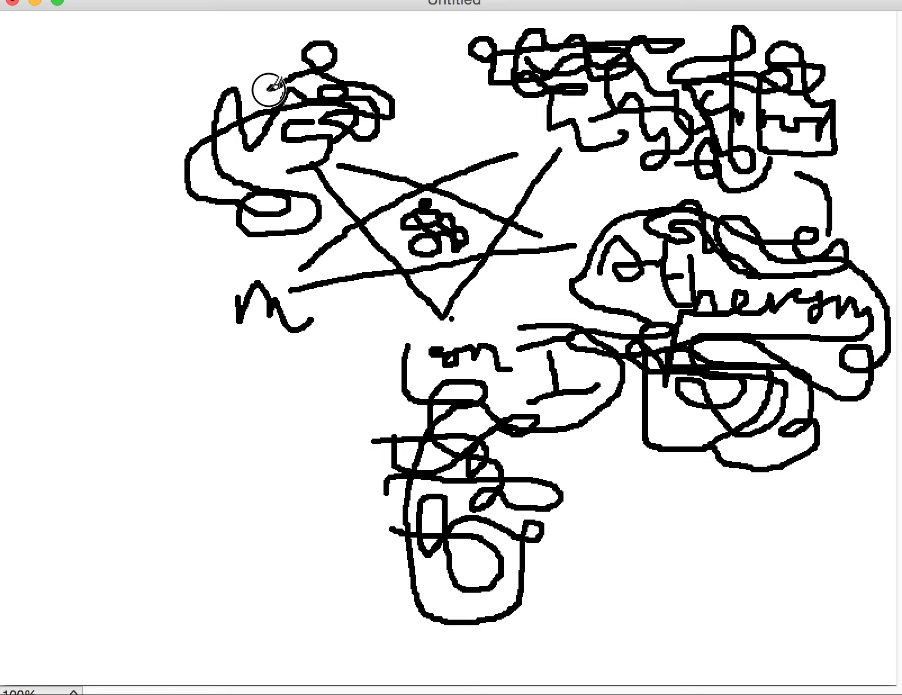
pyautogui.moveTo(221, 127)
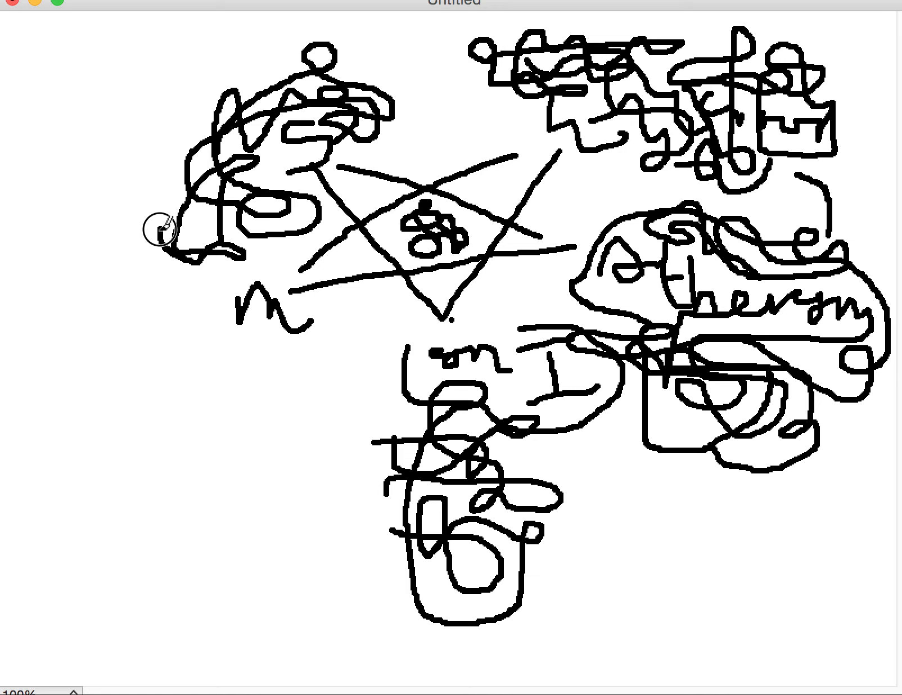
pyautogui.moveTo(163, 231); pyautogui.dragTo(196, 92)
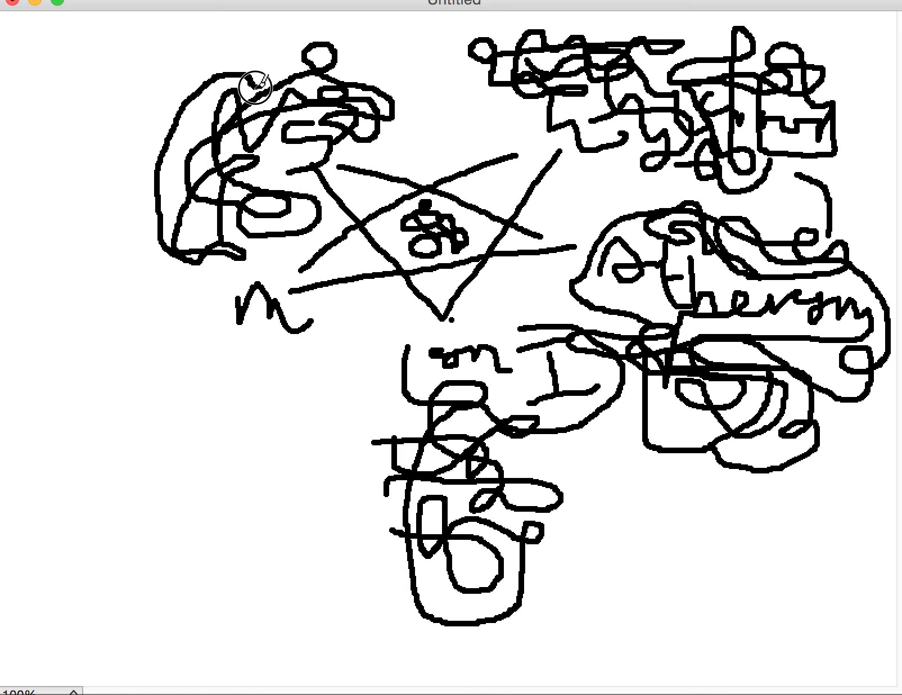
pyautogui.moveTo(264, 109)
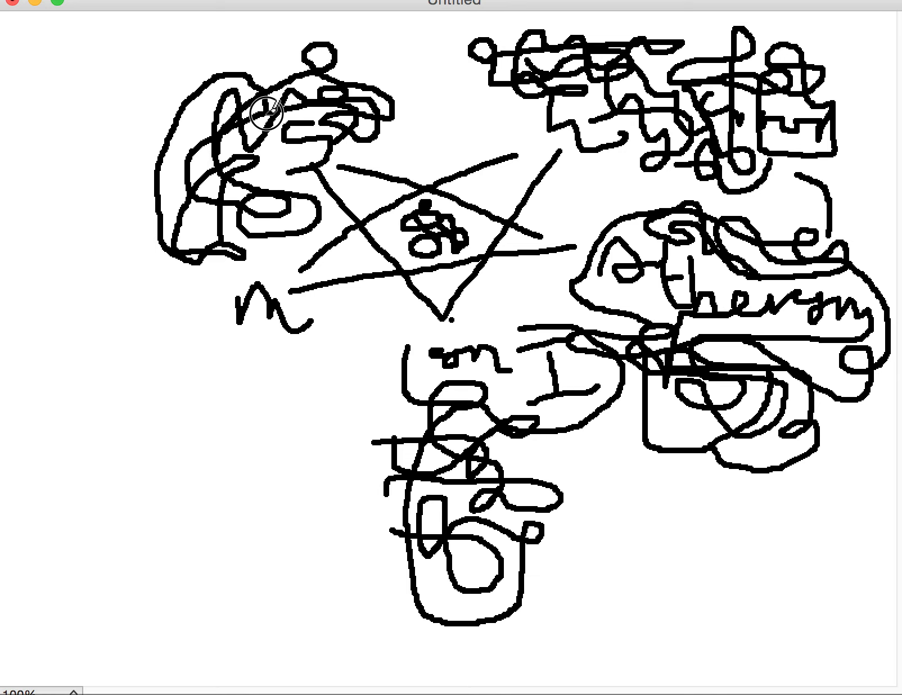
pyautogui.moveTo(271, 188)
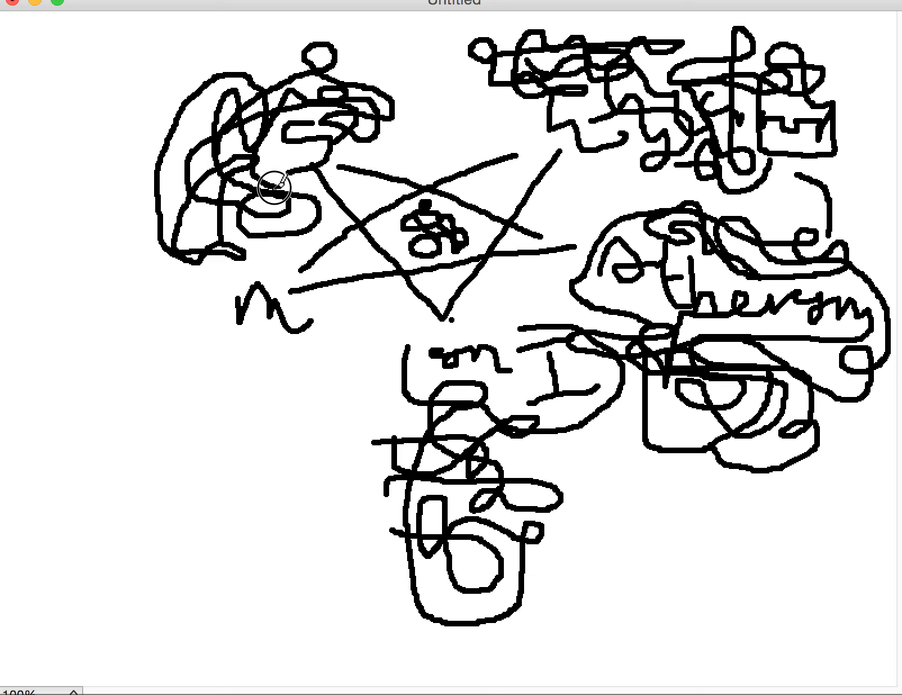
pyautogui.moveTo(345, 173)
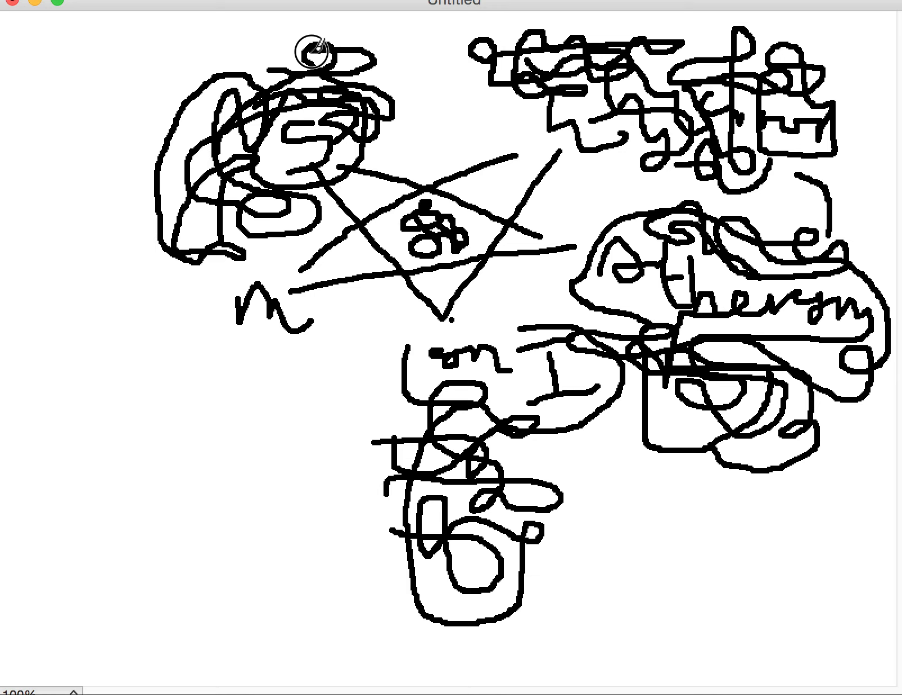
pyautogui.moveTo(250, 83)
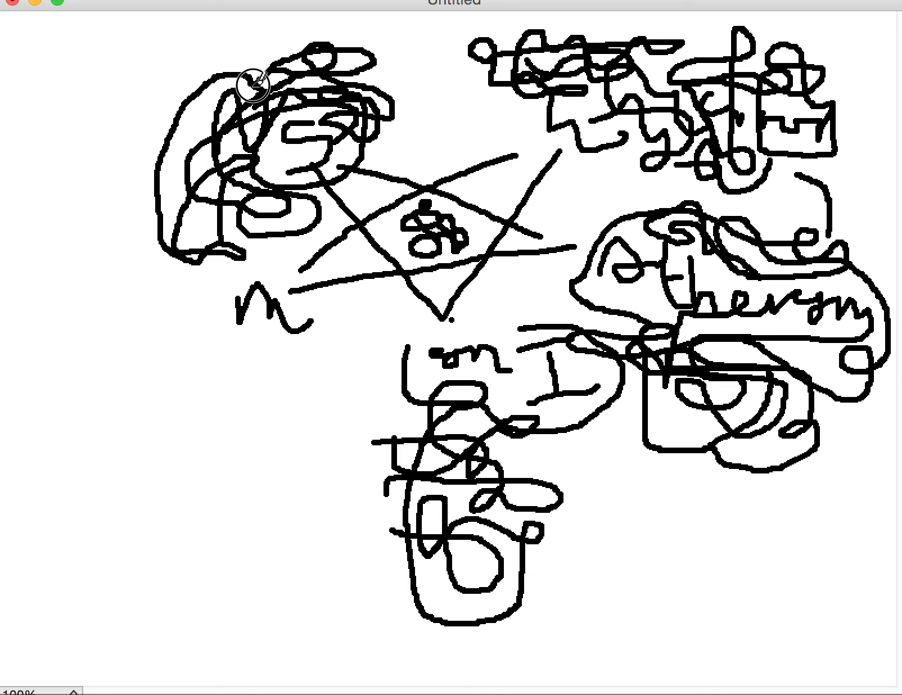
pyautogui.moveTo(230, 32)
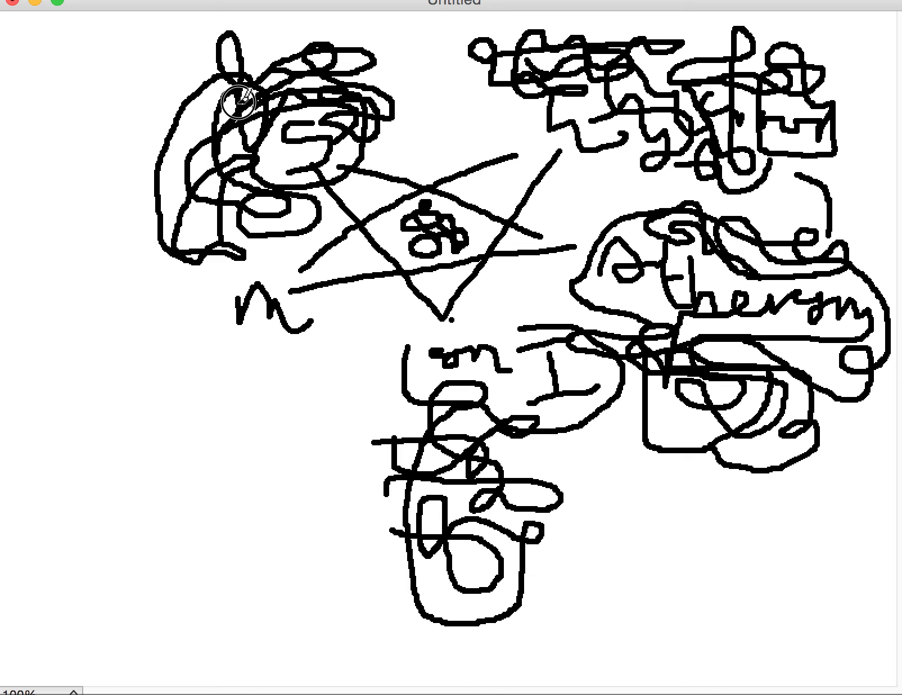
pyautogui.moveTo(185, 72)
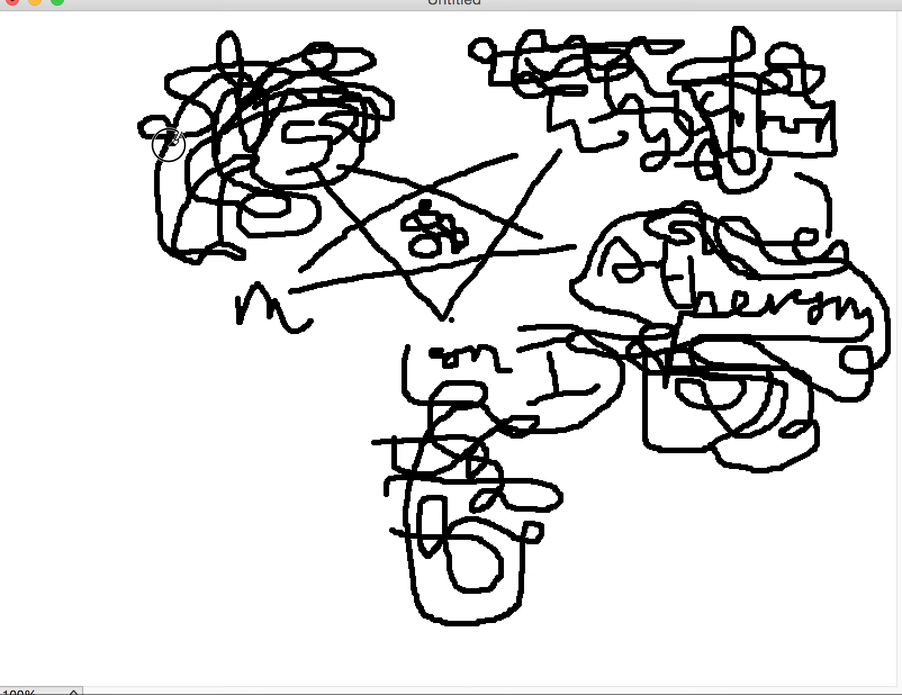
pyautogui.moveTo(143, 179)
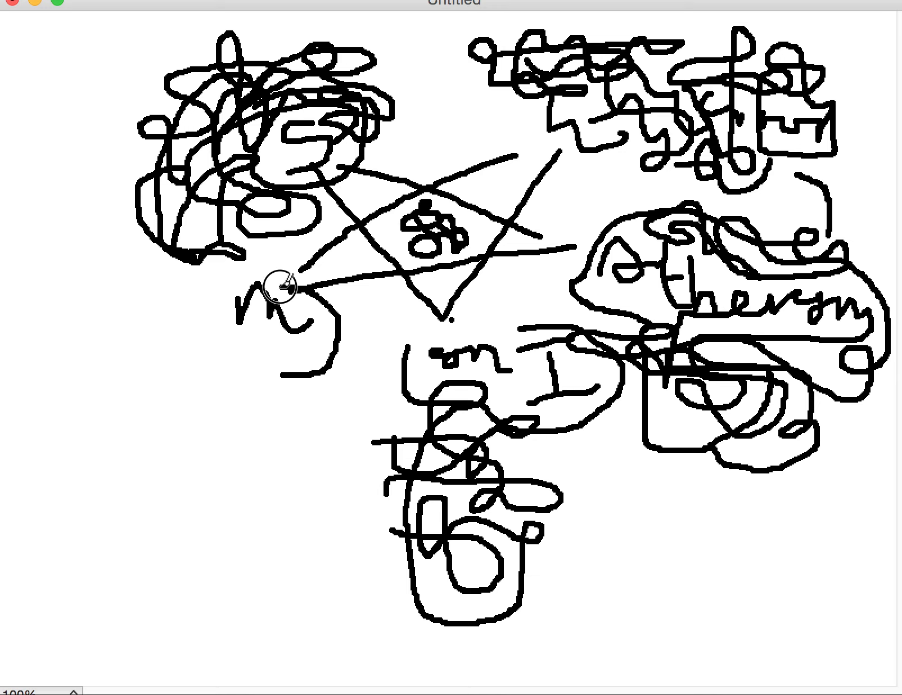
# Enclose the handwritten n in a loop with small curls beside it, then scribble into the blank far-left margin
pyautogui.moveTo(281, 285); pyautogui.dragTo(194, 397)
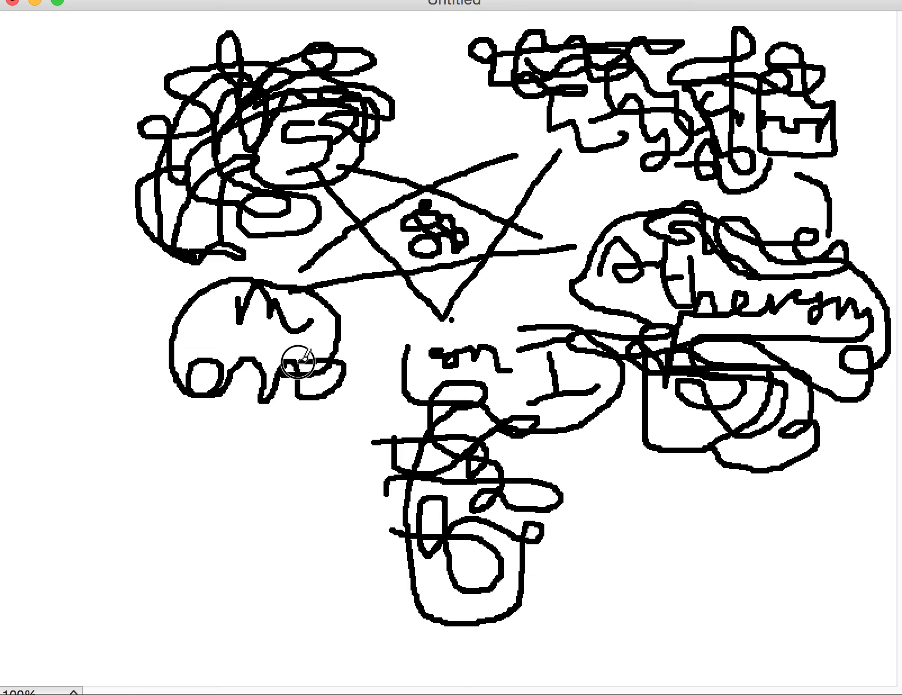
pyautogui.moveTo(206, 375)
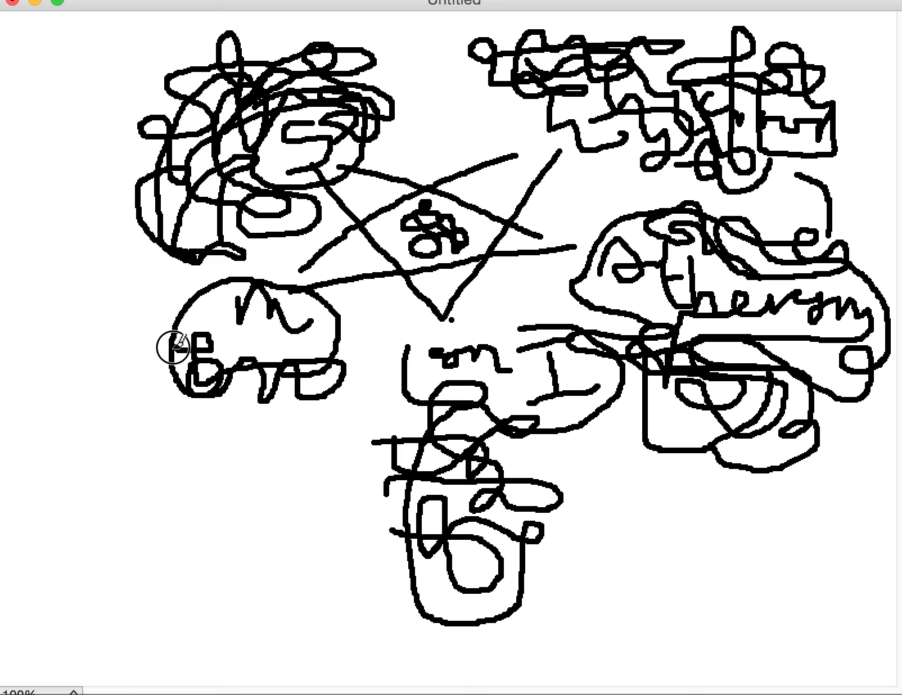
pyautogui.moveTo(210, 314)
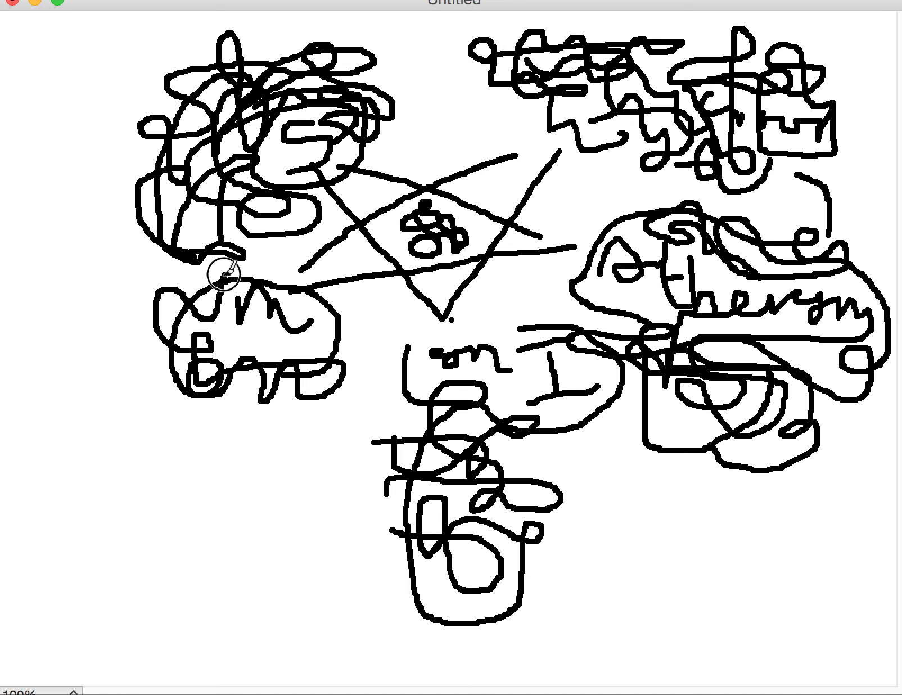
pyautogui.moveTo(242, 268)
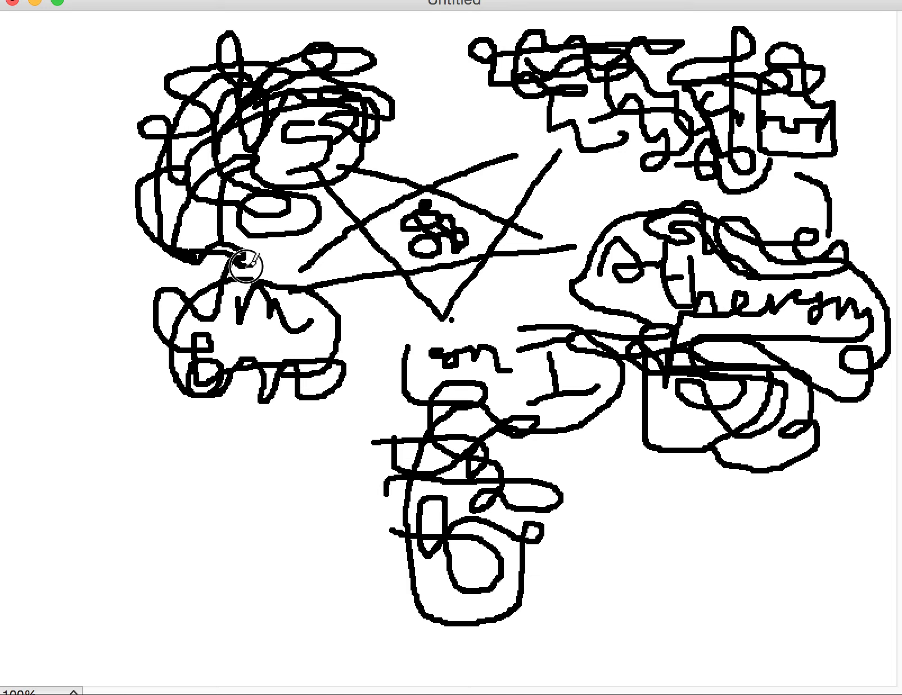
pyautogui.moveTo(313, 299)
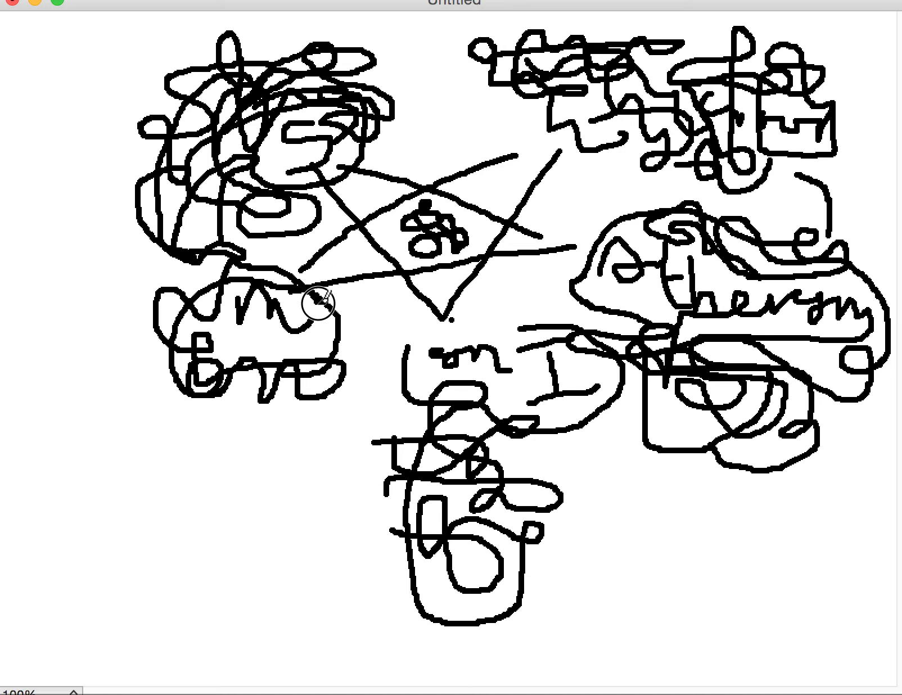
pyautogui.moveTo(319, 299); pyautogui.dragTo(354, 349)
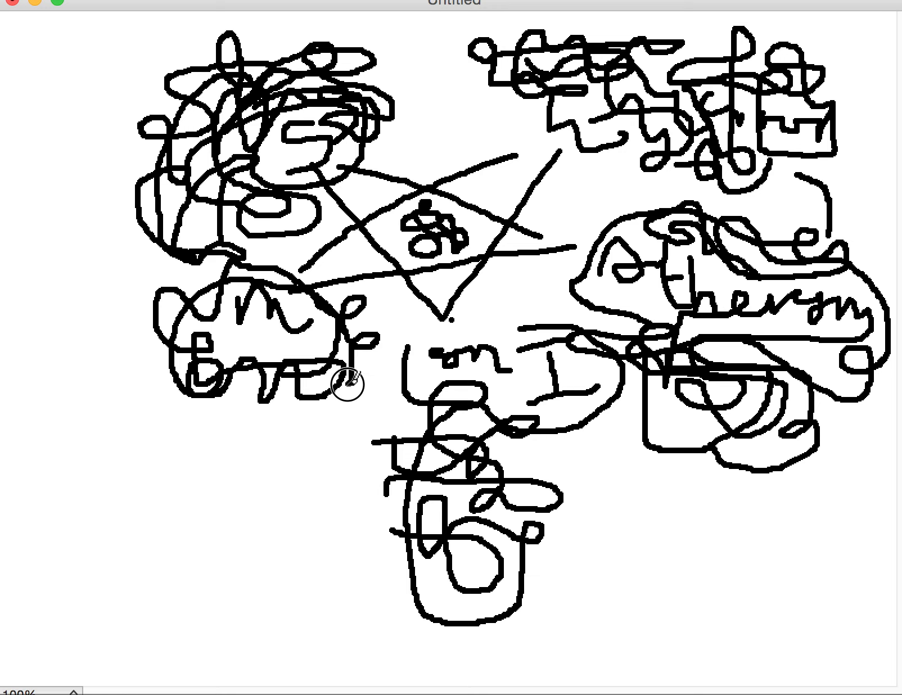
pyautogui.moveTo(244, 397)
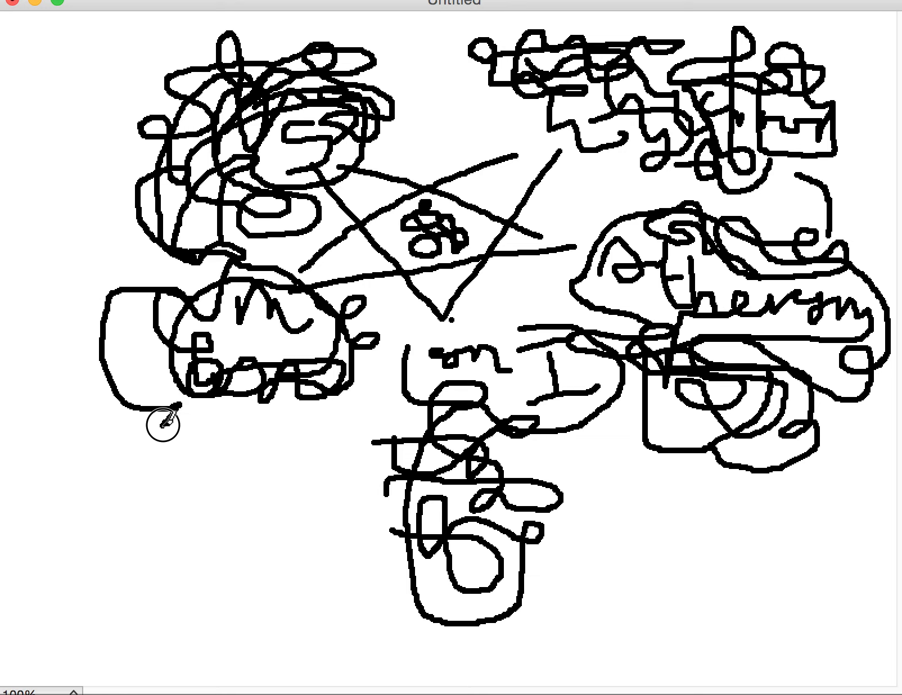
pyautogui.moveTo(164, 420); pyautogui.dragTo(89, 334)
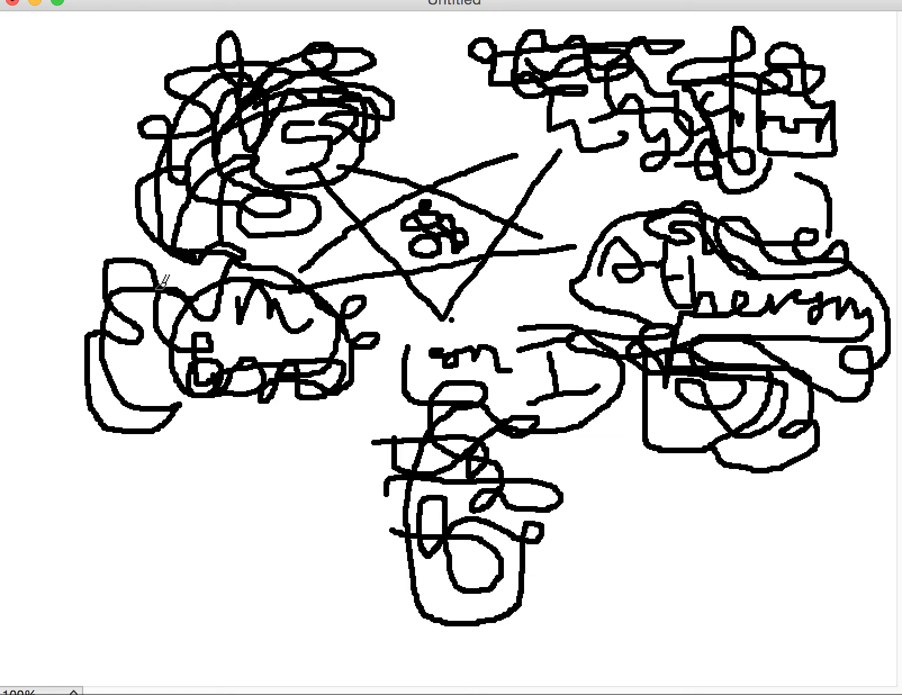
pyautogui.moveTo(118, 277)
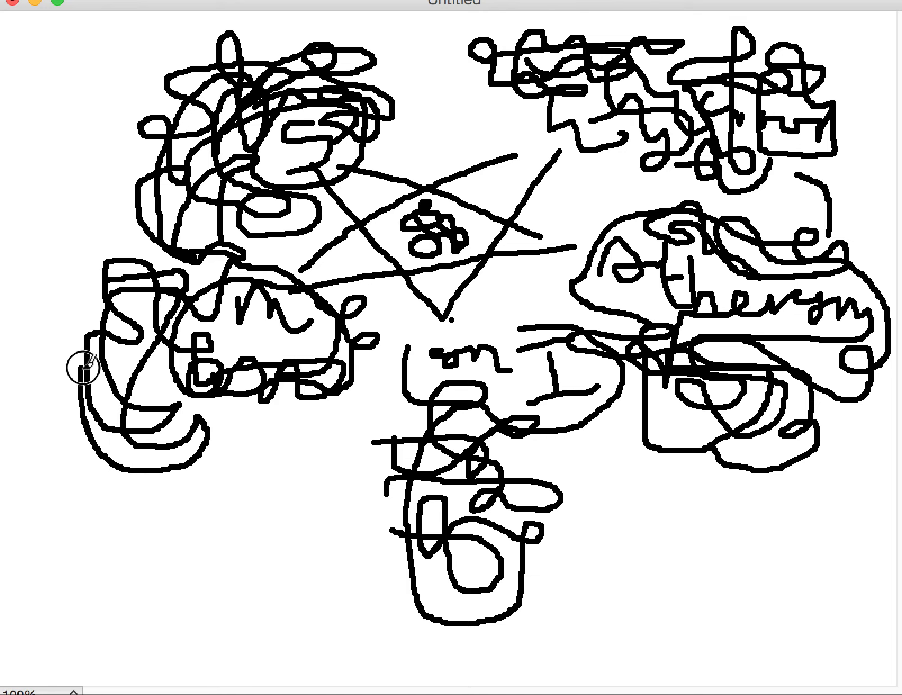
pyautogui.moveTo(158, 388)
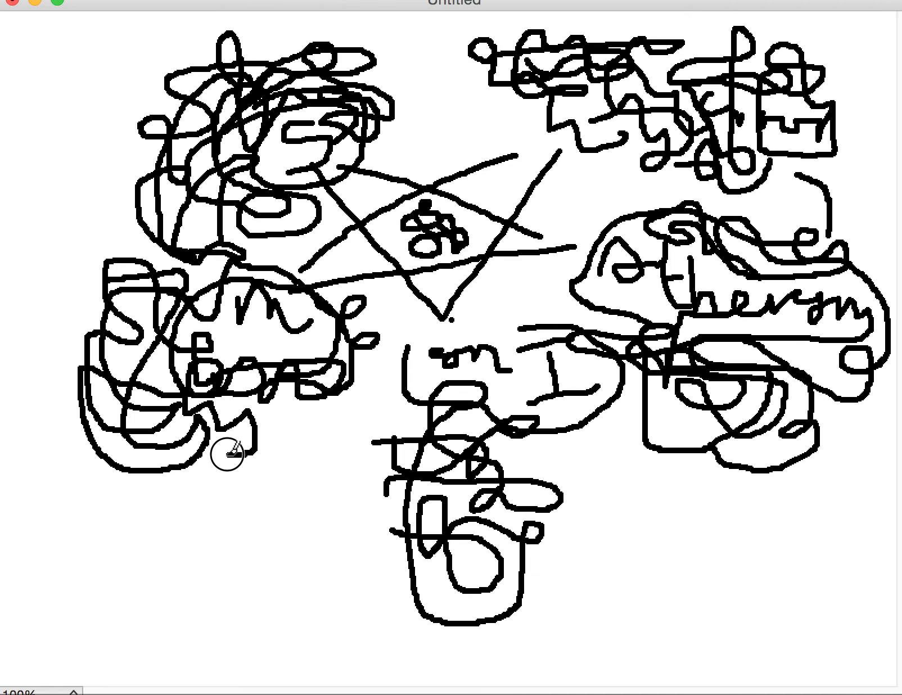
pyautogui.moveTo(159, 428)
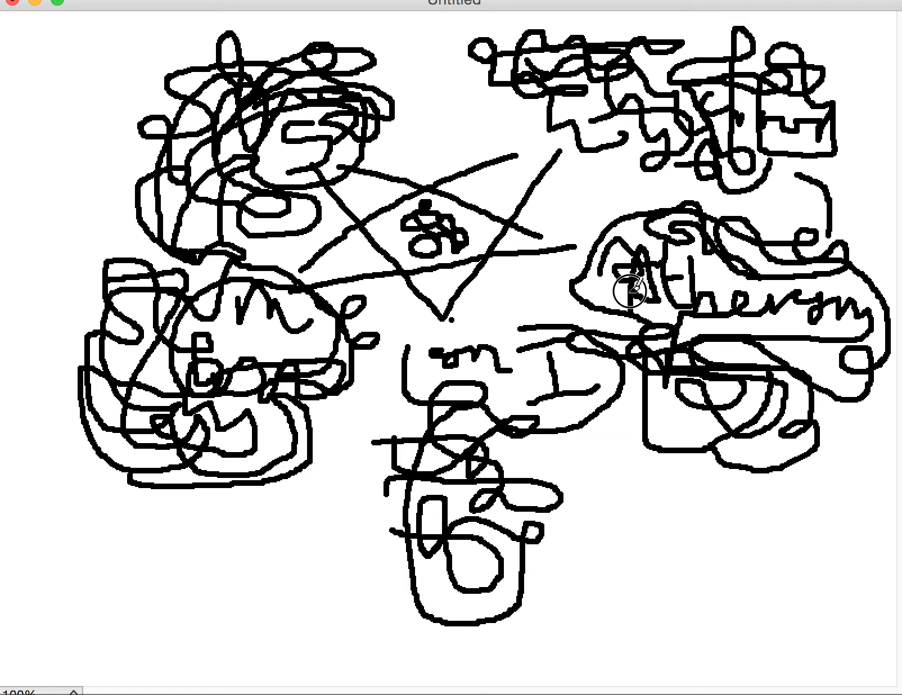
pyautogui.moveTo(667, 279)
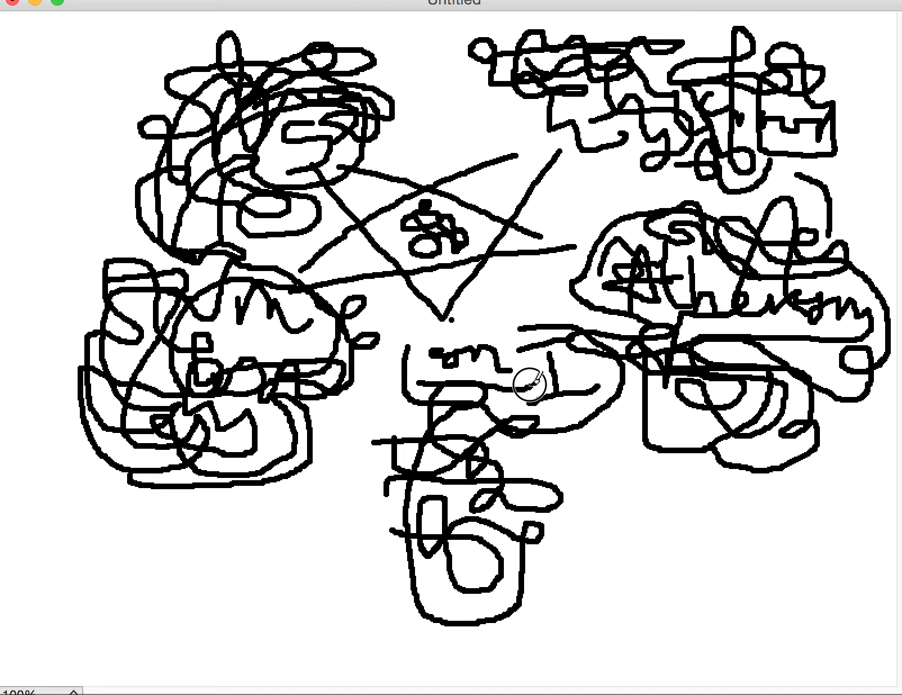
# Encircle the word 'on' below the pentagram, run a stroke down from it and loop around the lower cluster's right side
pyautogui.moveTo(524, 383); pyautogui.dragTo(388, 357)
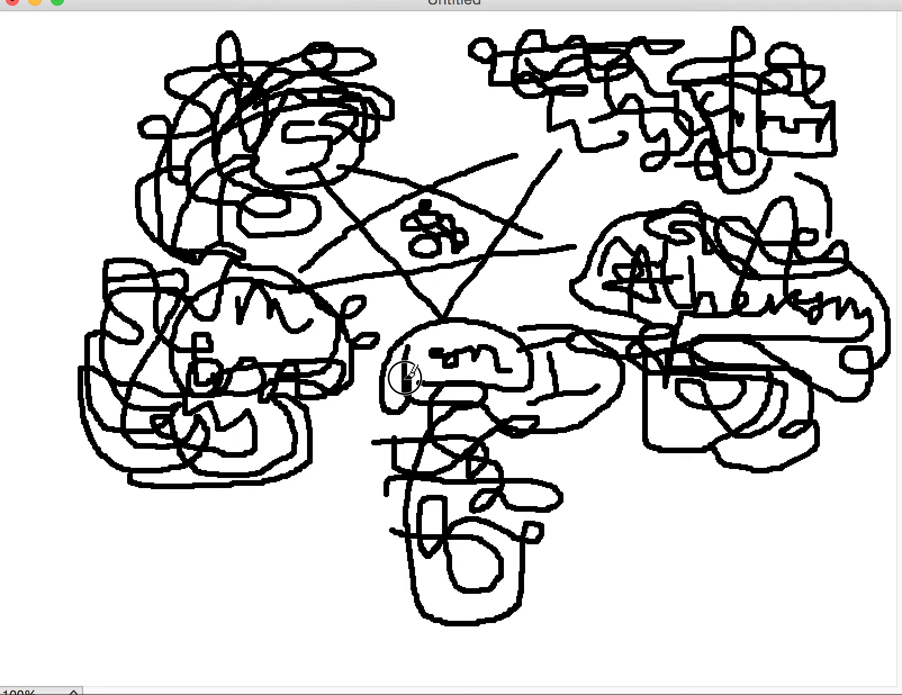
pyautogui.moveTo(406, 377); pyautogui.dragTo(356, 532)
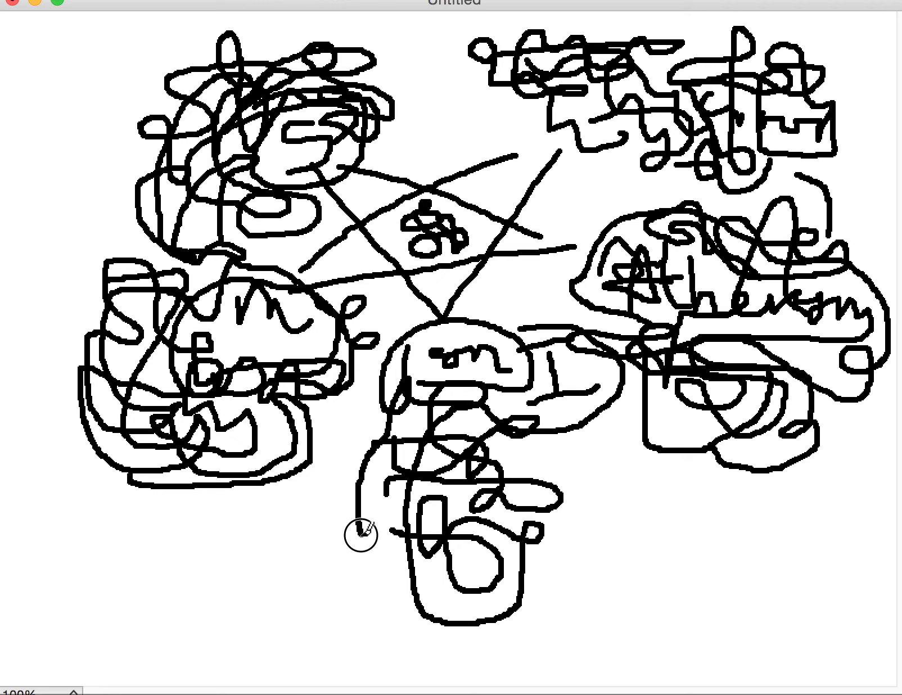
pyautogui.moveTo(357, 535); pyautogui.dragTo(543, 629)
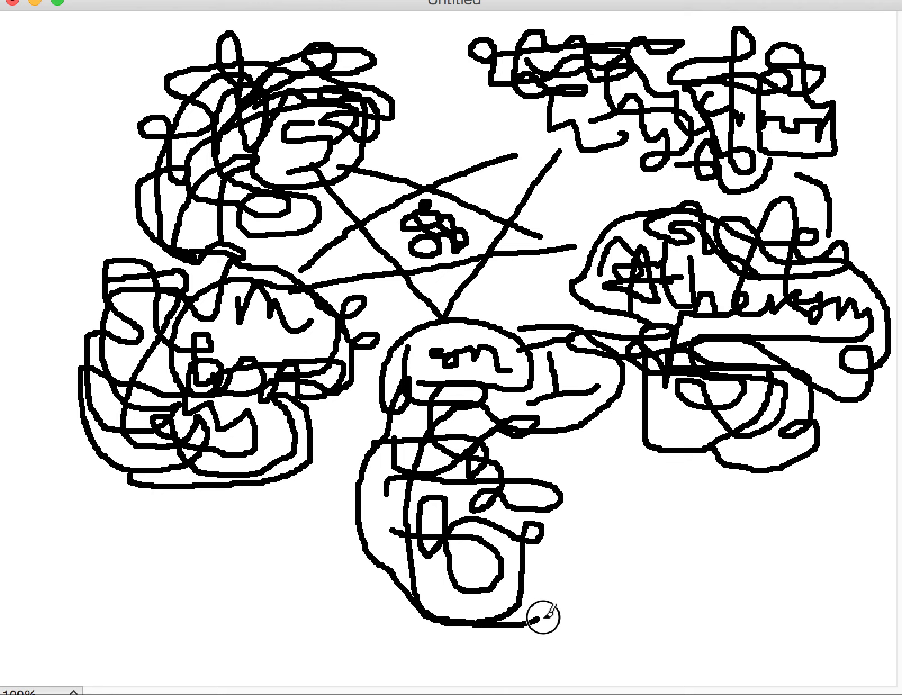
pyautogui.moveTo(543, 615); pyautogui.dragTo(581, 538)
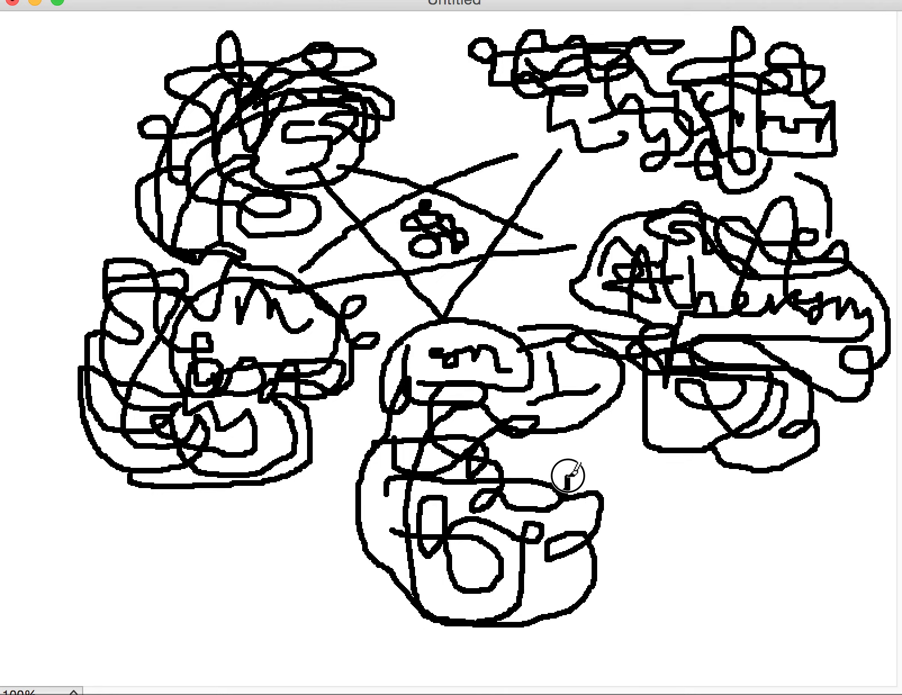
pyautogui.moveTo(587, 454)
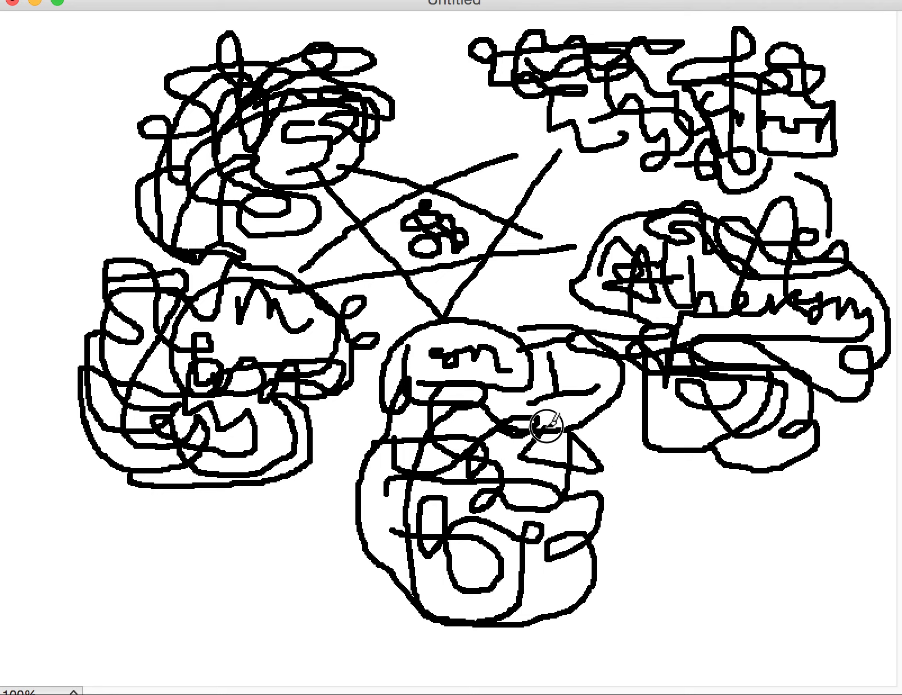
# Add crossing strokes, inner squiggles and a left-edge stroke to bury the bottom cluster further
pyautogui.moveTo(549, 426); pyautogui.dragTo(618, 465)
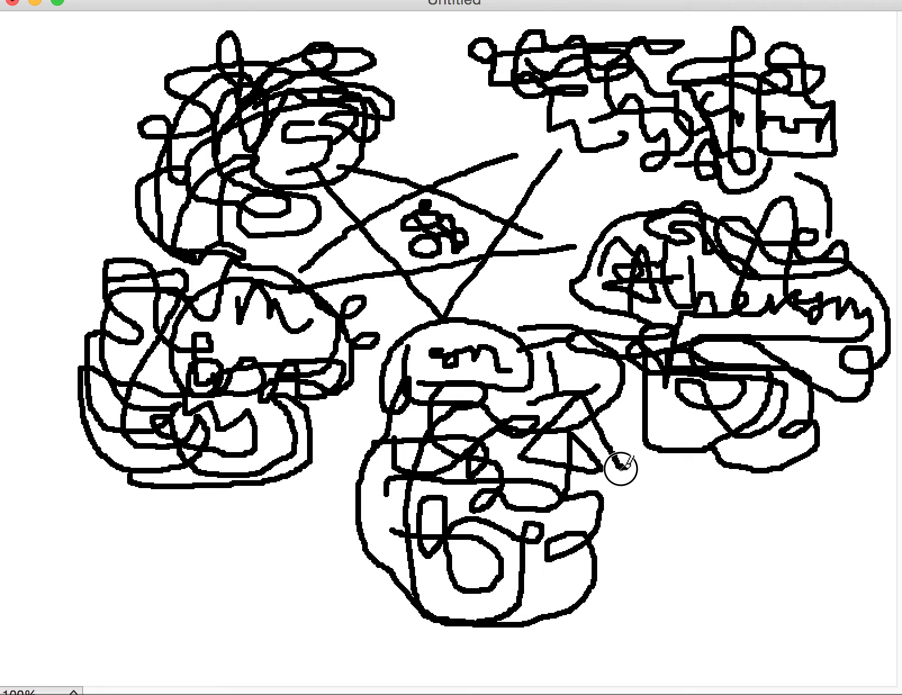
pyautogui.moveTo(598, 498)
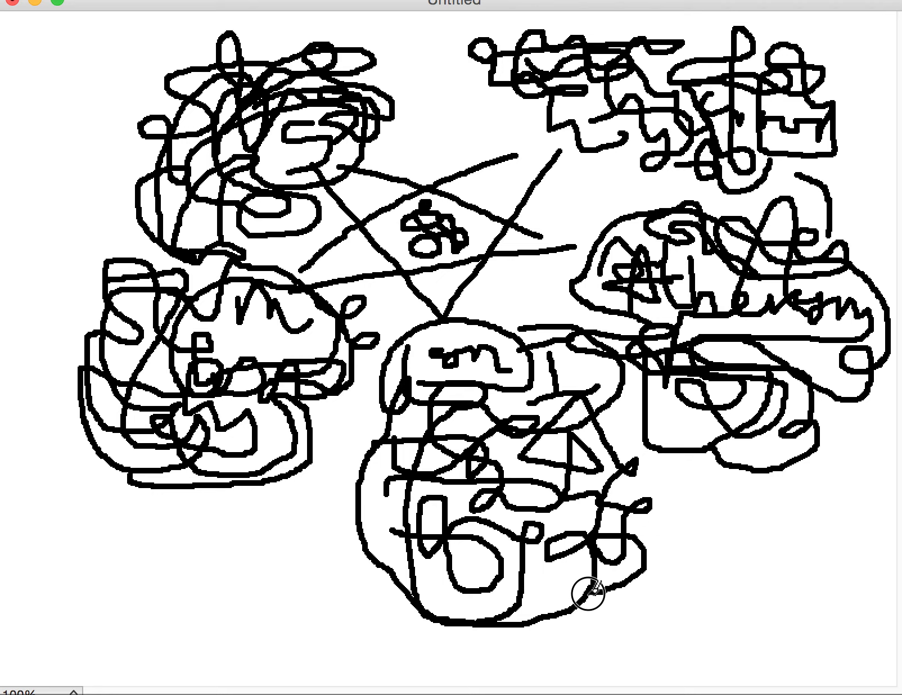
pyautogui.moveTo(575, 587); pyautogui.dragTo(535, 602)
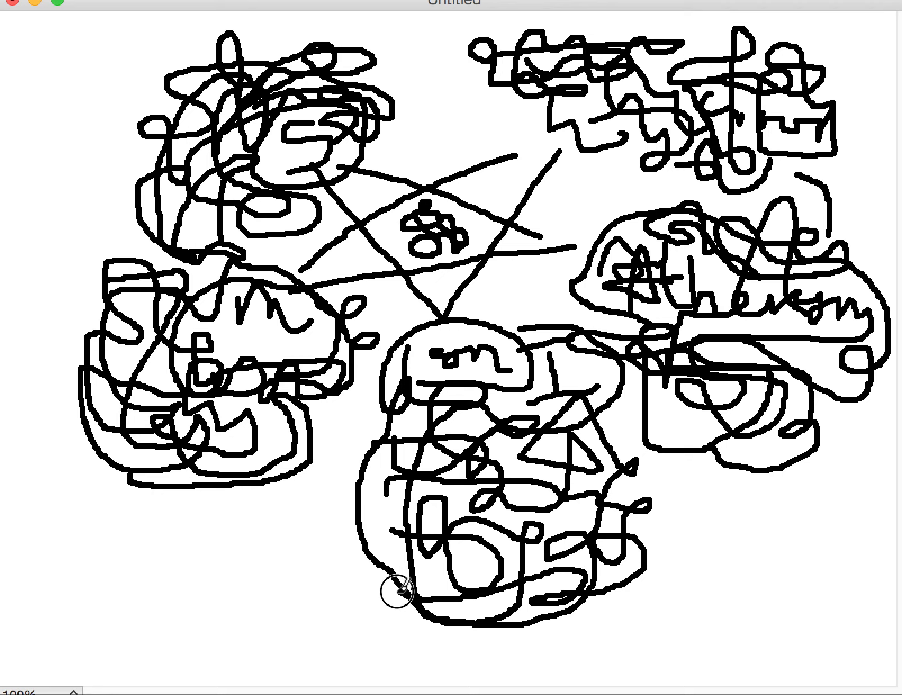
pyautogui.moveTo(401, 586); pyautogui.dragTo(379, 525)
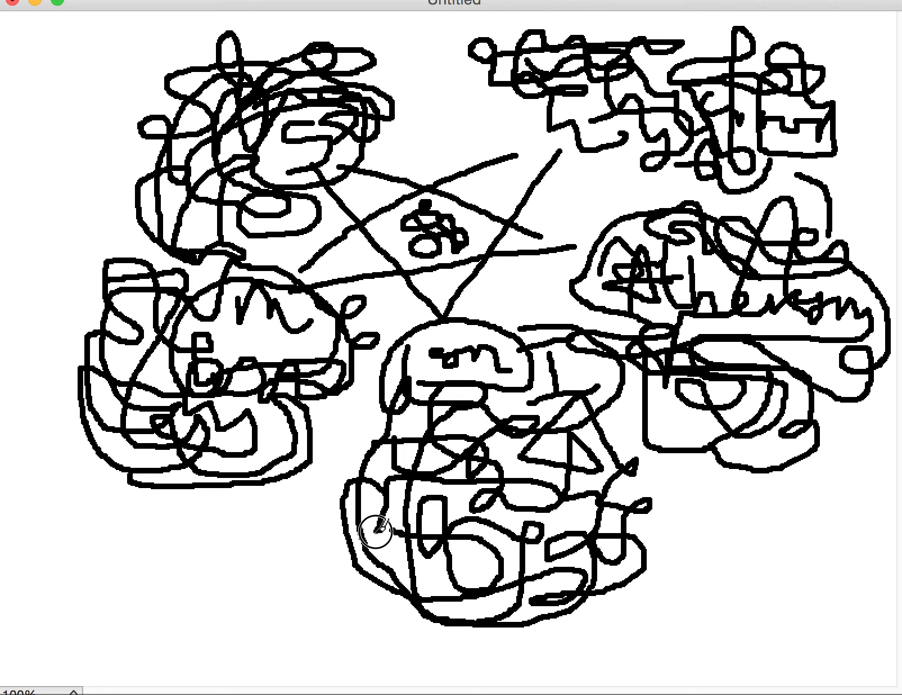
pyautogui.moveTo(382, 452)
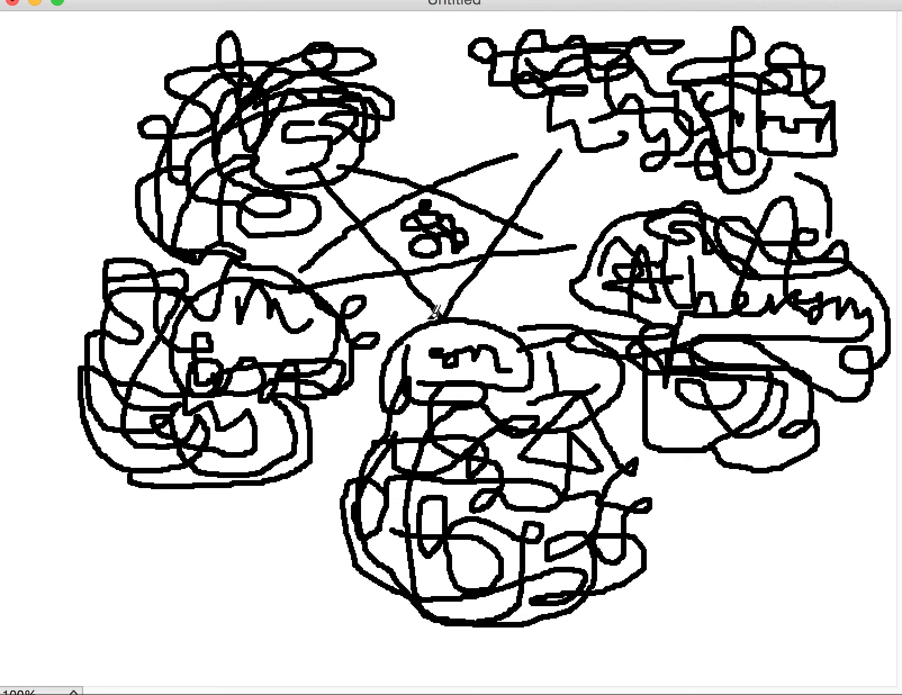
pyautogui.moveTo(538, 253)
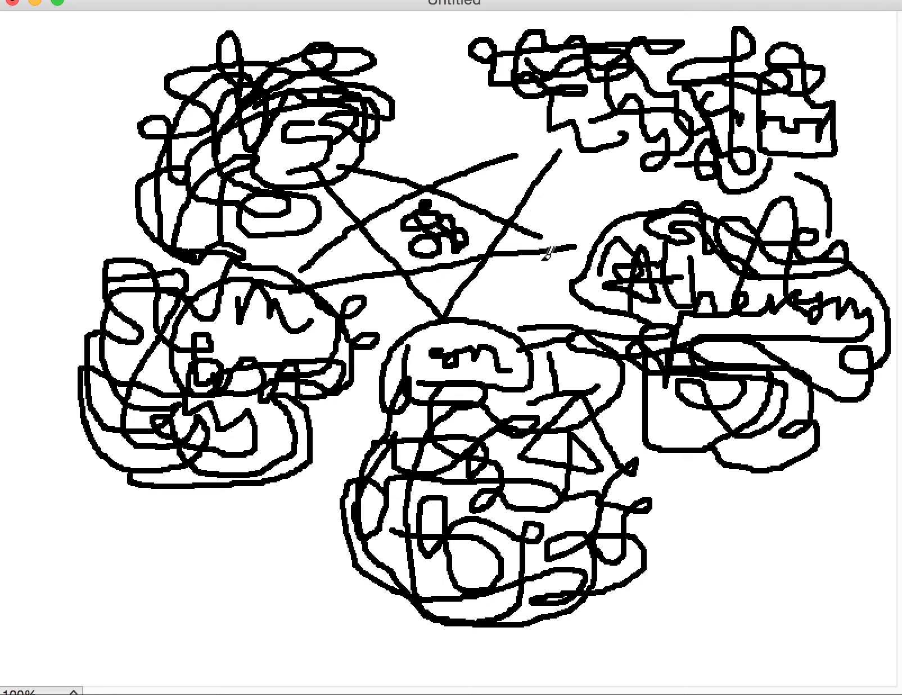
pyautogui.moveTo(350, 409)
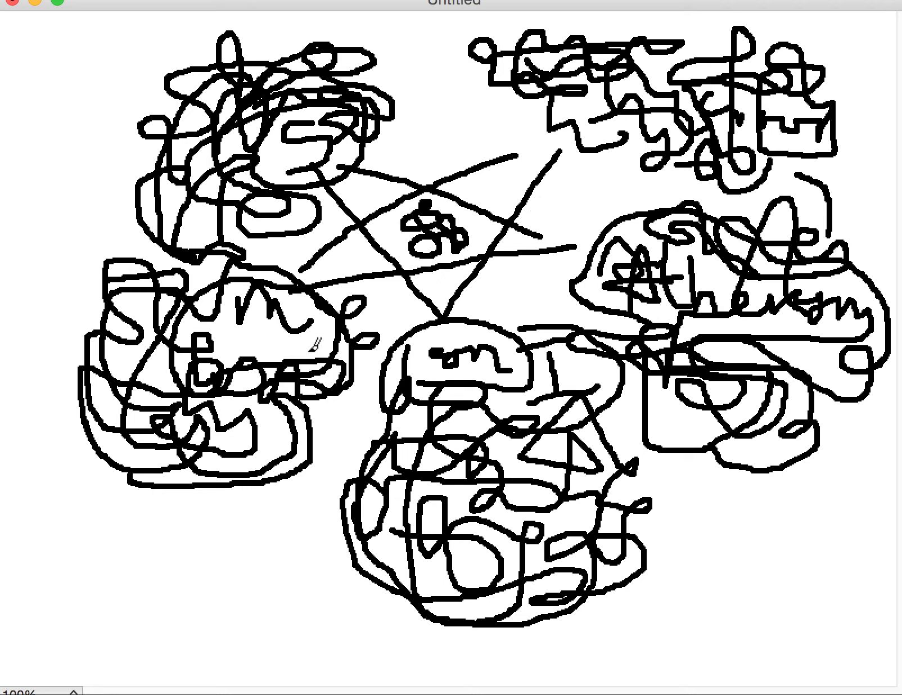
pyautogui.moveTo(430, 133)
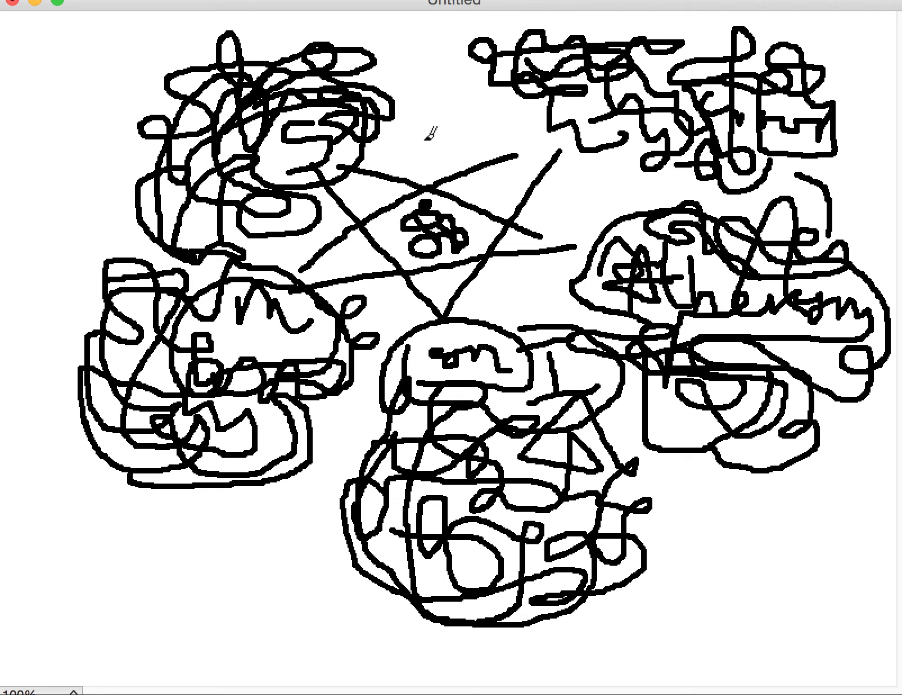
pyautogui.moveTo(356, 295)
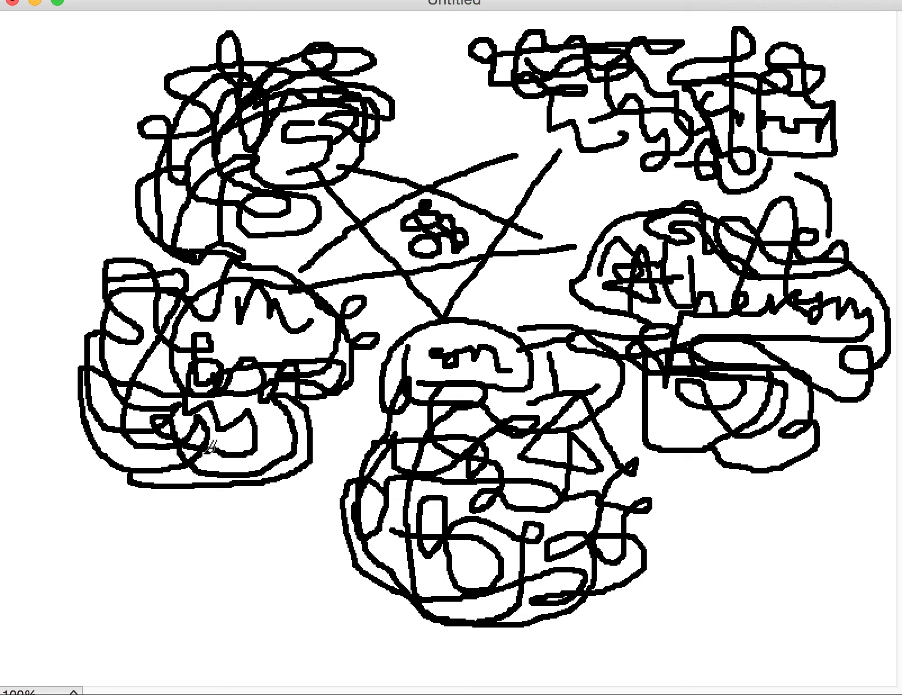
pyautogui.moveTo(316, 440)
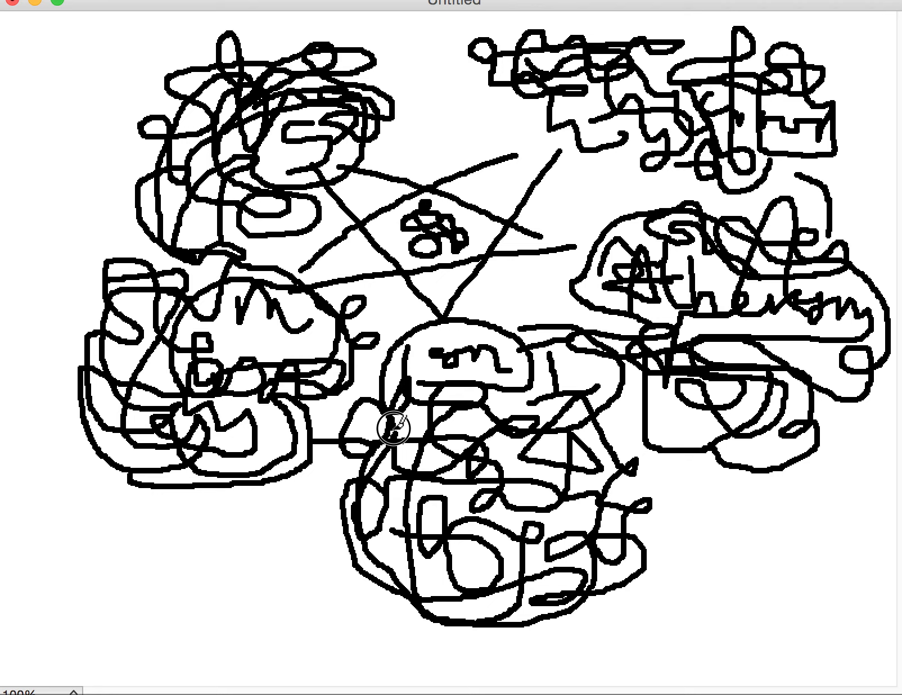
pyautogui.moveTo(350, 397)
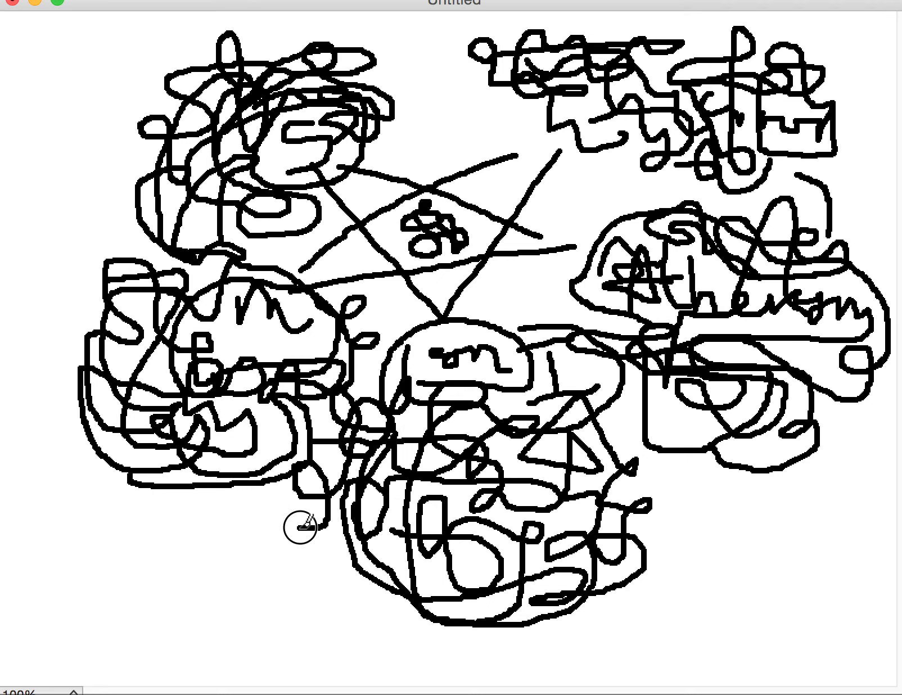
# Scribble dense black loops into the blank gap beneath the left cluster
pyautogui.moveTo(299, 520); pyautogui.dragTo(321, 567)
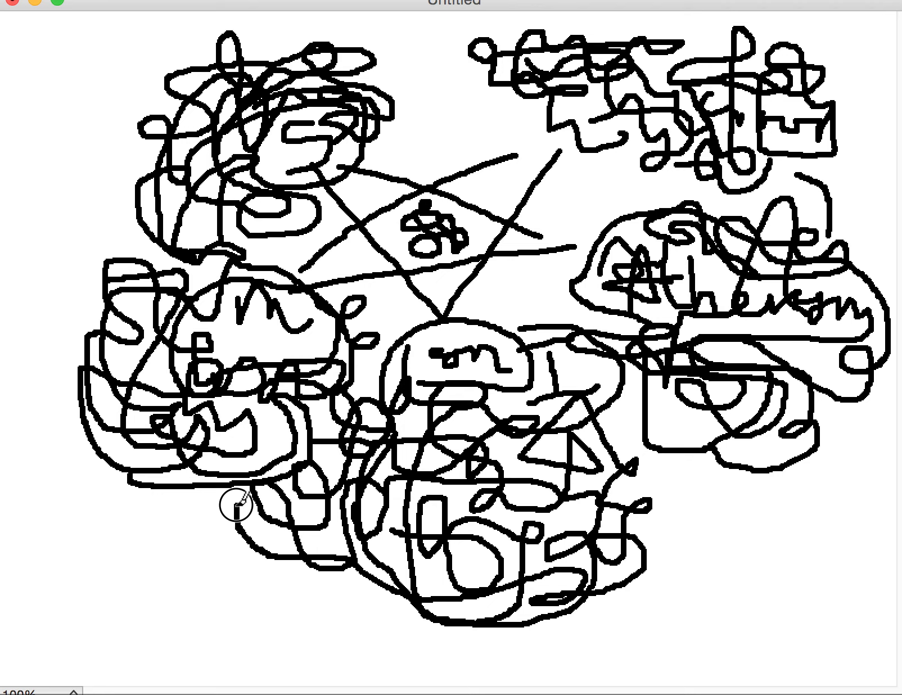
pyautogui.moveTo(233, 524)
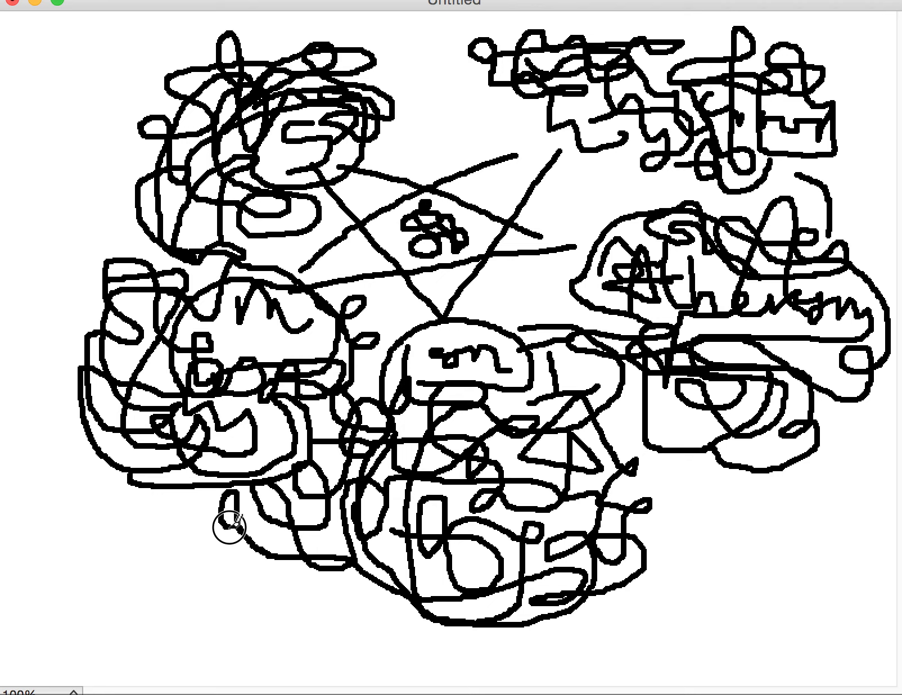
pyautogui.moveTo(318, 477)
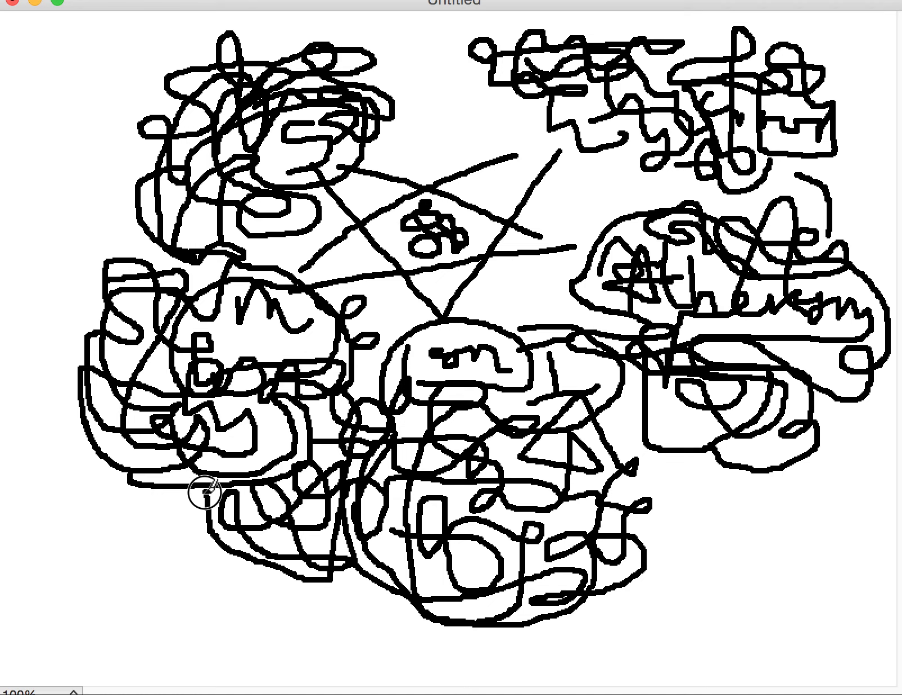
pyautogui.moveTo(249, 511)
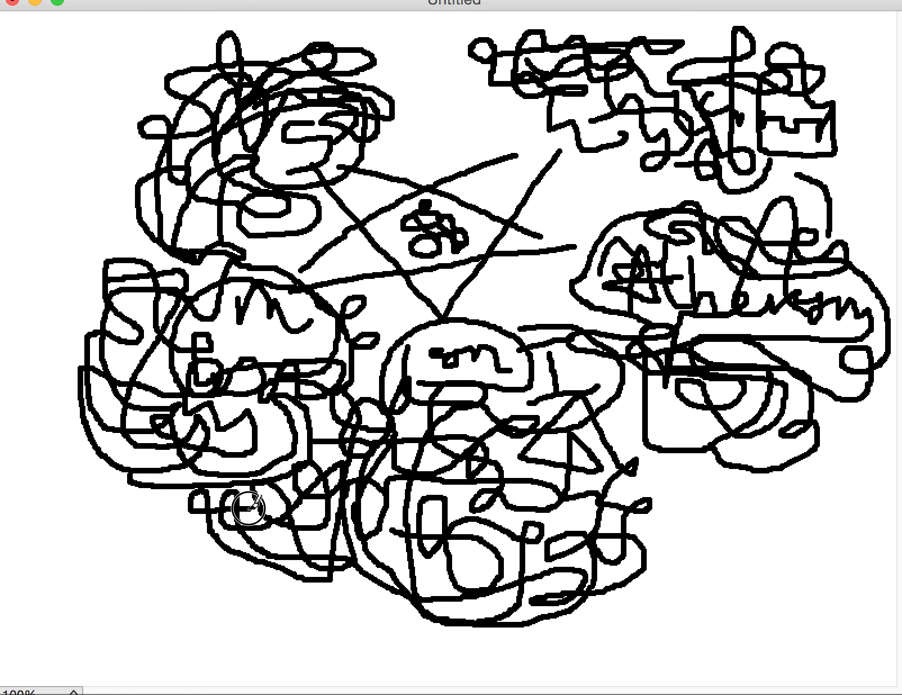
pyautogui.moveTo(286, 550)
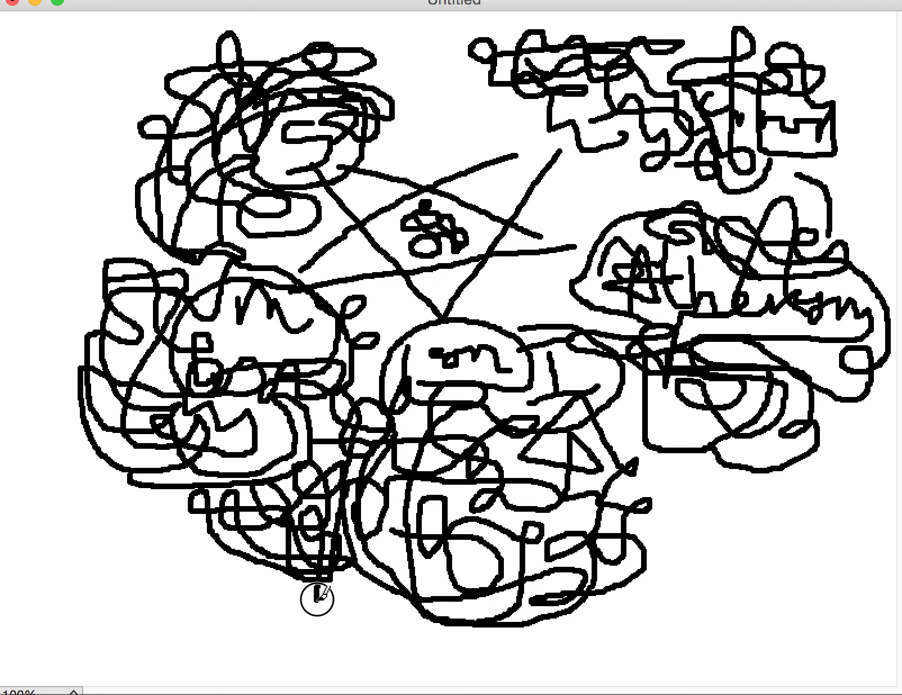
pyautogui.moveTo(362, 587)
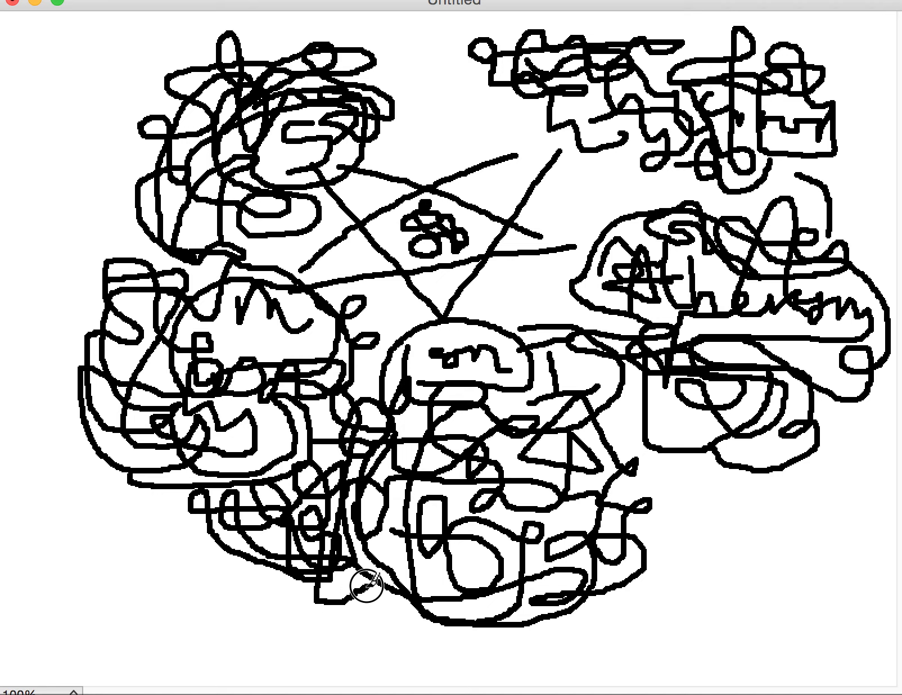
pyautogui.moveTo(274, 600)
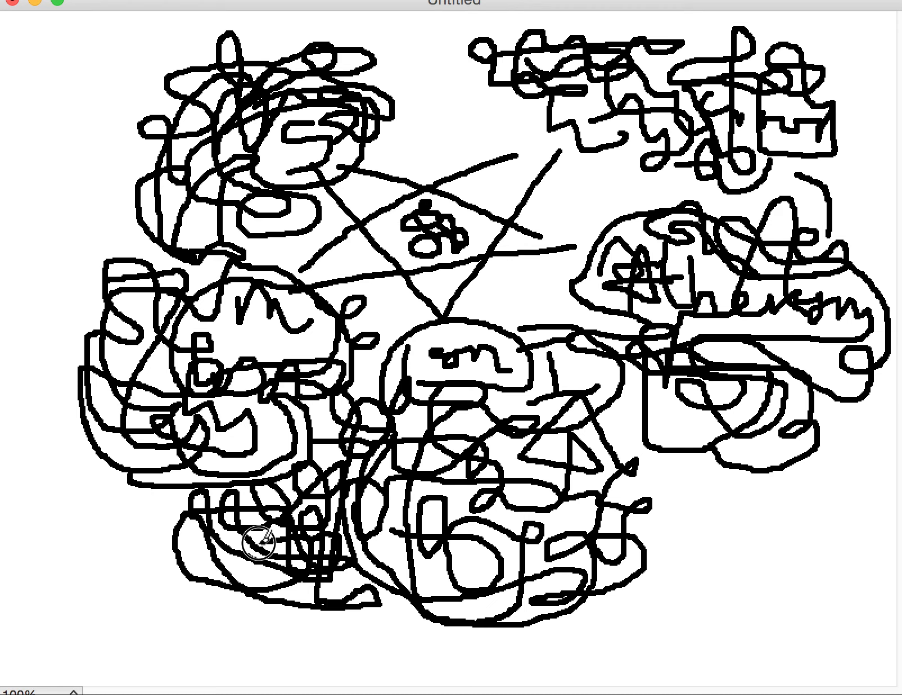
pyautogui.moveTo(184, 515)
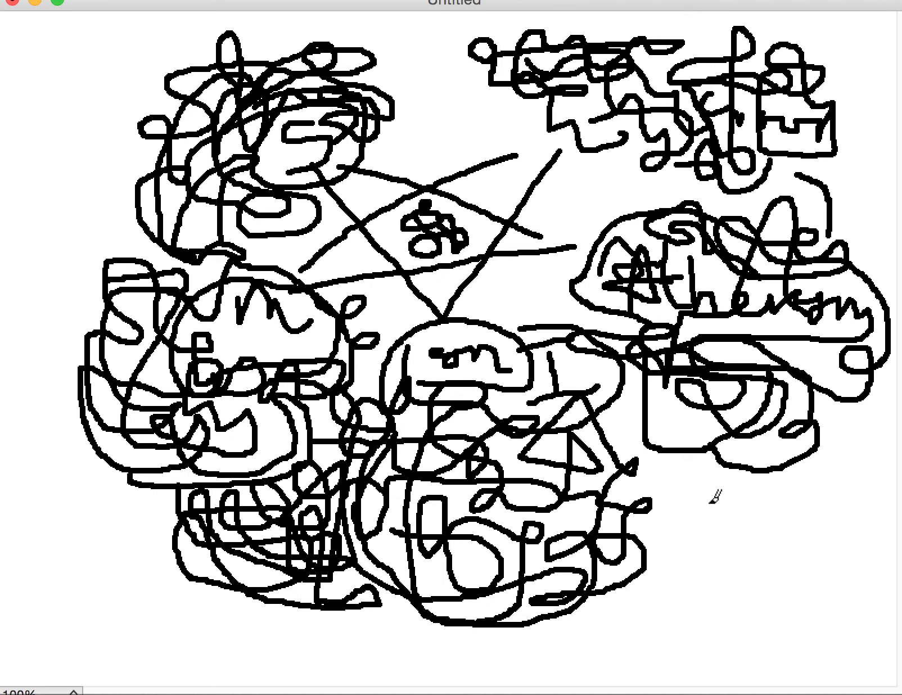
pyautogui.moveTo(552, 290)
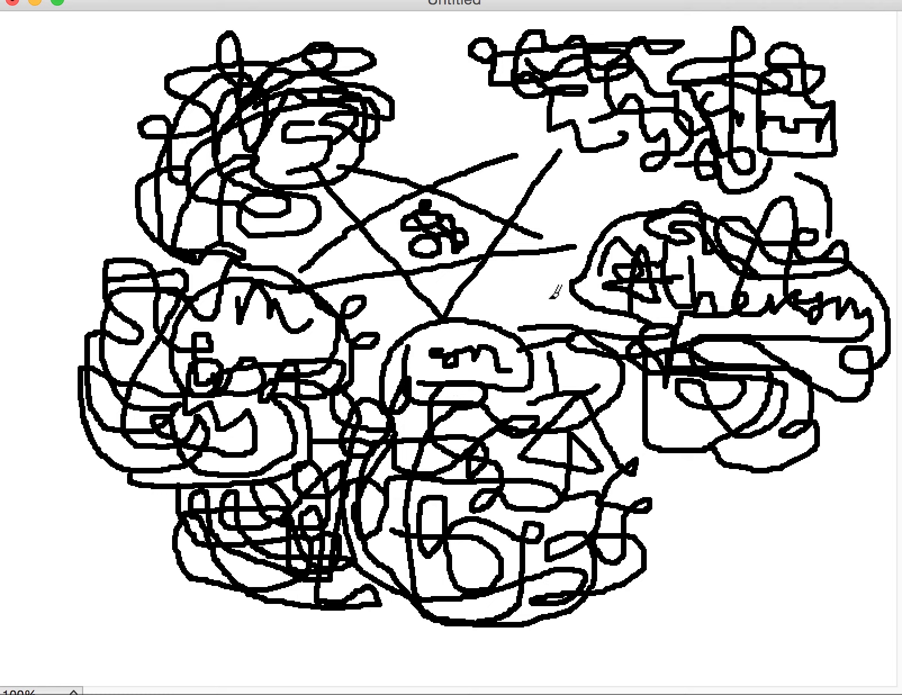
pyautogui.moveTo(488, 285)
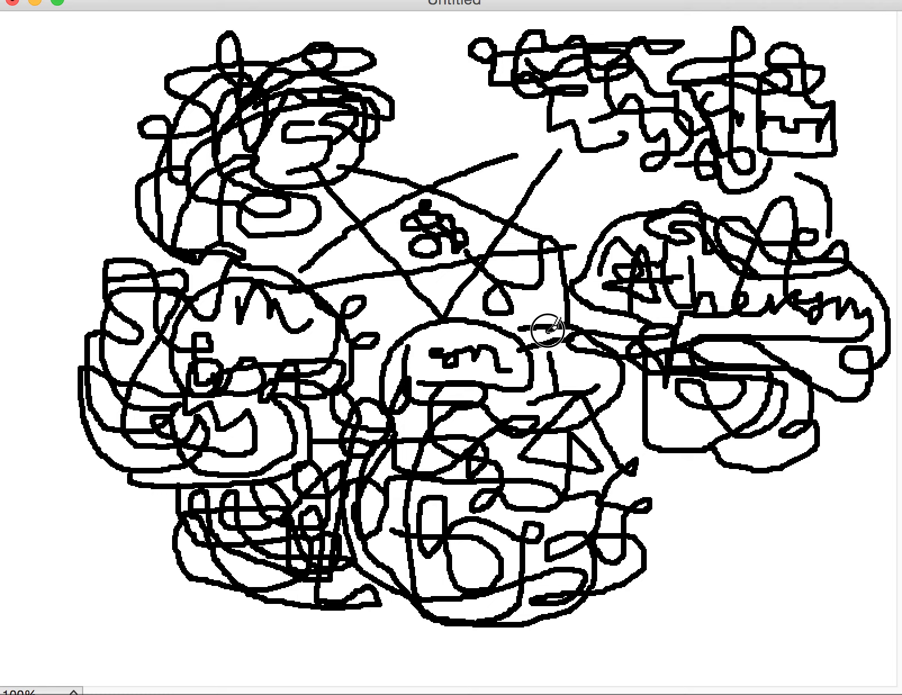
pyautogui.moveTo(543, 325)
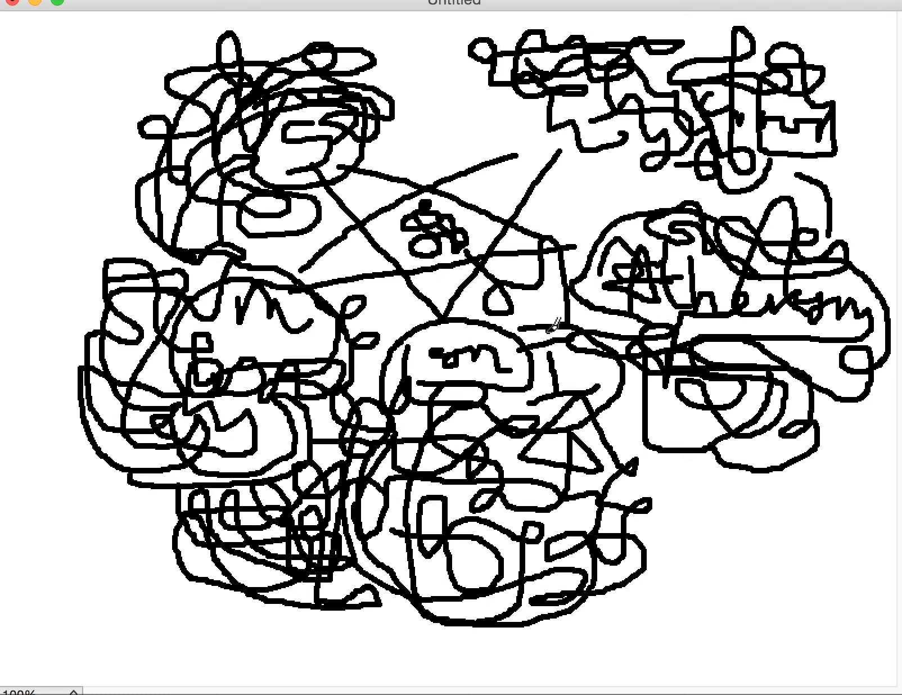
pyautogui.moveTo(718, 480)
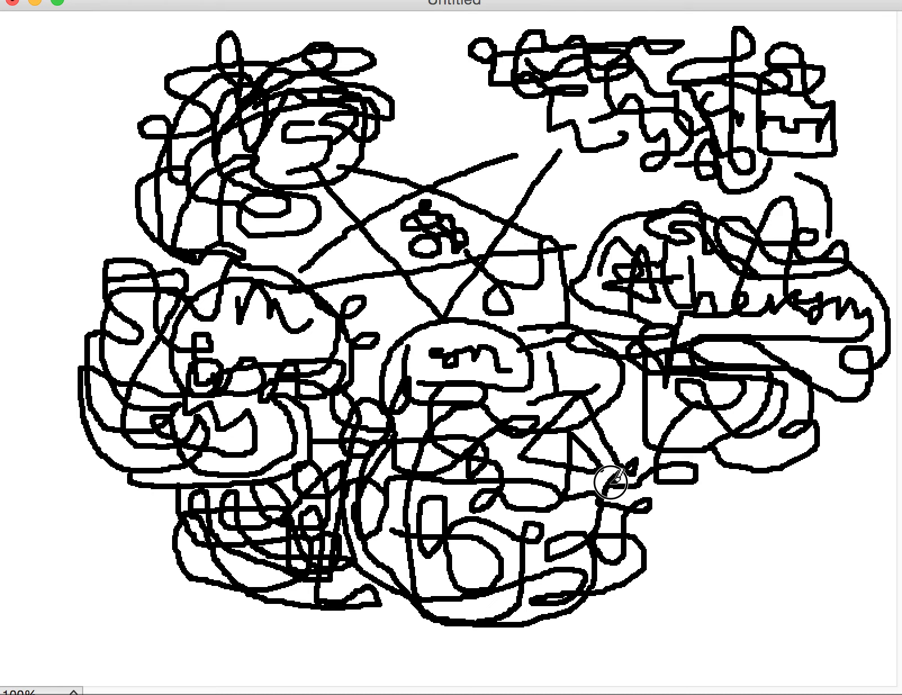
pyautogui.moveTo(639, 527)
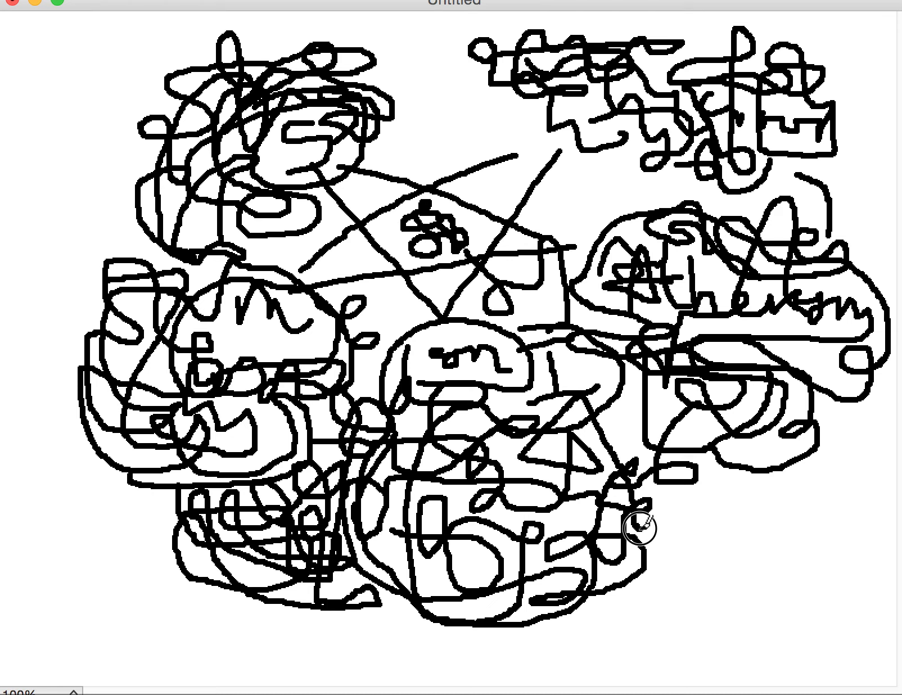
pyautogui.moveTo(675, 490)
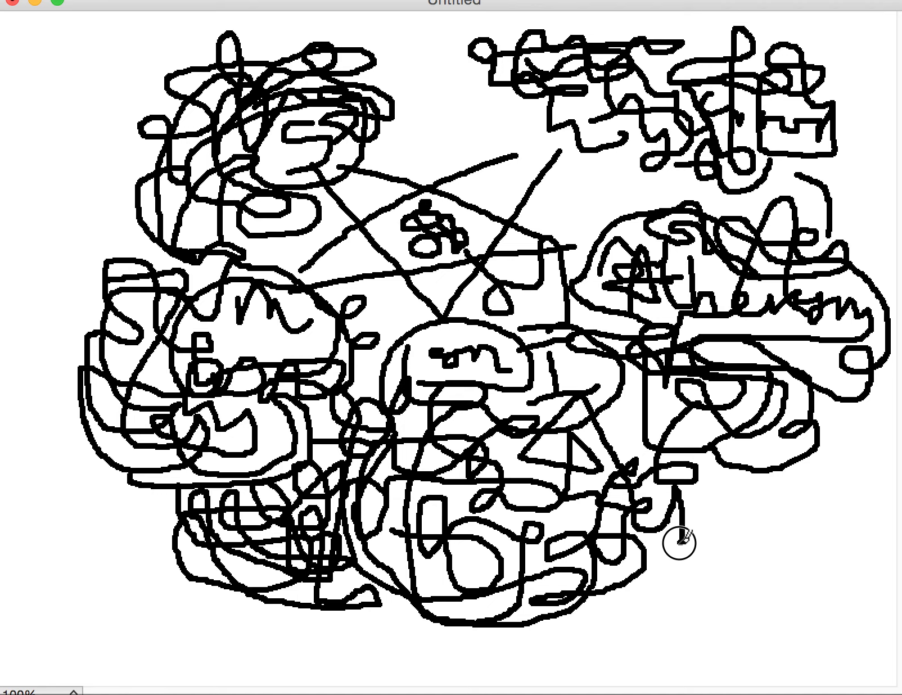
pyautogui.moveTo(680, 534)
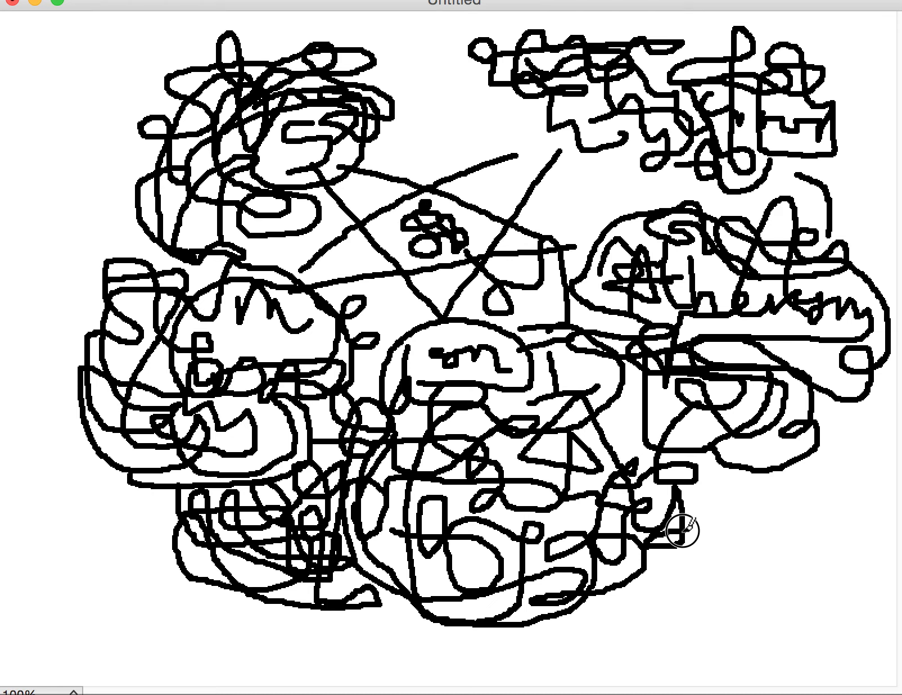
pyautogui.moveTo(714, 498)
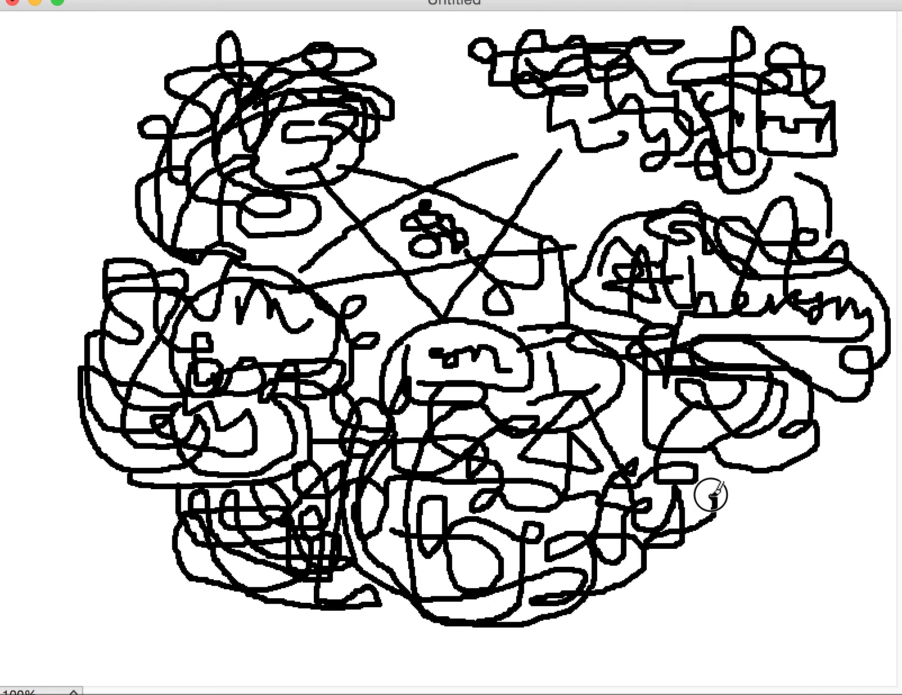
pyautogui.moveTo(756, 470)
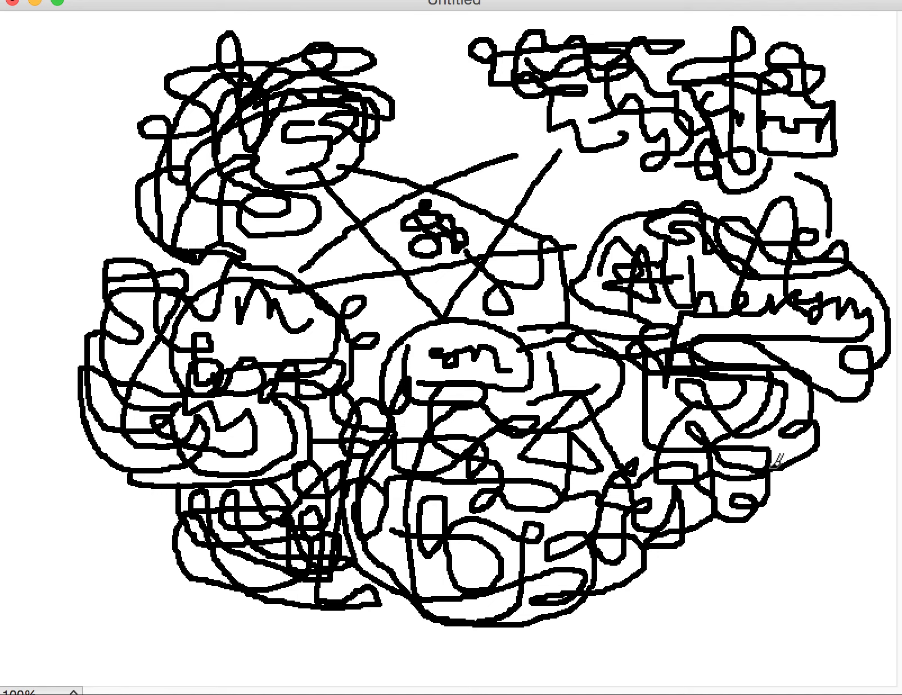
pyautogui.moveTo(788, 478)
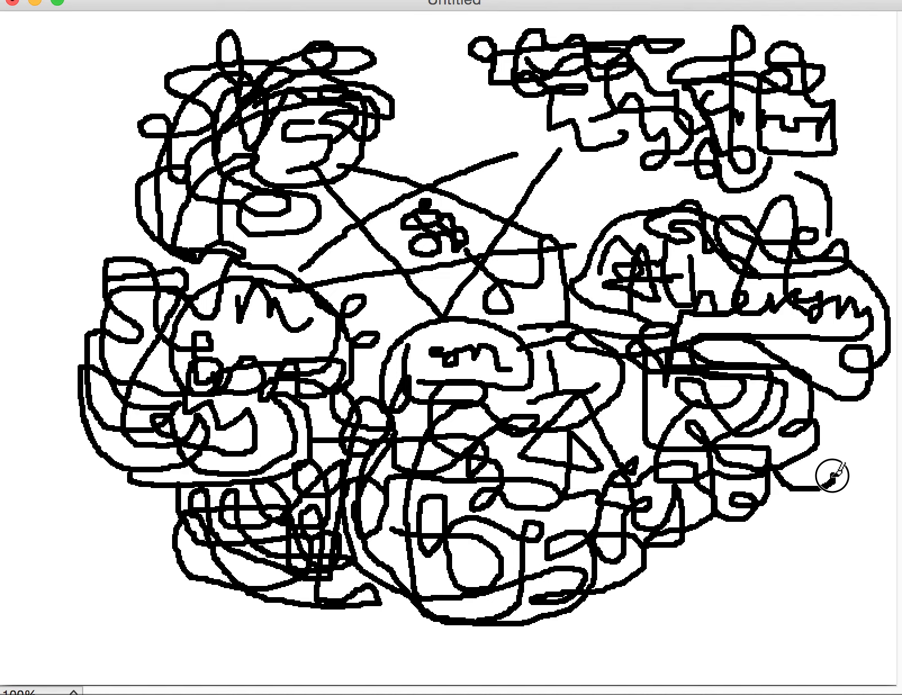
pyautogui.moveTo(799, 519)
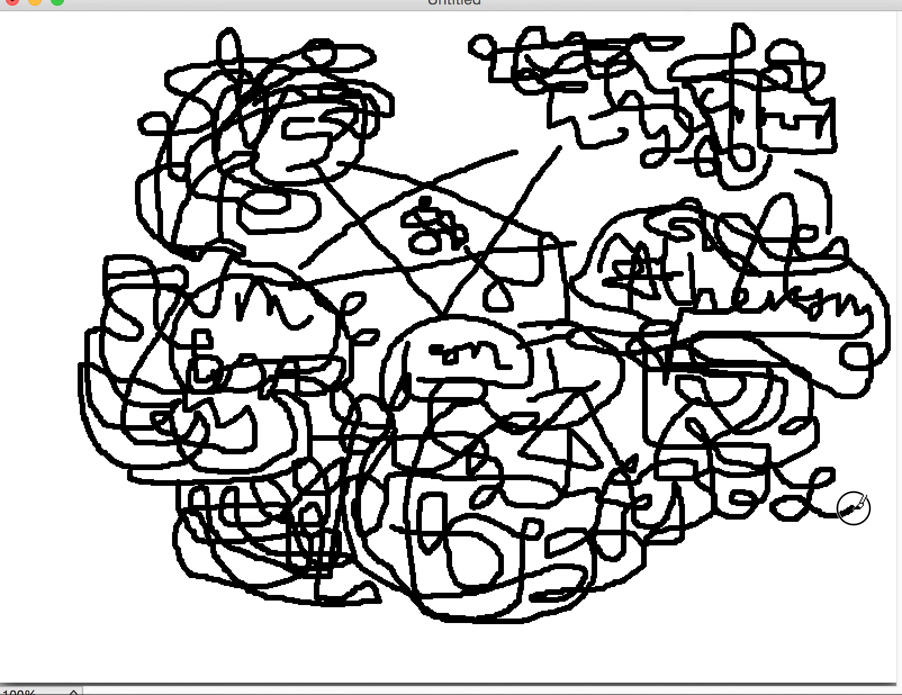
pyautogui.moveTo(821, 436)
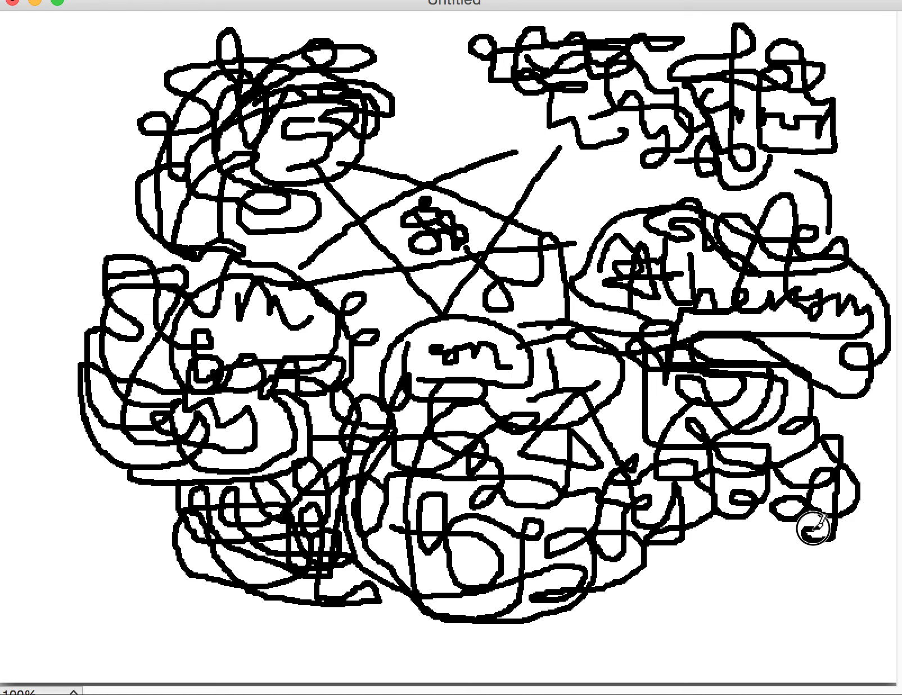
pyautogui.moveTo(829, 532)
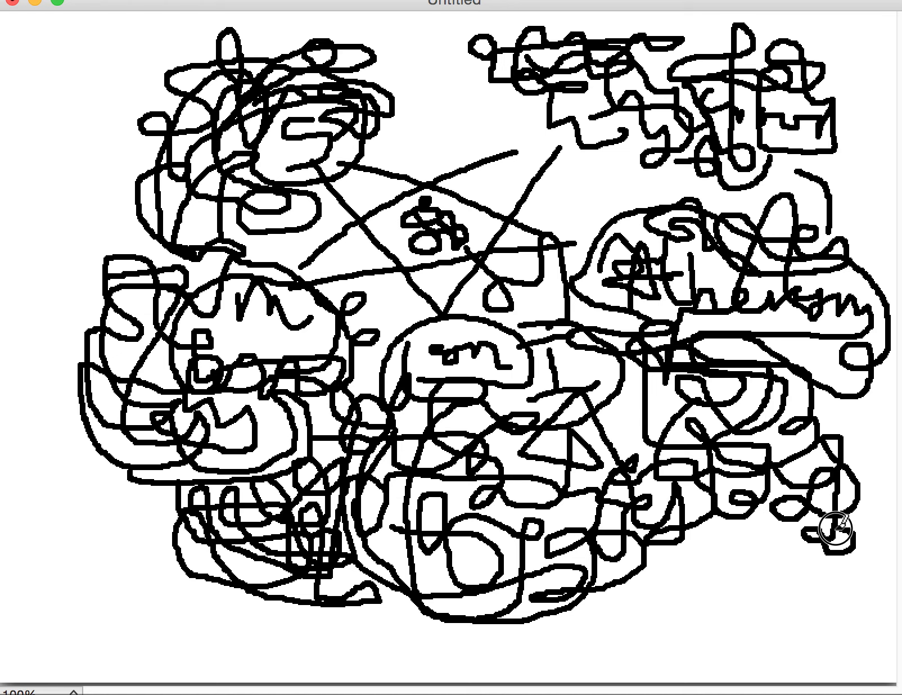
pyautogui.moveTo(742, 529)
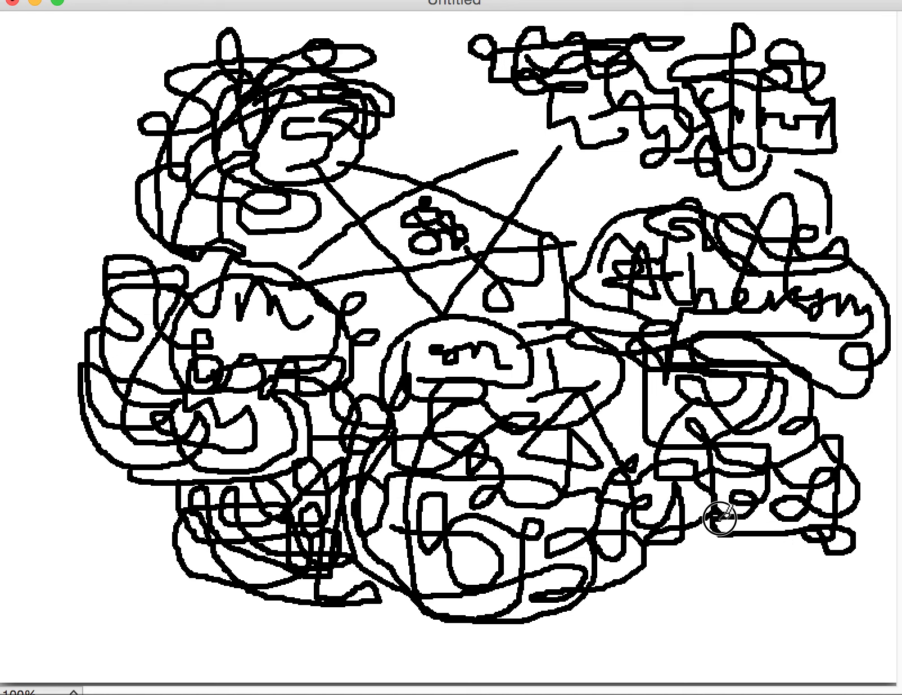
pyautogui.moveTo(776, 530)
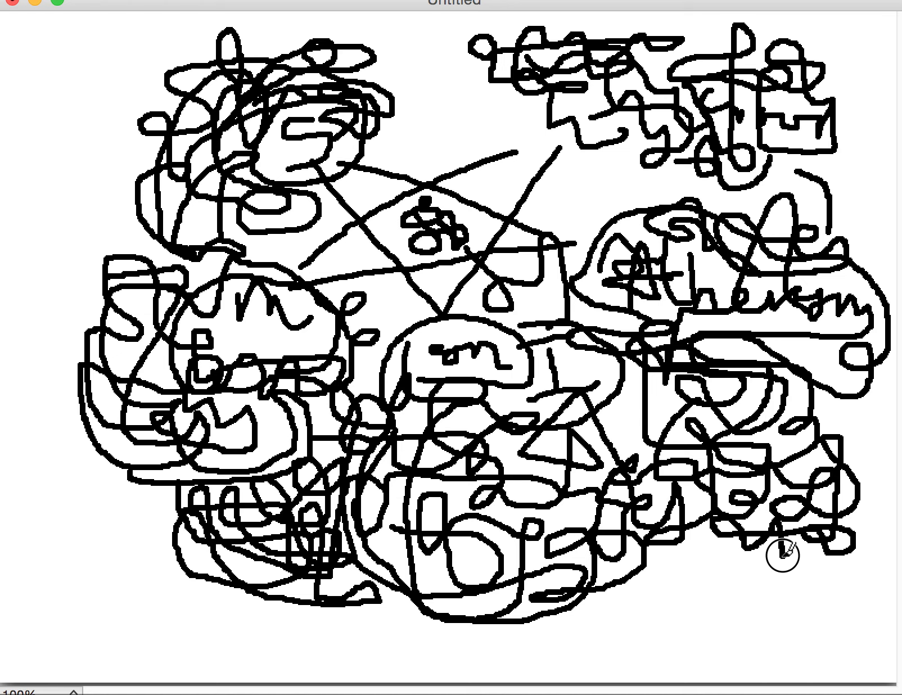
pyautogui.moveTo(684, 549)
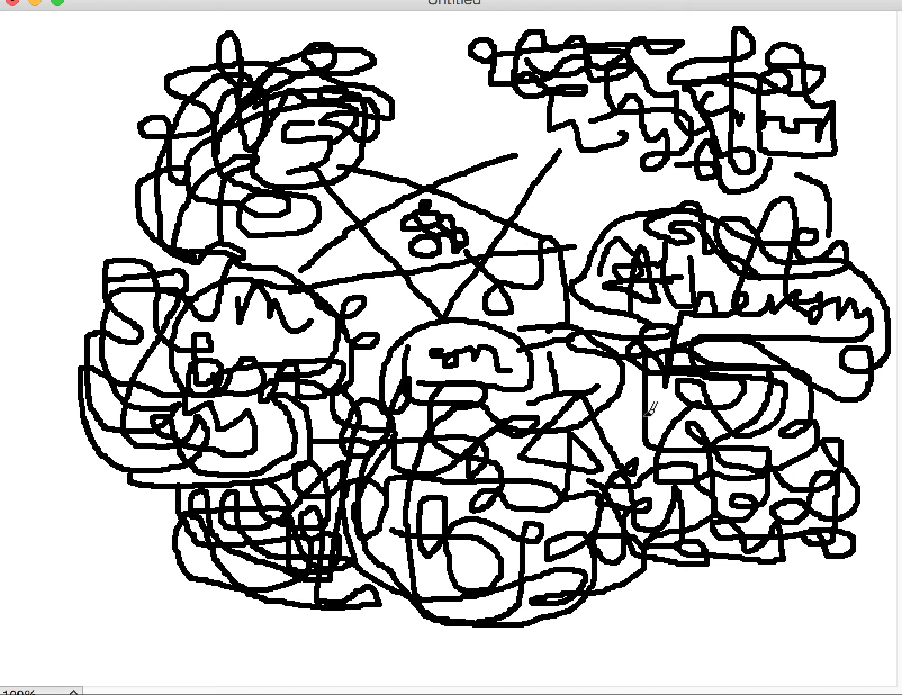
pyautogui.moveTo(676, 595)
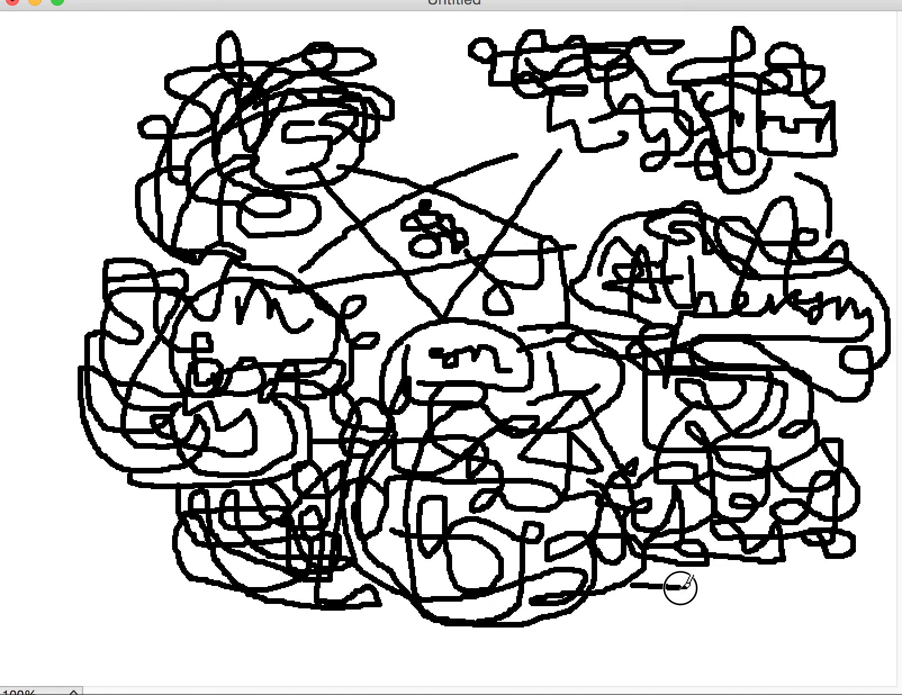
pyautogui.moveTo(742, 552)
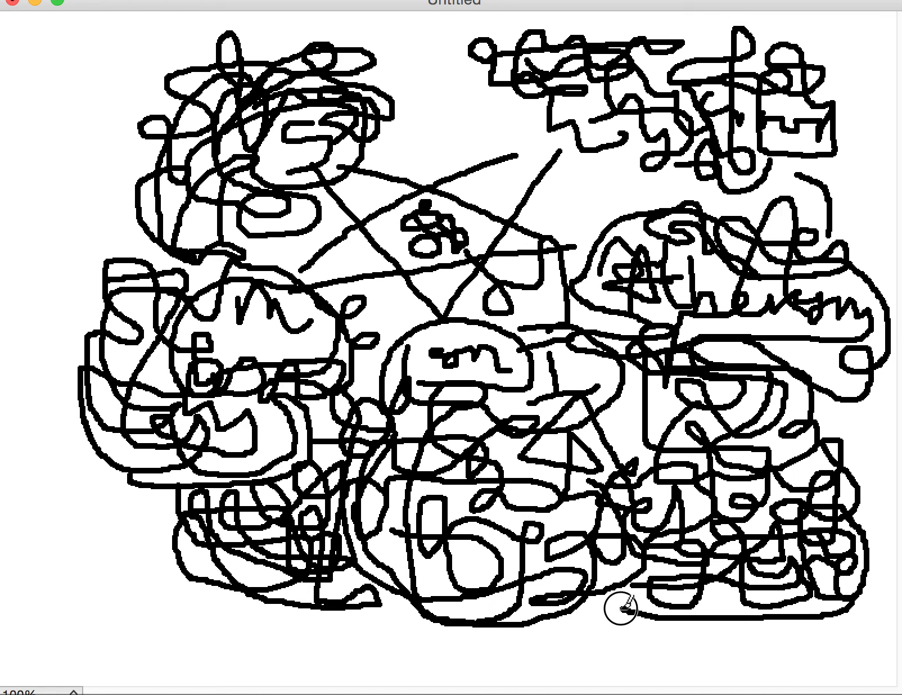
pyautogui.moveTo(594, 506)
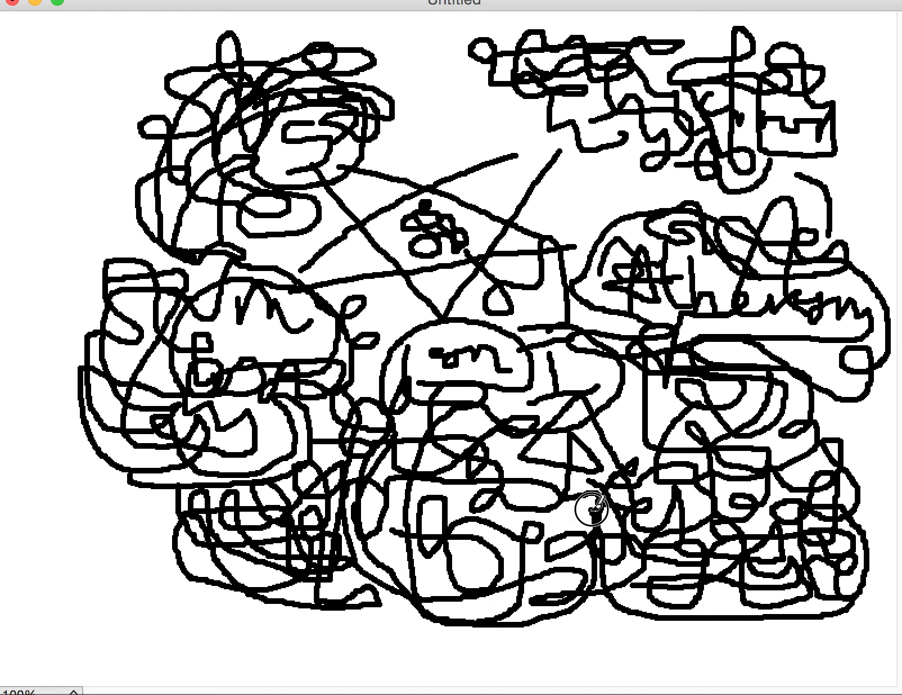
# Scribble black loops into the lower-right corner and a long stroke along the bottom middle
pyautogui.moveTo(592, 506); pyautogui.dragTo(688, 655)
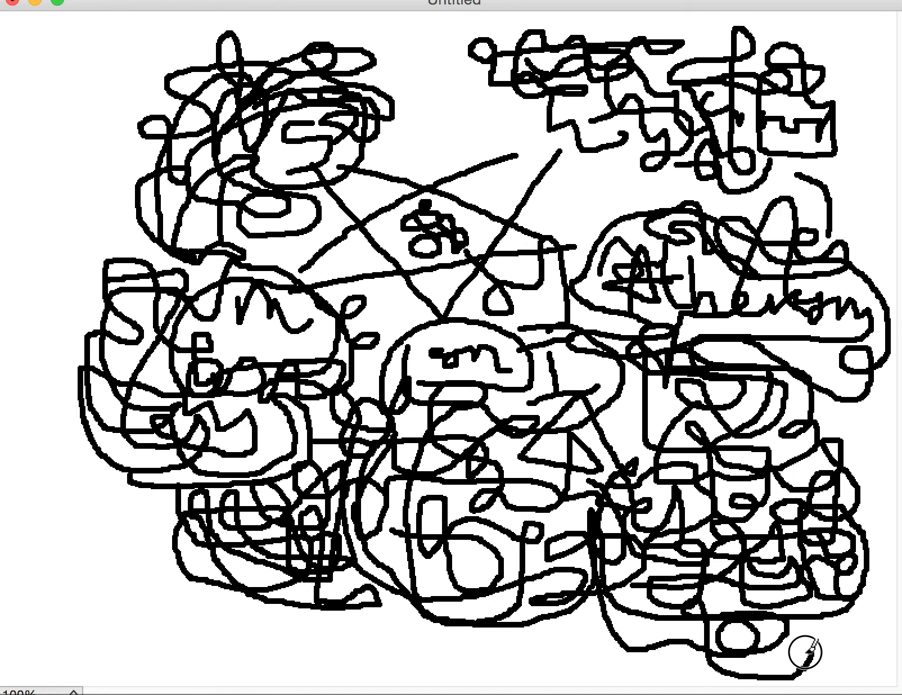
pyautogui.moveTo(804, 647); pyautogui.dragTo(639, 650)
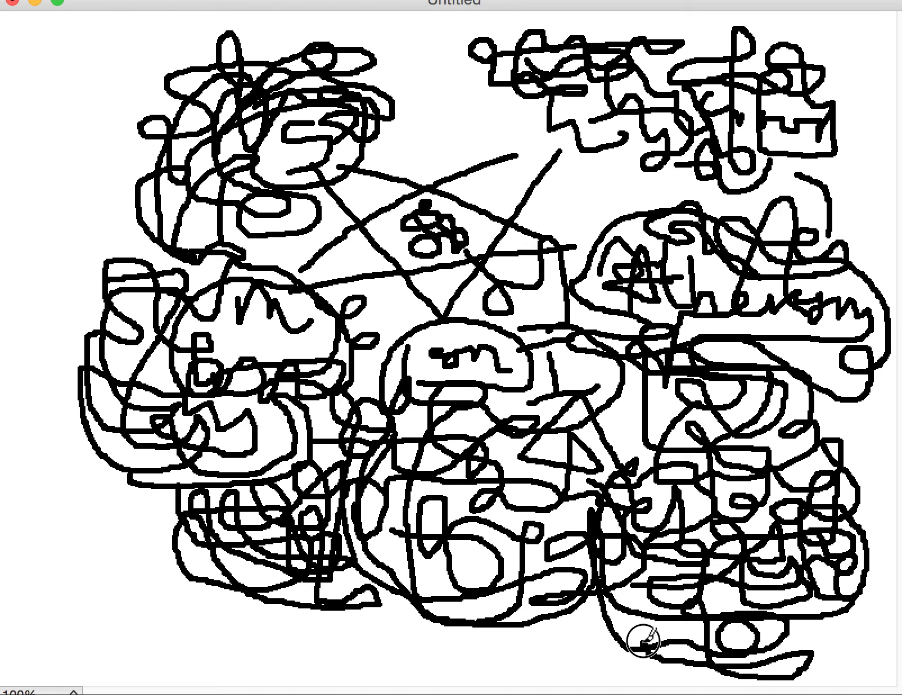
pyautogui.moveTo(653, 659)
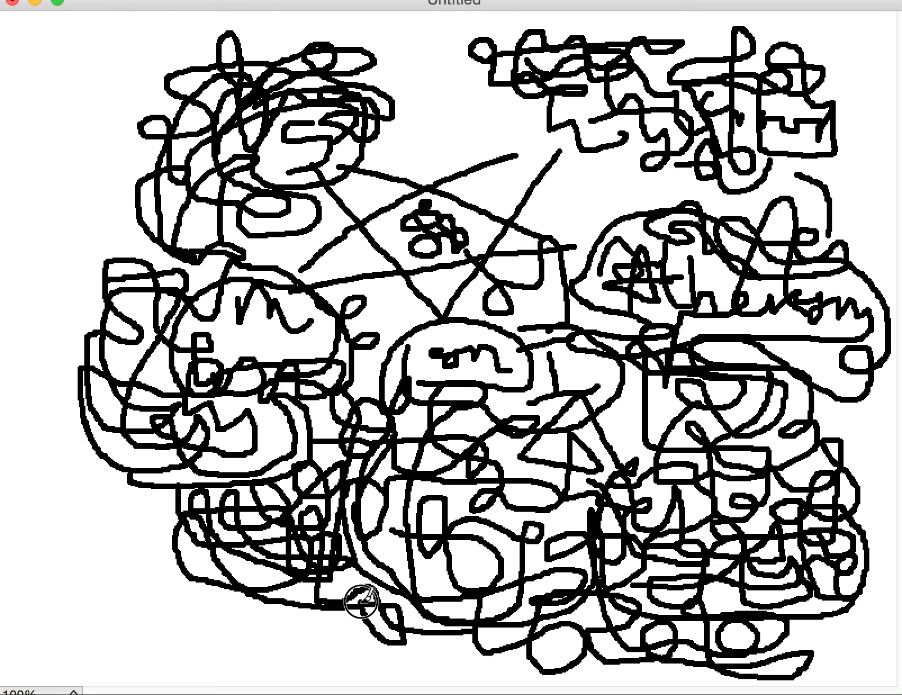
pyautogui.moveTo(397, 618)
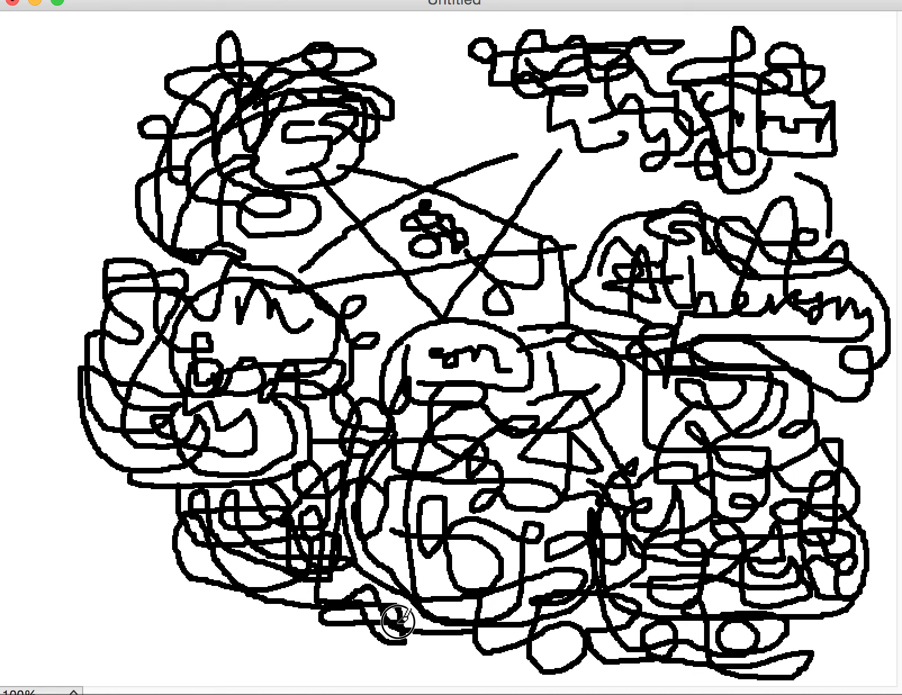
pyautogui.moveTo(478, 650)
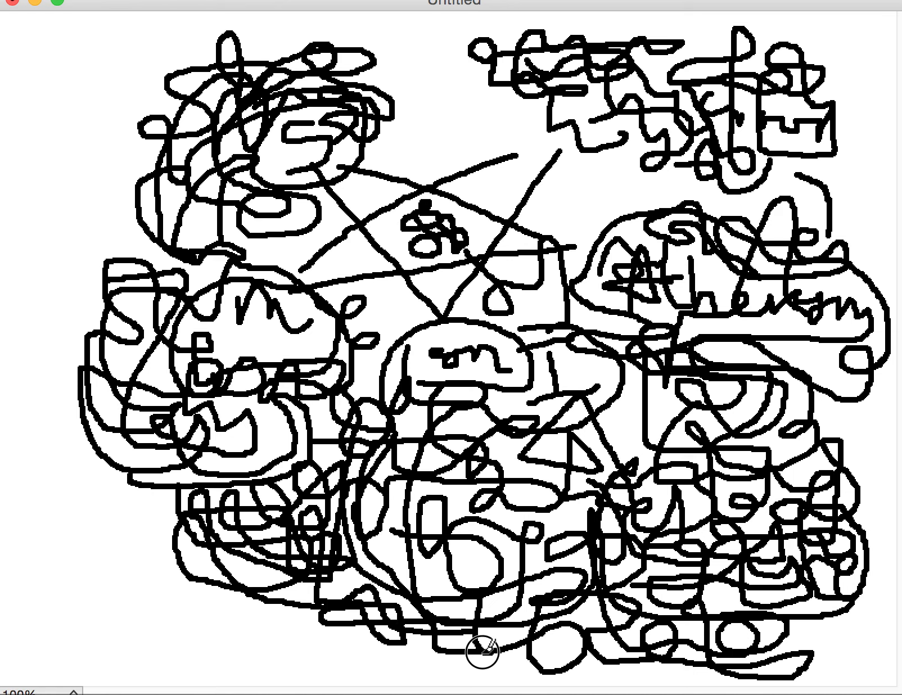
pyautogui.moveTo(397, 644)
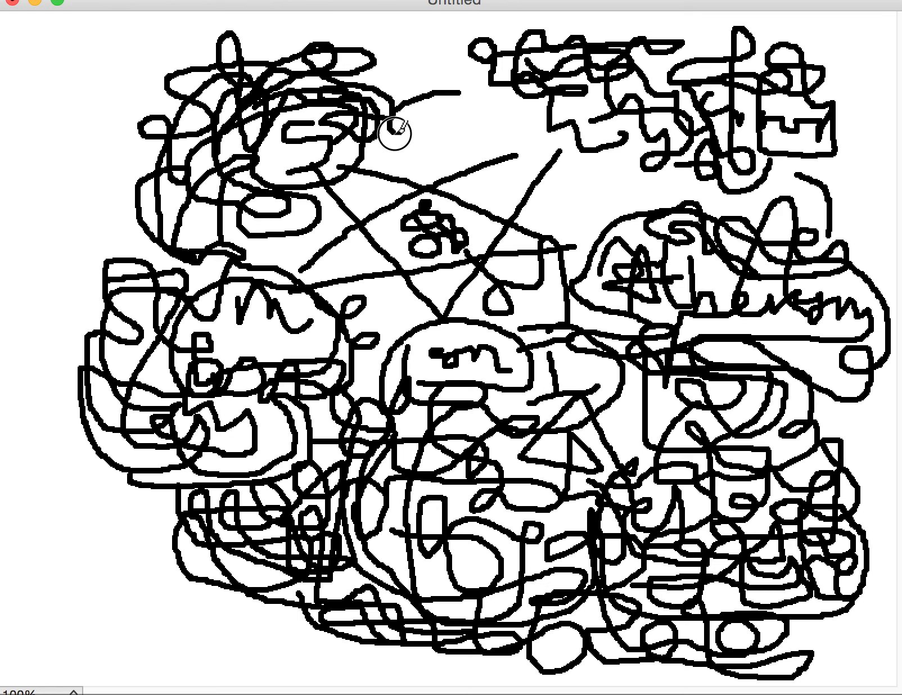
# Scribble tangled black strokes into the white gap at the top middle
pyautogui.moveTo(397, 133); pyautogui.dragTo(471, 147)
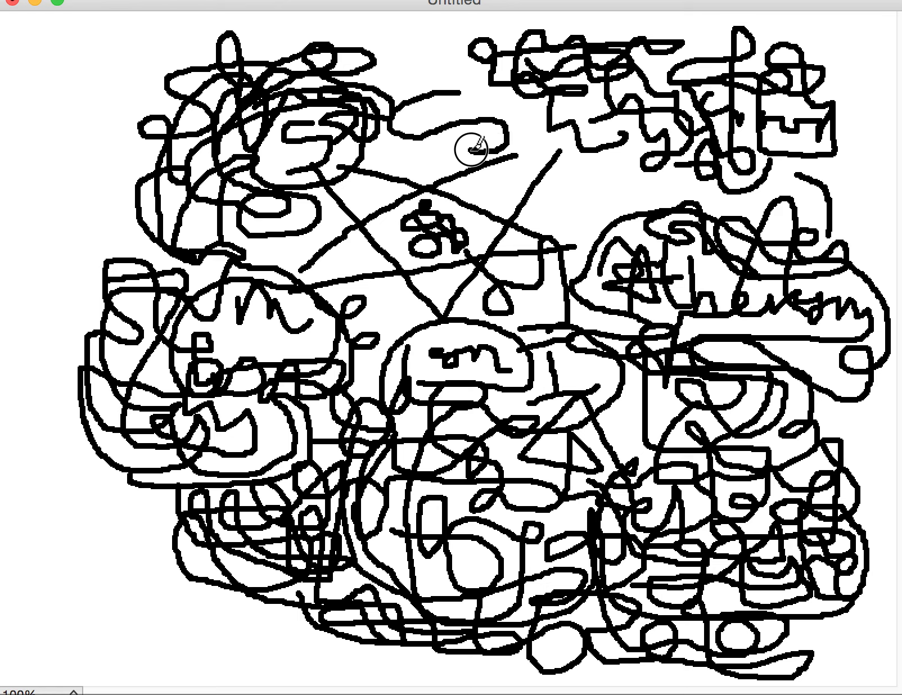
pyautogui.moveTo(439, 106)
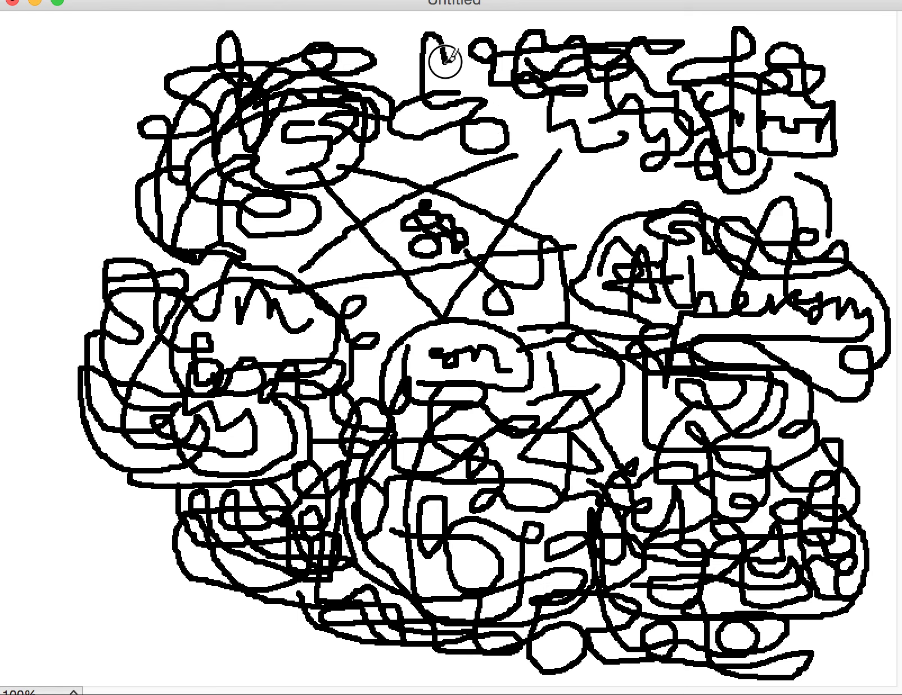
pyautogui.moveTo(401, 45)
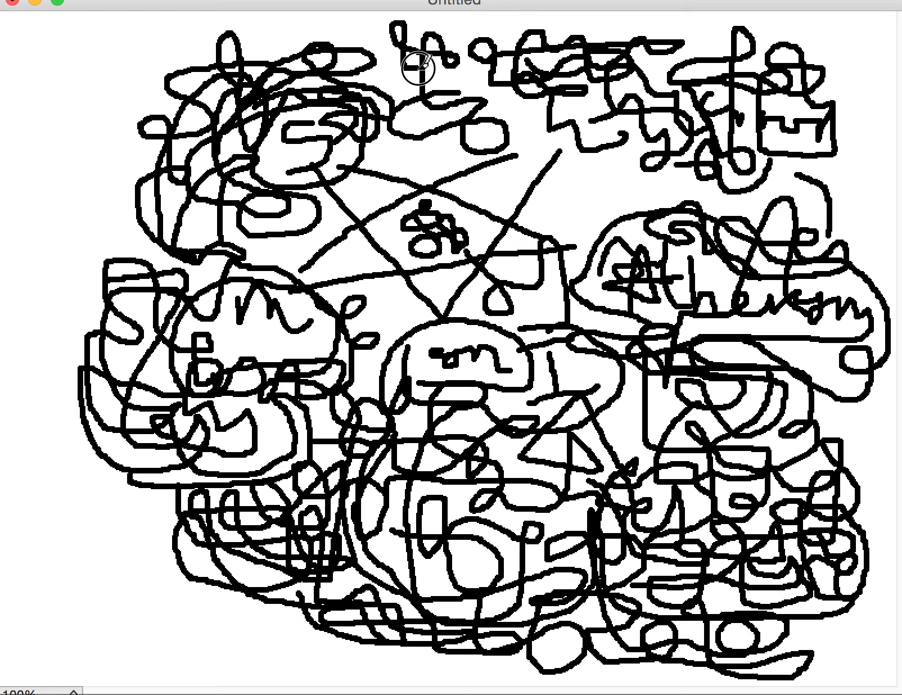
pyautogui.moveTo(503, 122)
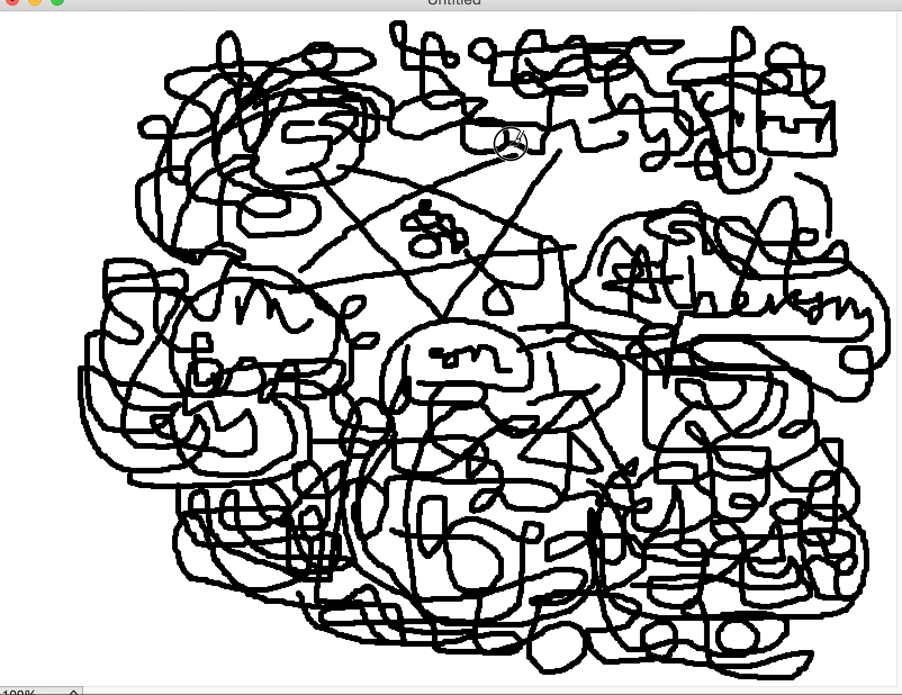
pyautogui.moveTo(493, 123)
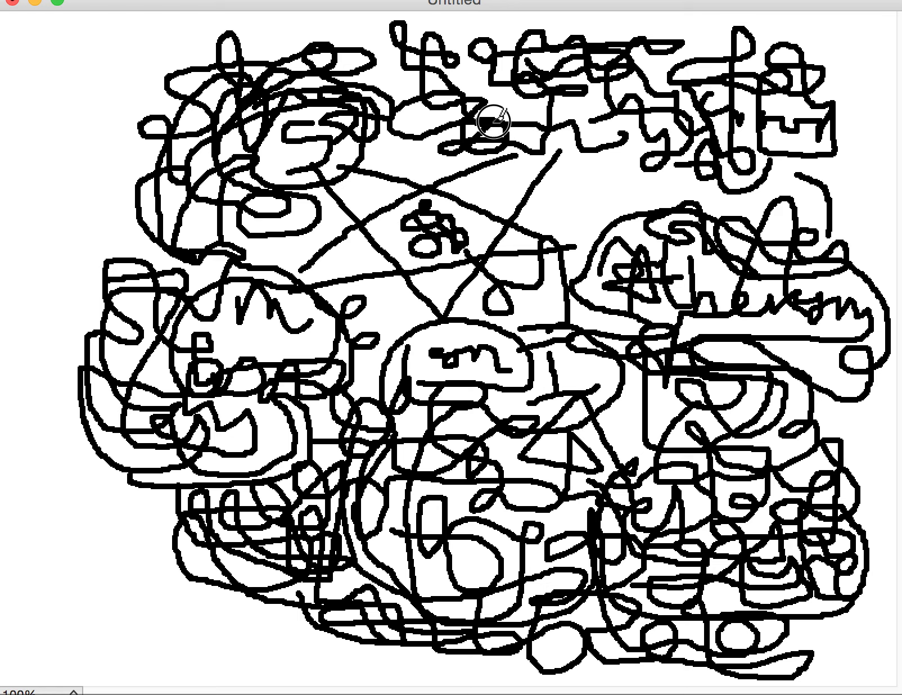
pyautogui.moveTo(462, 88)
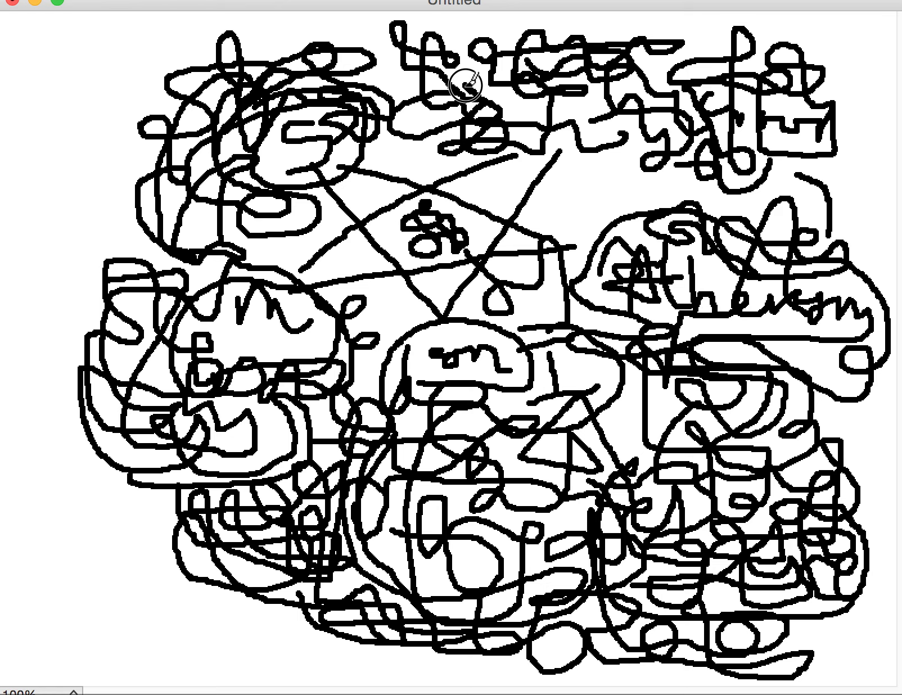
pyautogui.moveTo(472, 78)
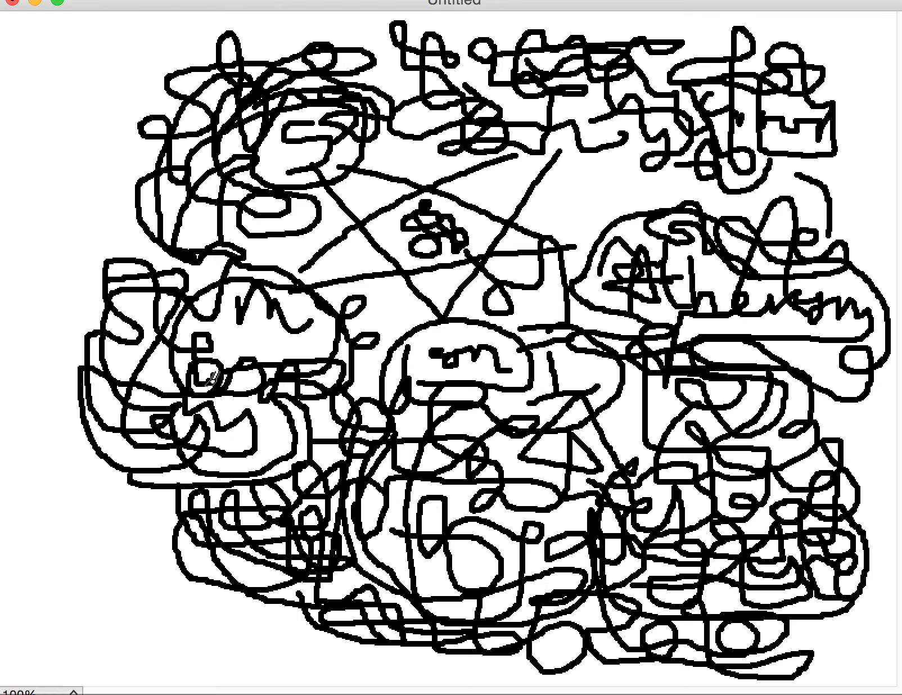
pyautogui.moveTo(108, 198)
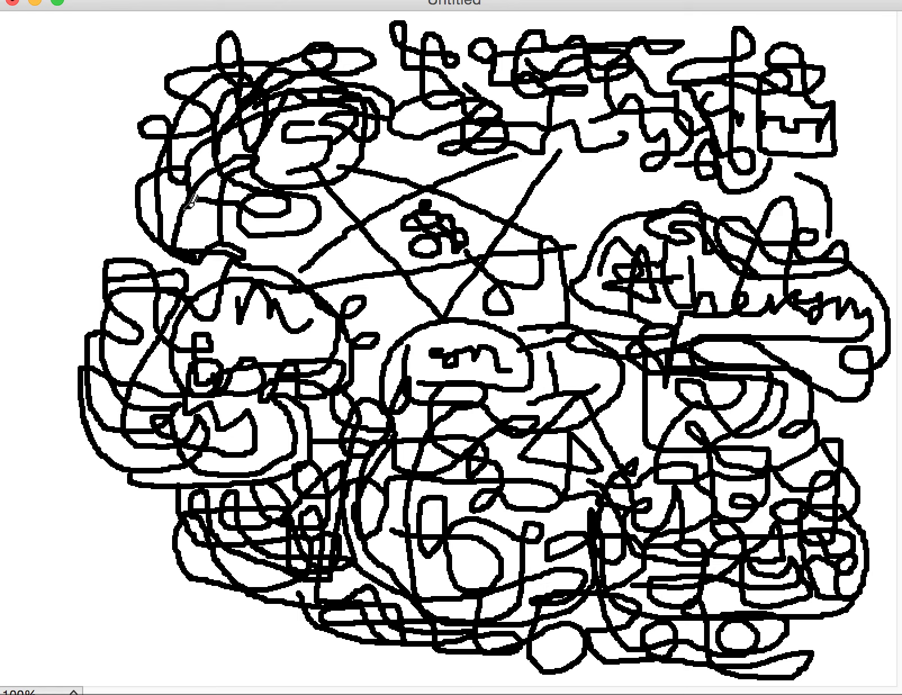
pyautogui.moveTo(115, 207)
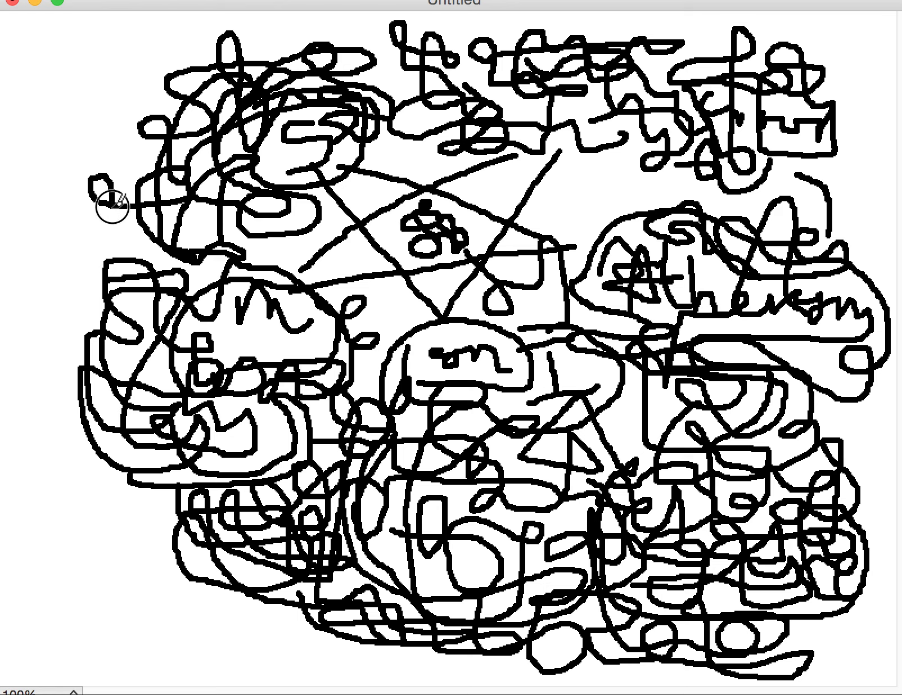
# Fill the upper-left corner and left margin with dense black loops
pyautogui.moveTo(109, 184); pyautogui.dragTo(166, 236)
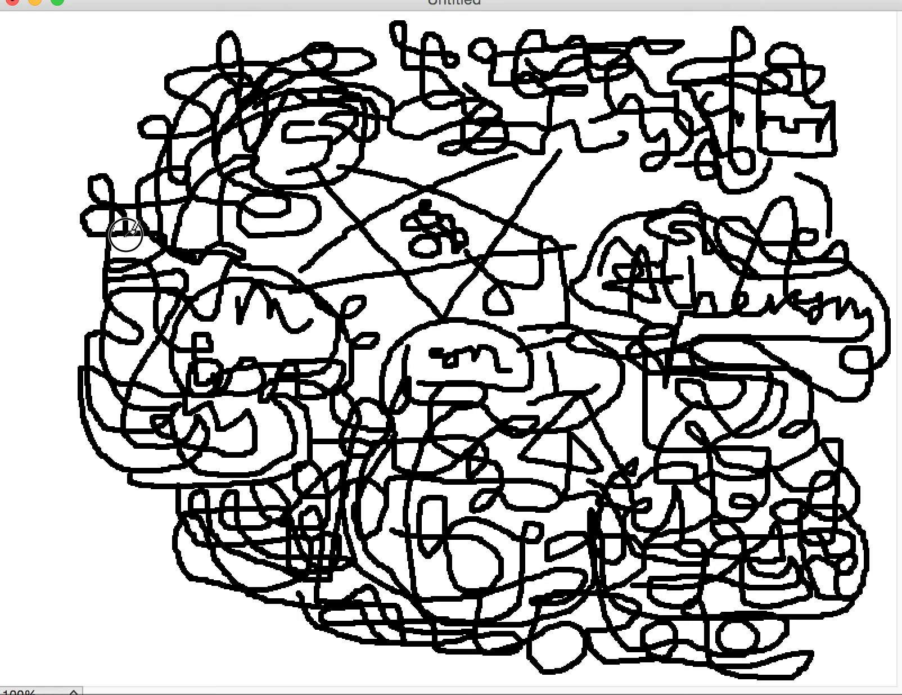
pyautogui.moveTo(135, 159)
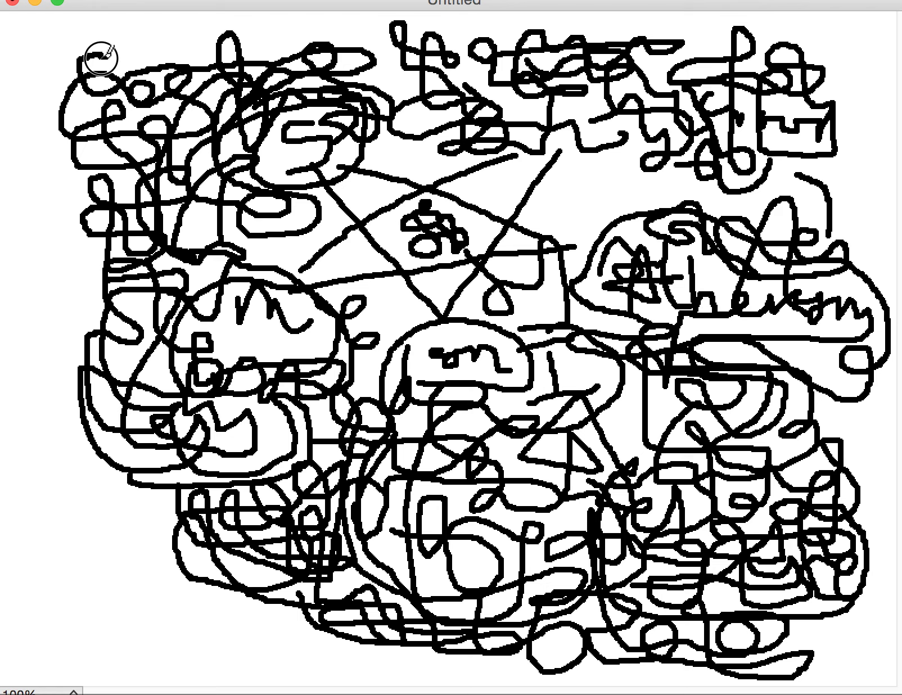
pyautogui.moveTo(84, 224)
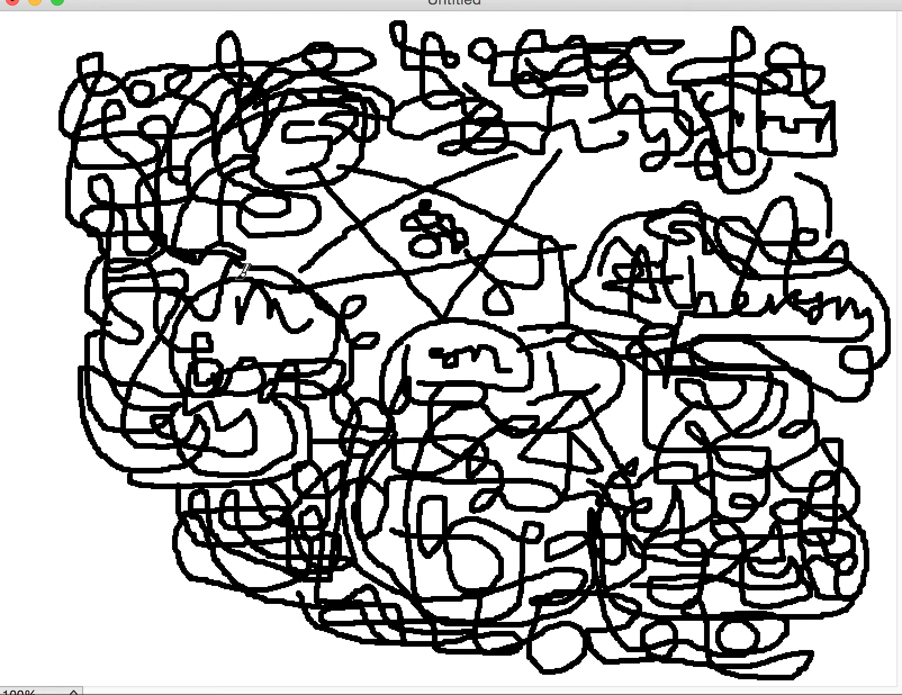
pyautogui.moveTo(204, 375)
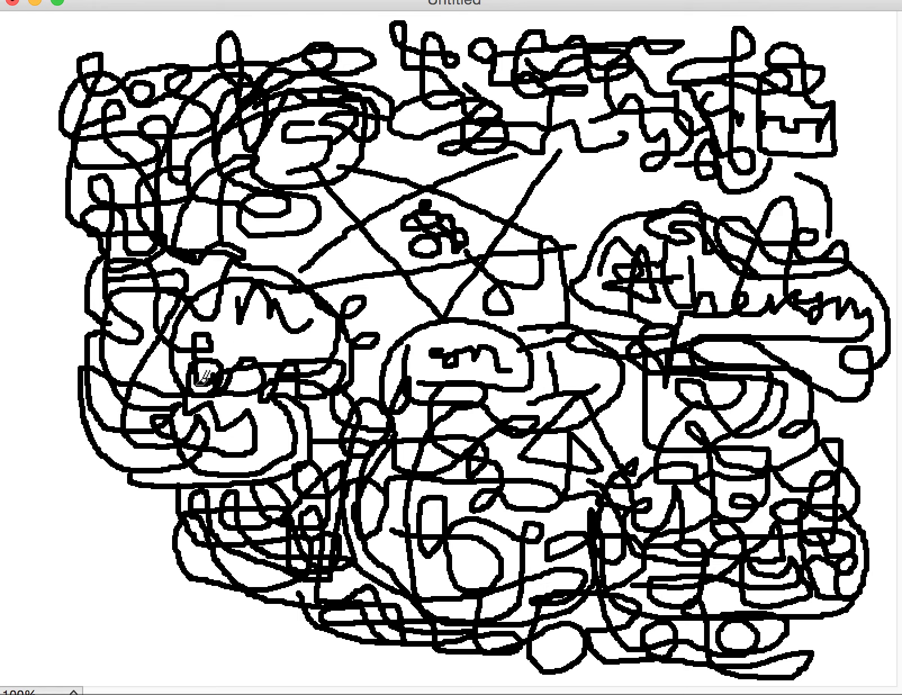
pyautogui.moveTo(135, 413)
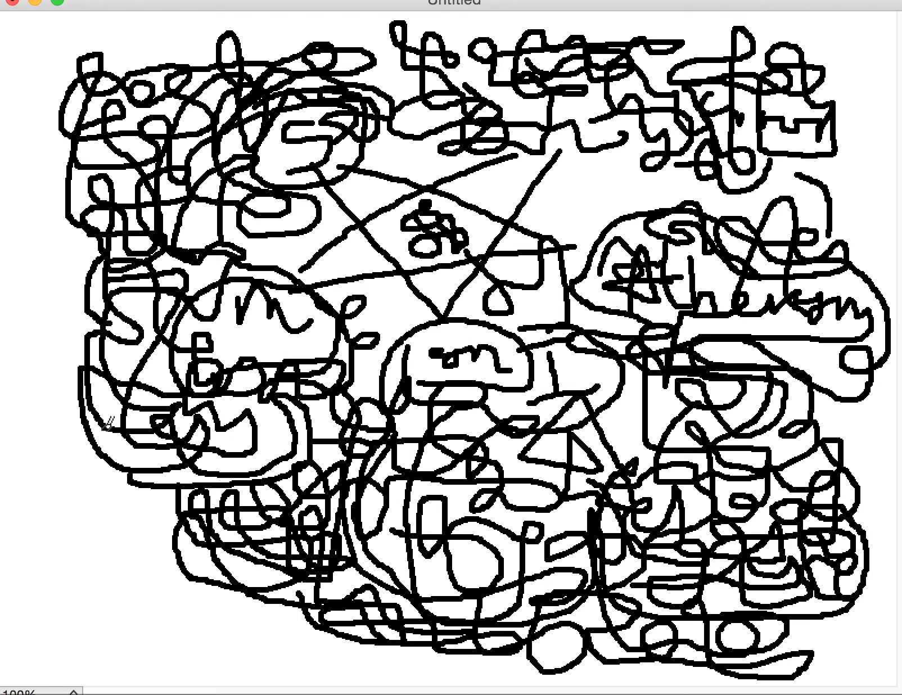
pyautogui.moveTo(91, 562)
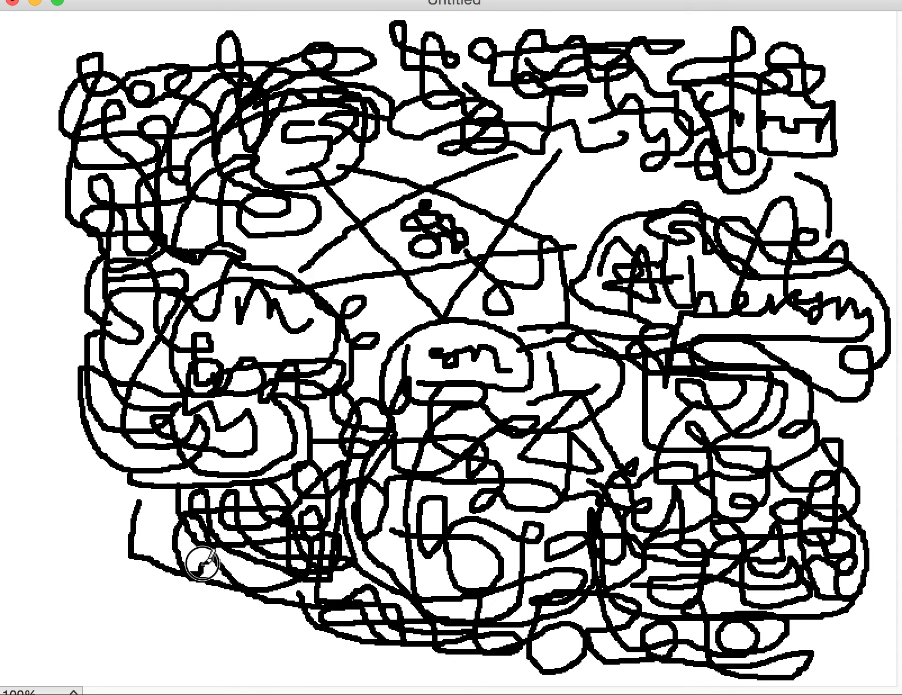
pyautogui.moveTo(114, 494)
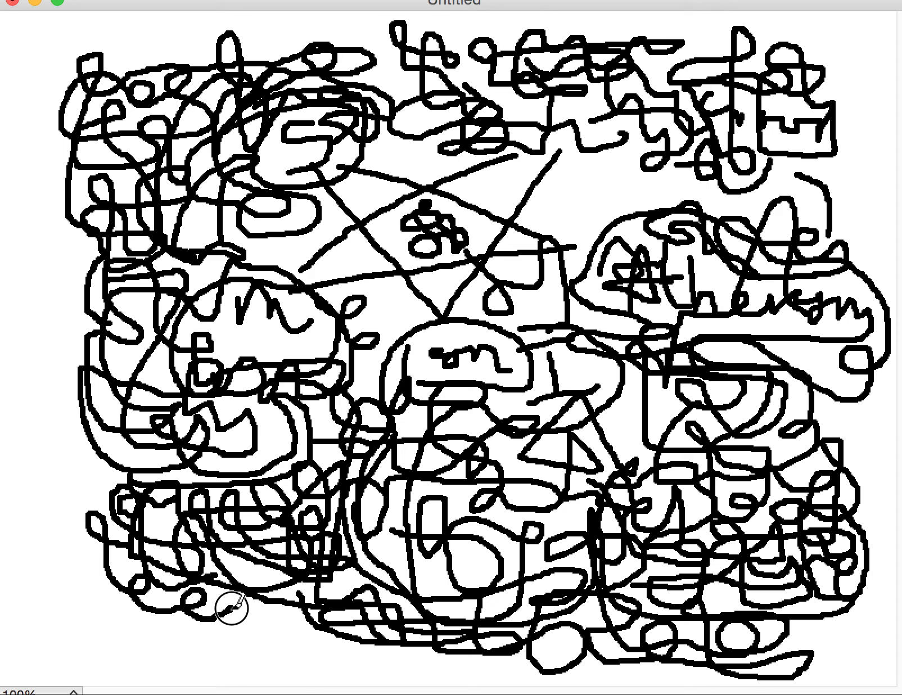
# Scribble curly black strokes over the blank lower-left corner near the bottom
pyautogui.moveTo(227, 607); pyautogui.dragTo(304, 618)
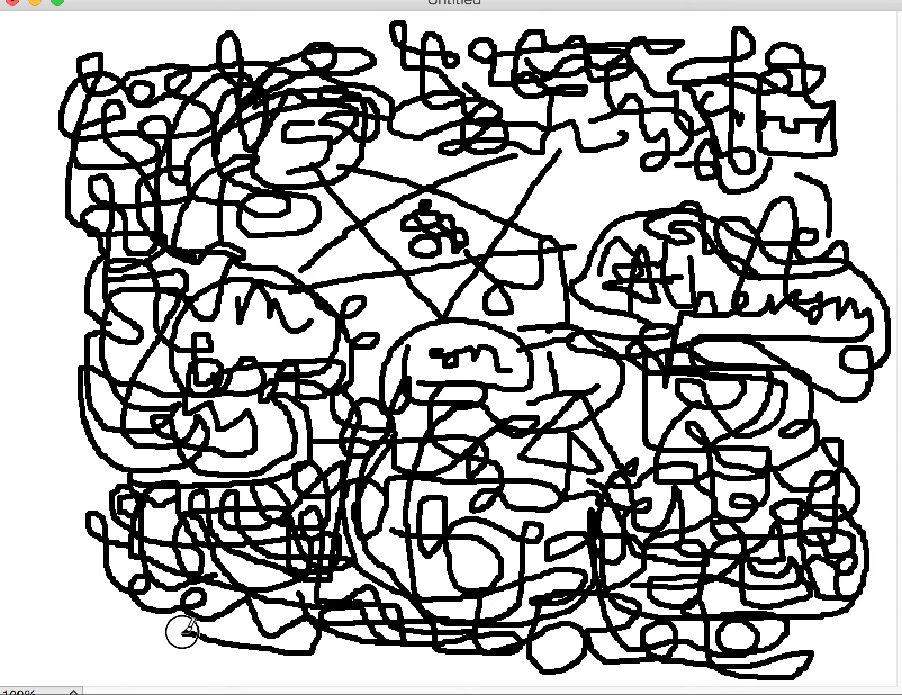
pyautogui.moveTo(87, 556)
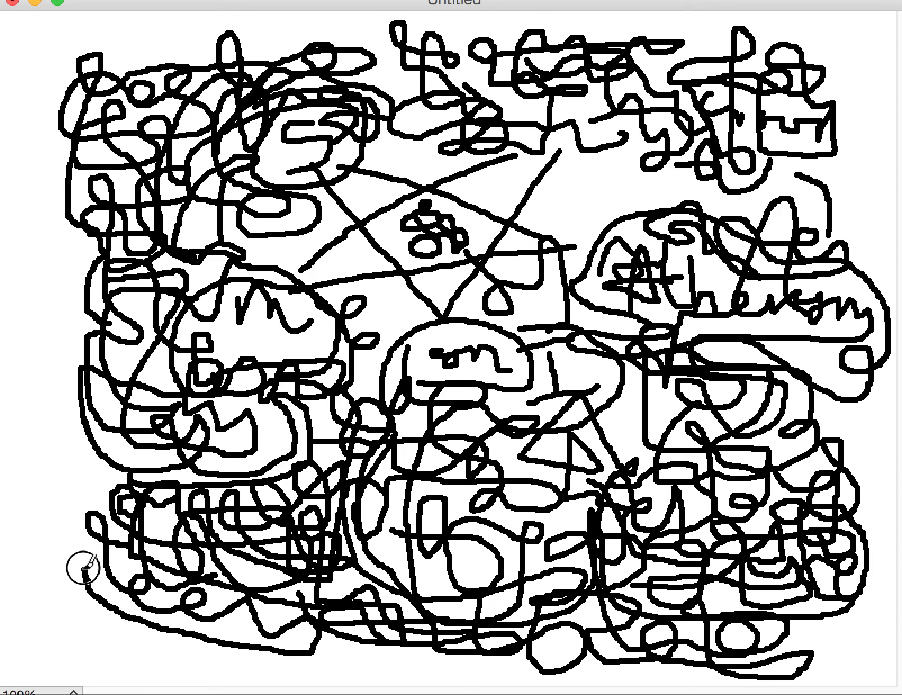
pyautogui.moveTo(101, 510)
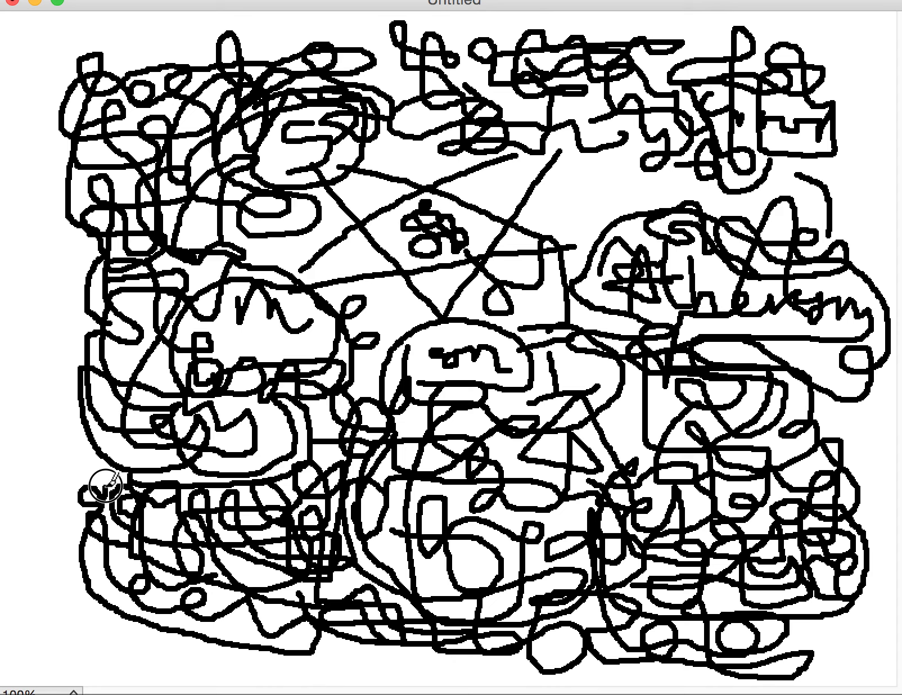
pyautogui.moveTo(129, 439)
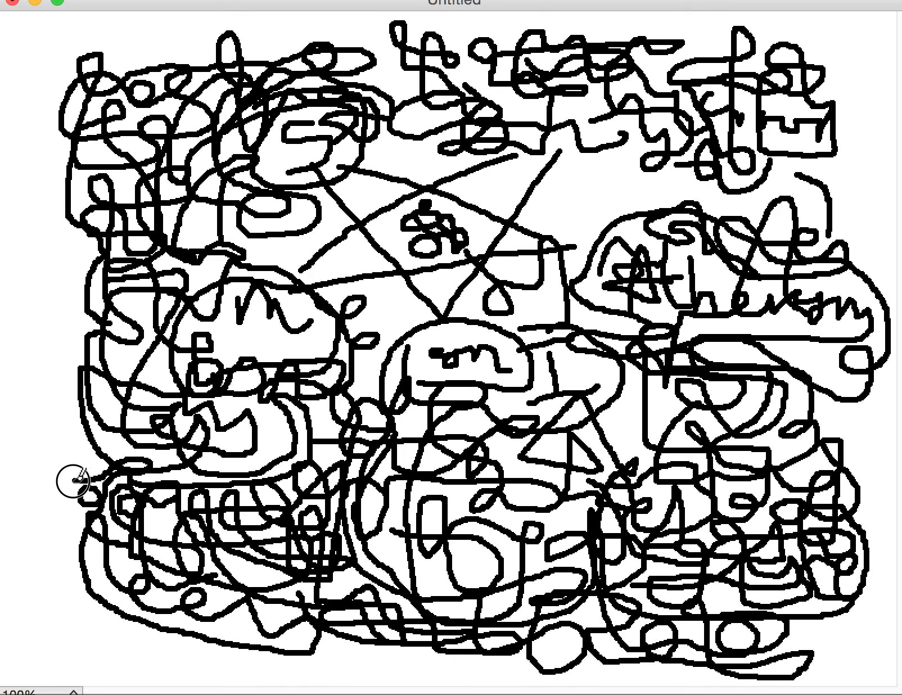
pyautogui.moveTo(68, 511)
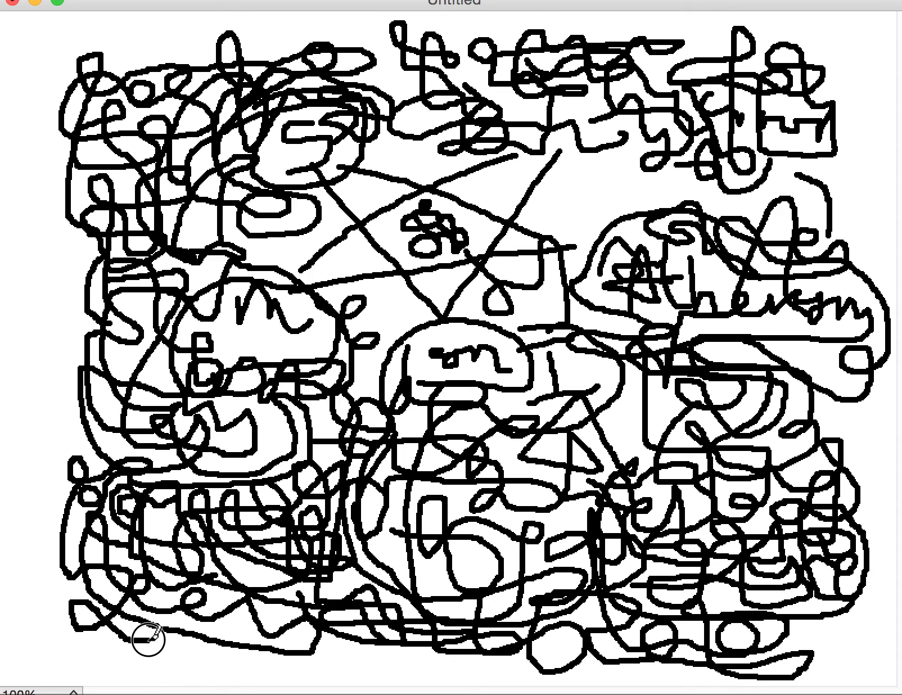
pyautogui.moveTo(270, 525)
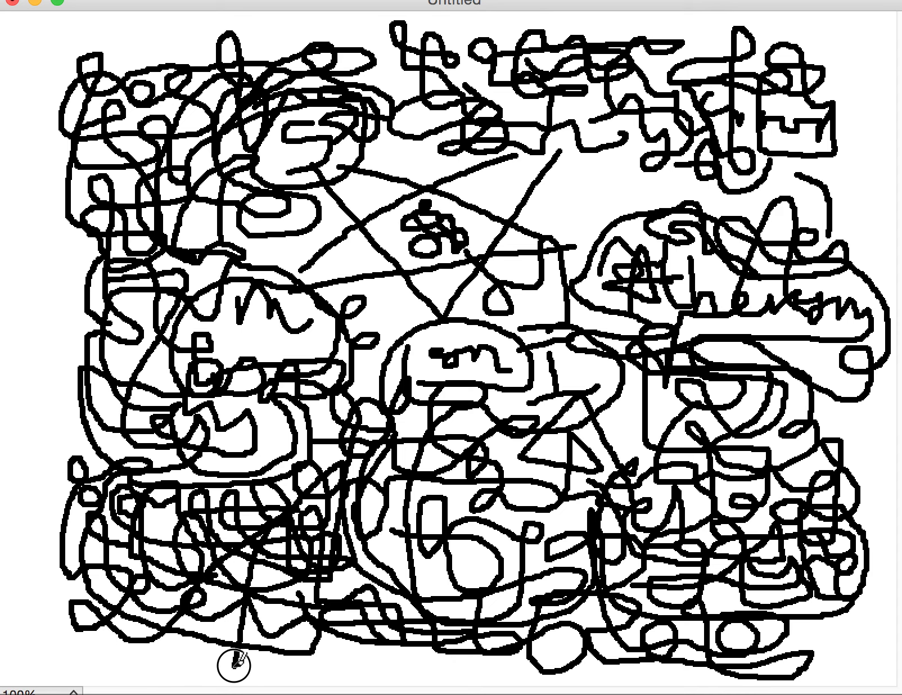
pyautogui.moveTo(164, 664)
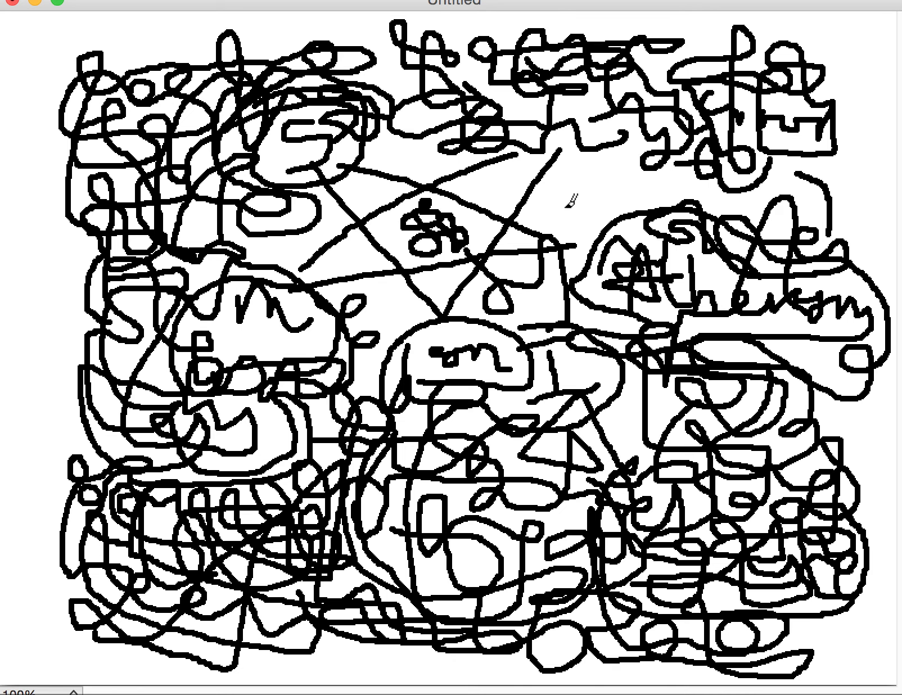
pyautogui.moveTo(486, 99)
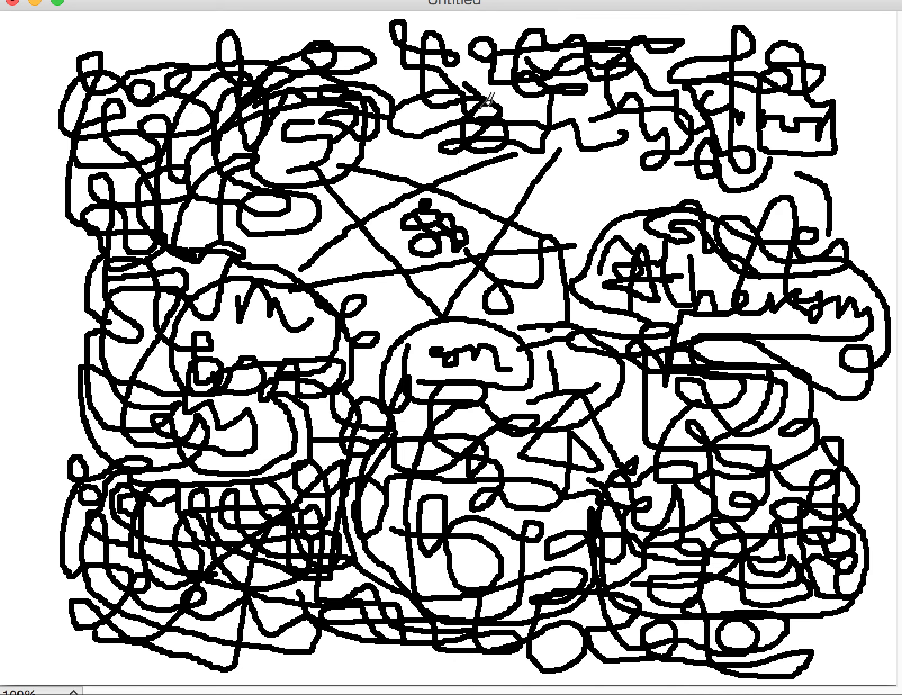
pyautogui.moveTo(523, 118)
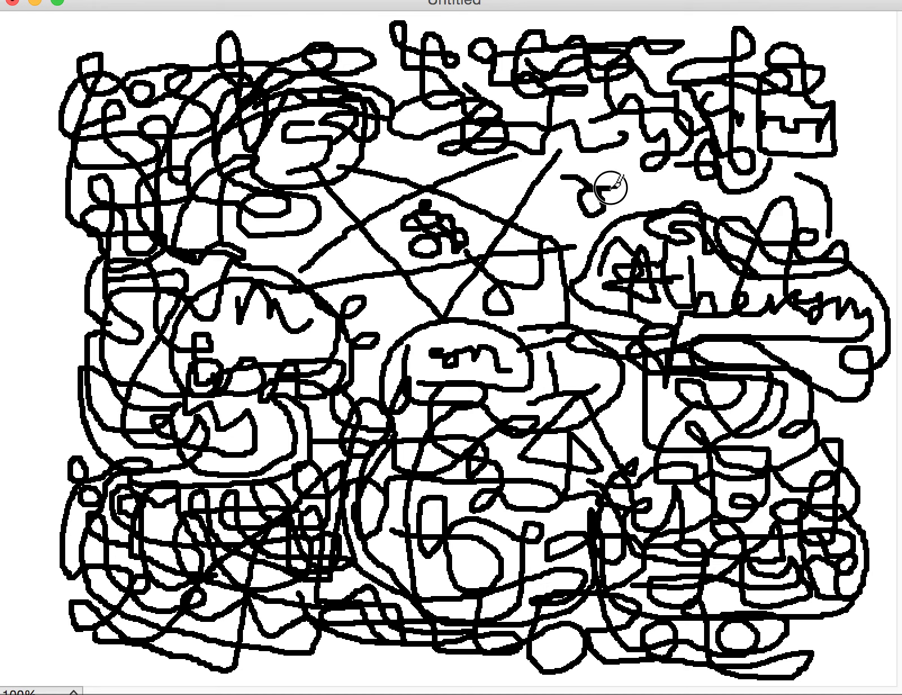
pyautogui.moveTo(675, 190)
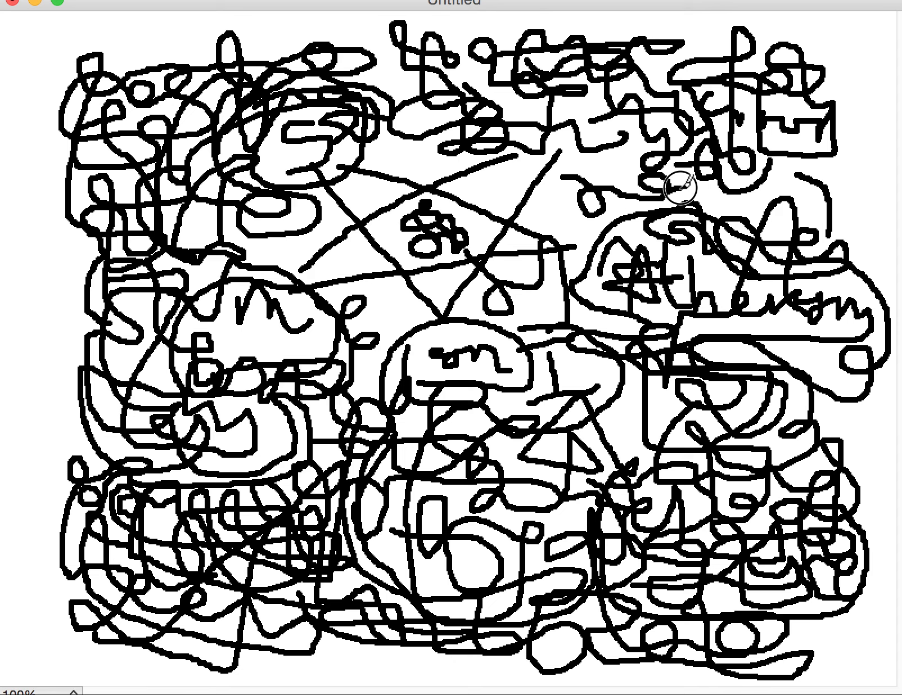
pyautogui.moveTo(619, 179)
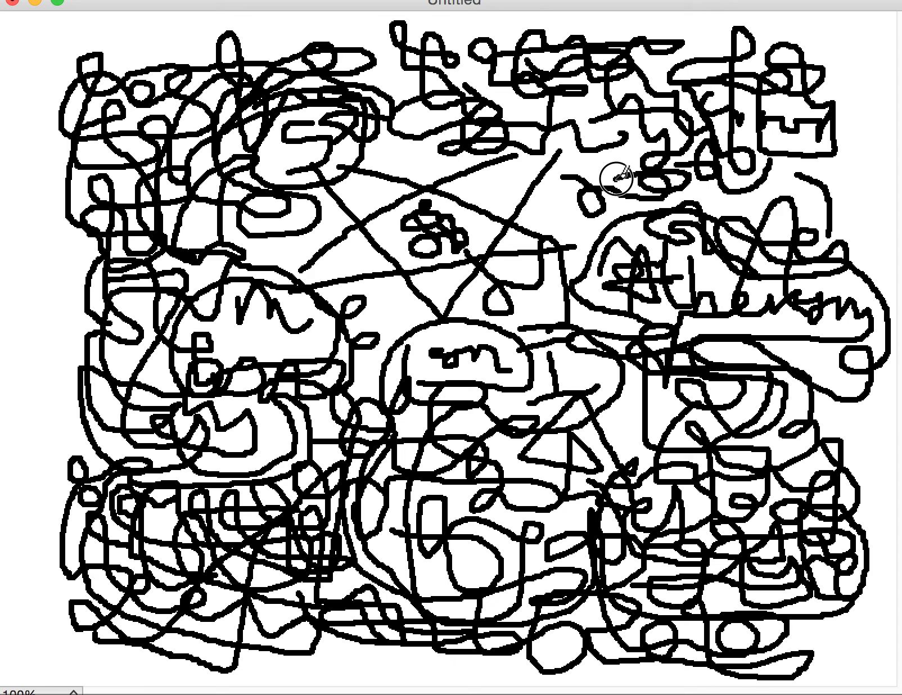
pyautogui.moveTo(575, 201)
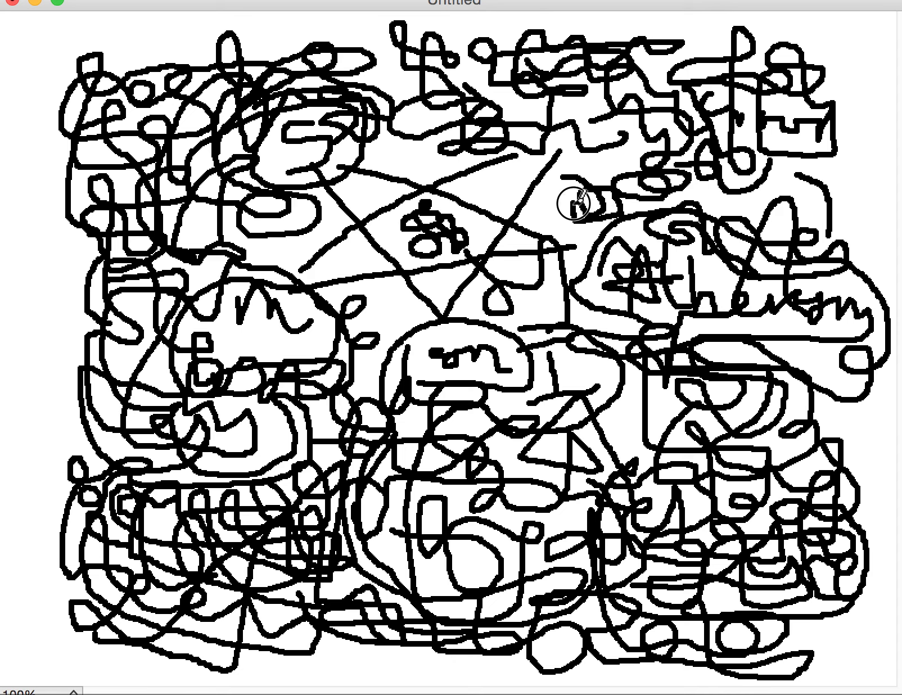
pyautogui.moveTo(604, 166)
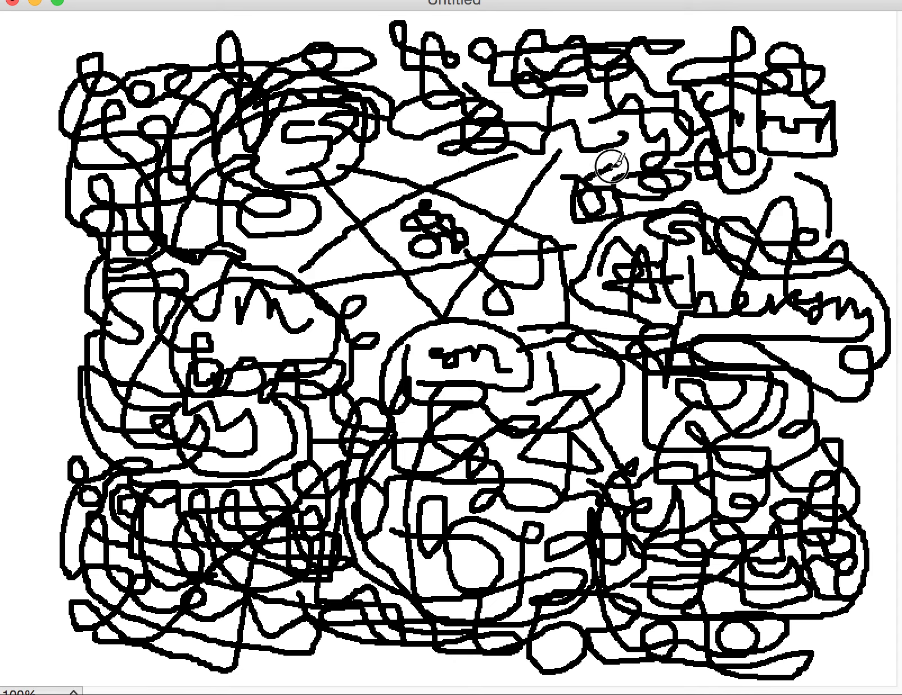
pyautogui.moveTo(640, 200)
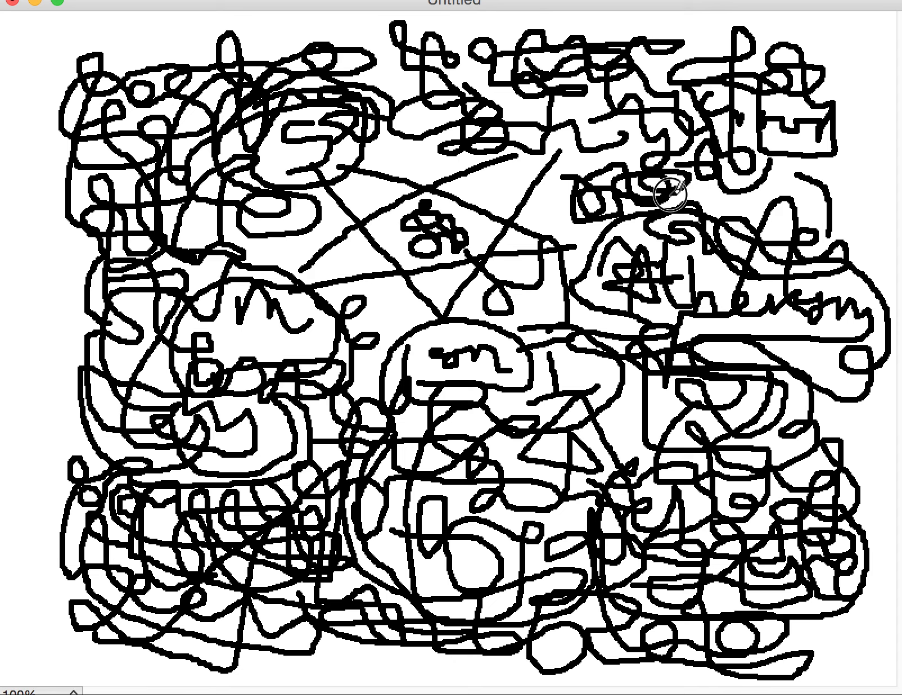
pyautogui.moveTo(728, 195)
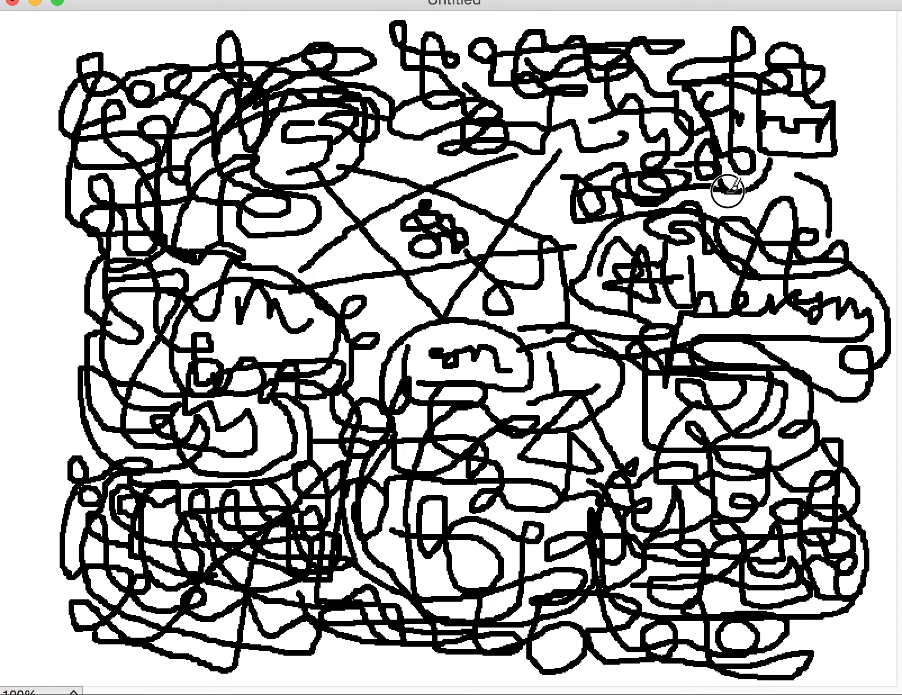
pyautogui.moveTo(796, 164)
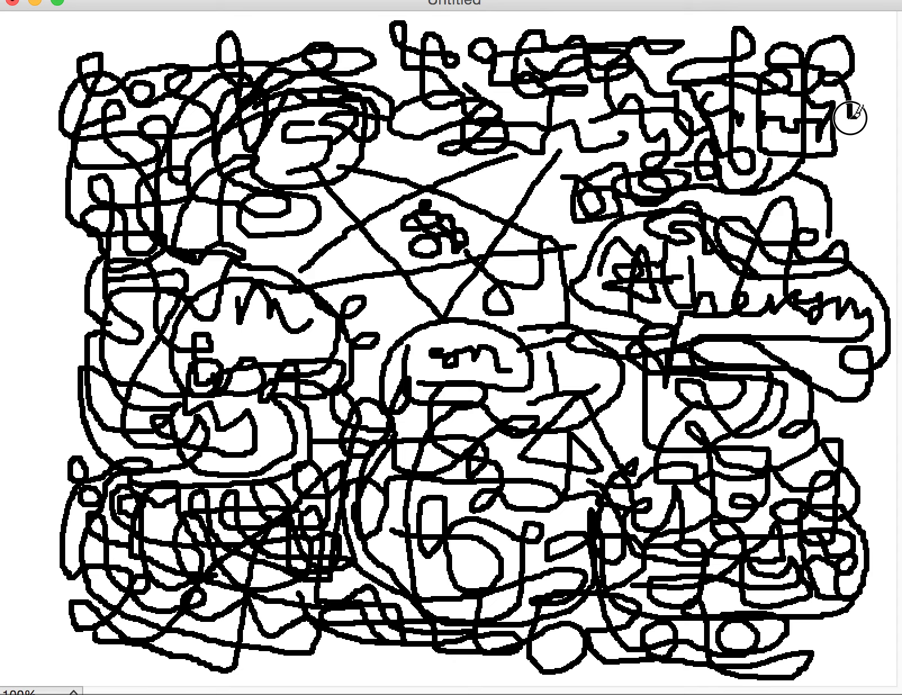
pyautogui.moveTo(829, 170)
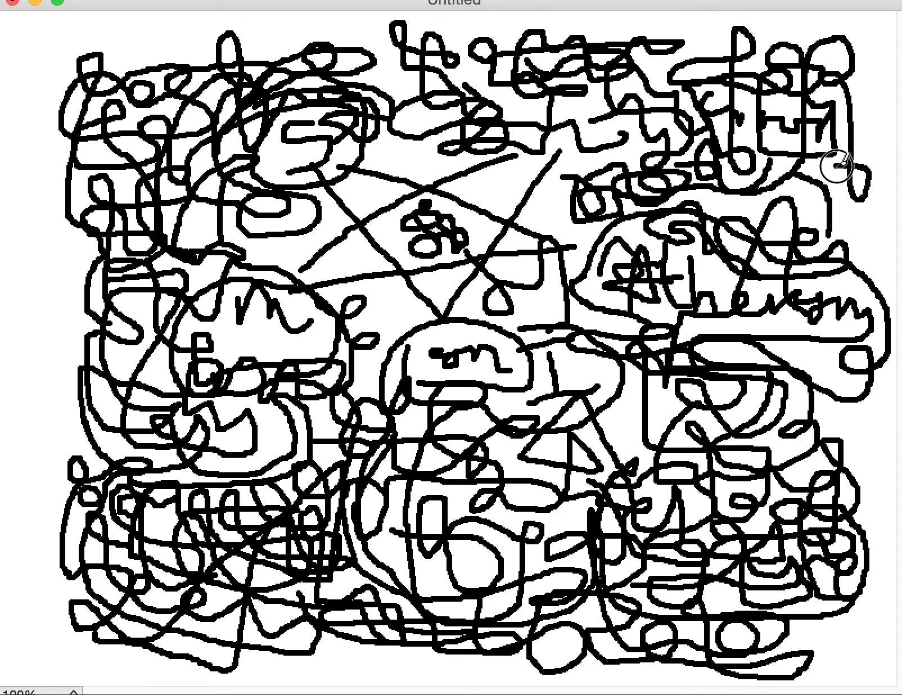
pyautogui.moveTo(843, 237)
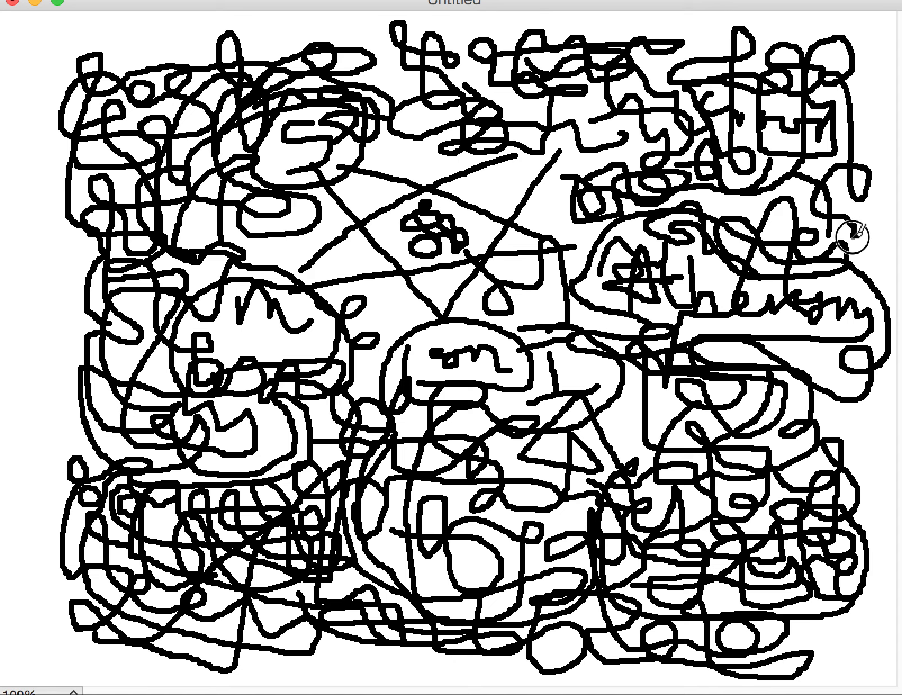
pyautogui.moveTo(840, 238)
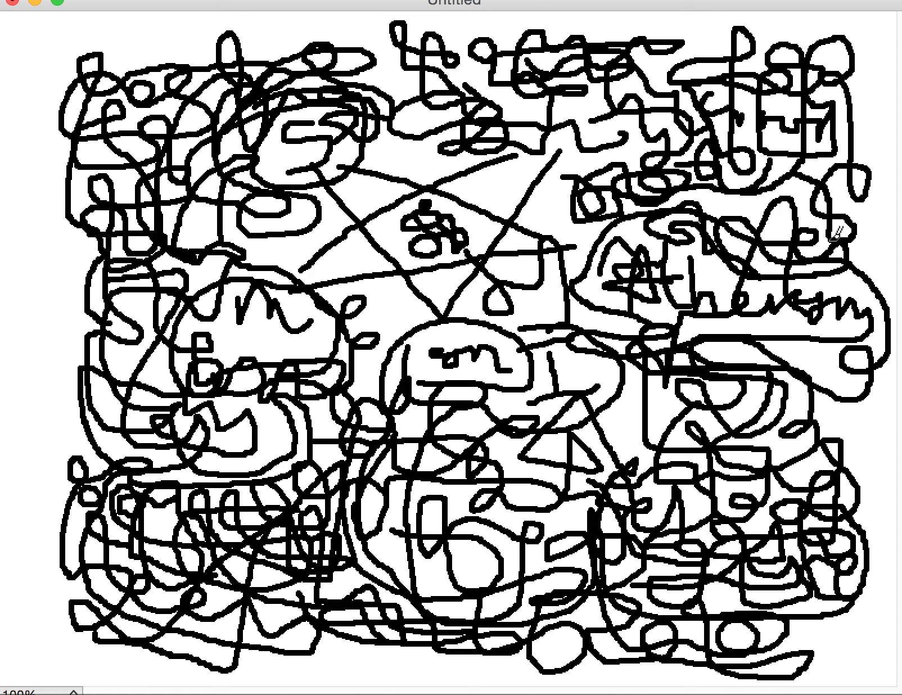
pyautogui.moveTo(529, 303)
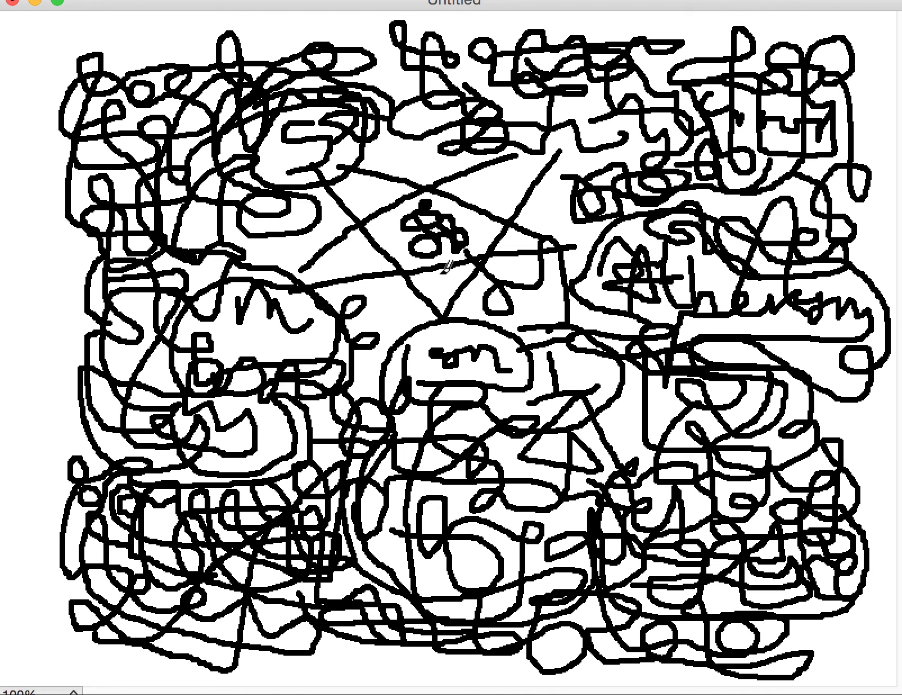
pyautogui.moveTo(445, 235)
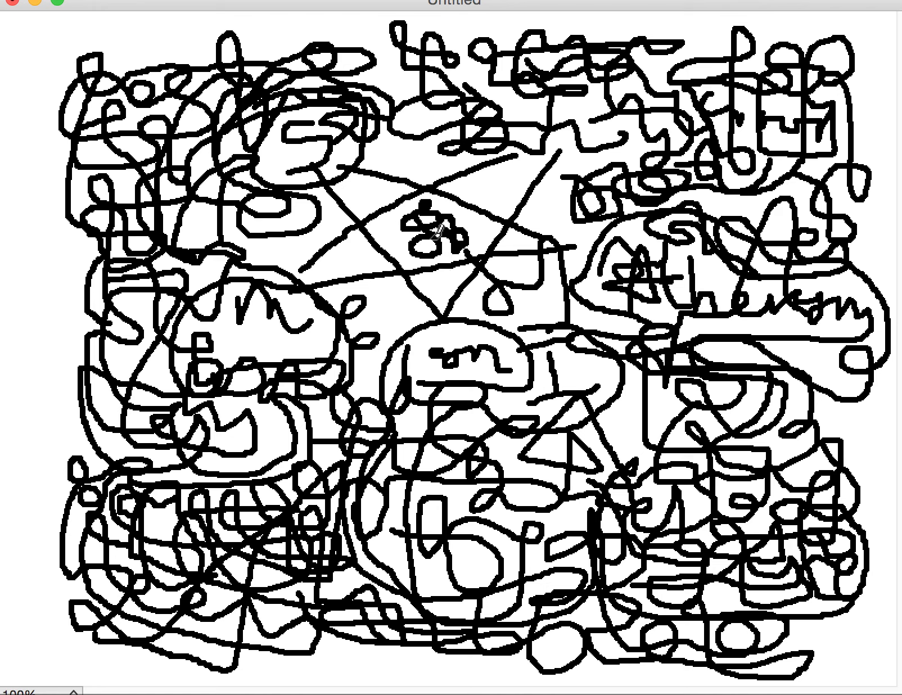
pyautogui.moveTo(373, 216)
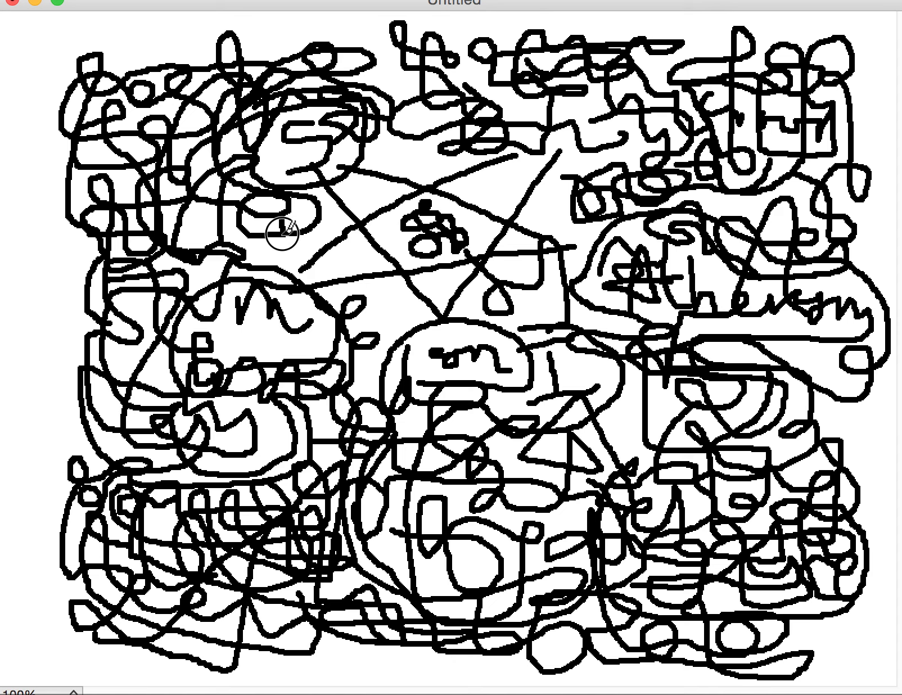
pyautogui.moveTo(333, 273)
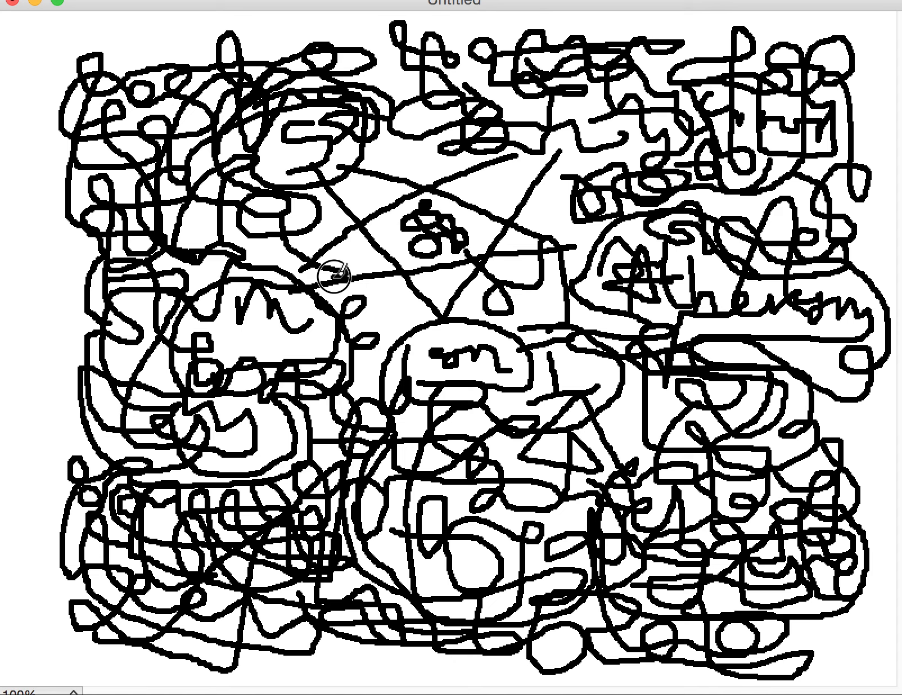
pyautogui.moveTo(299, 262)
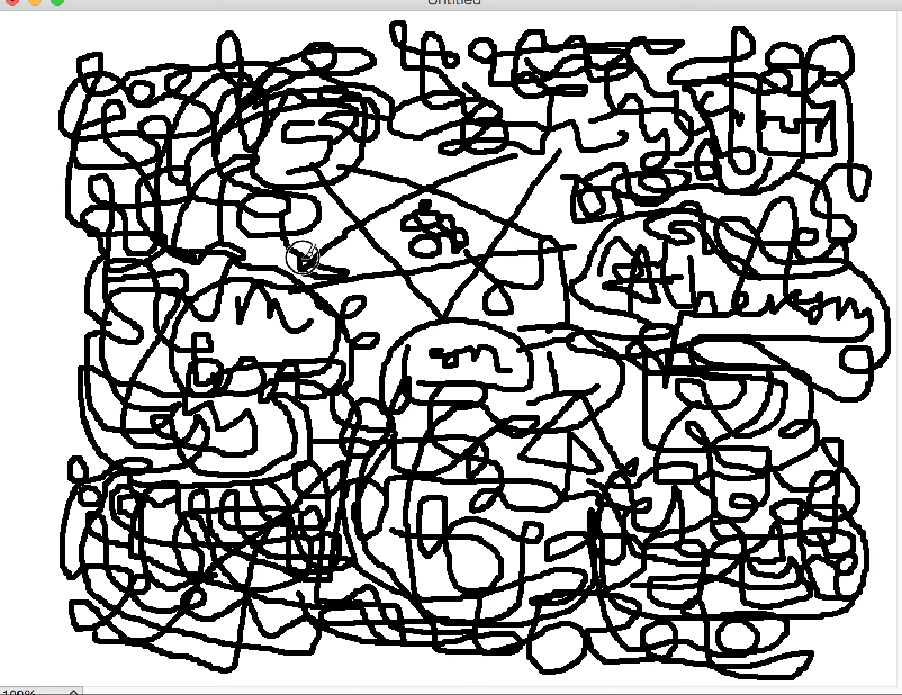
pyautogui.moveTo(355, 270)
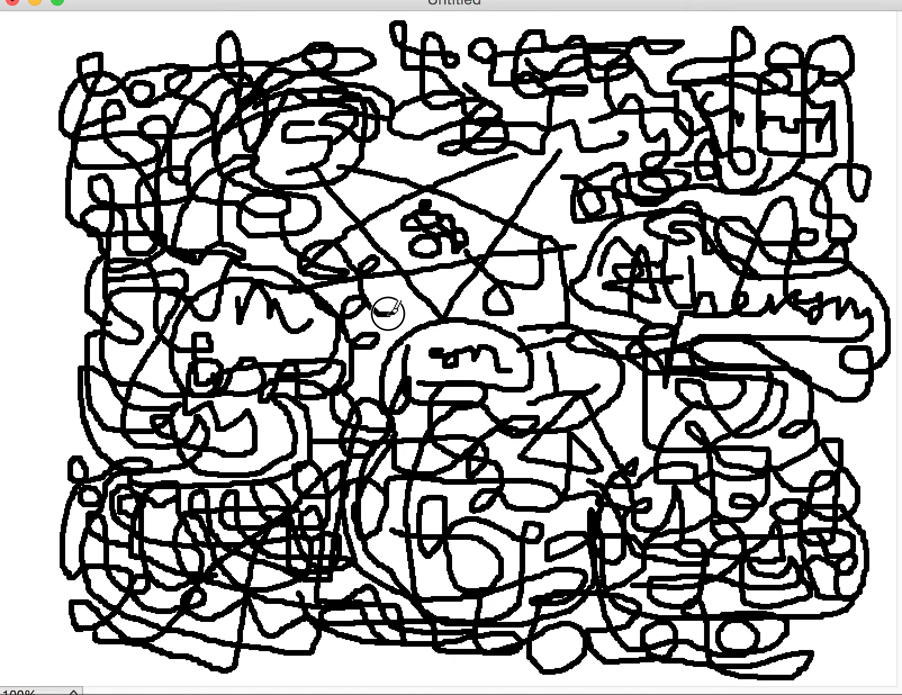
pyautogui.moveTo(428, 290)
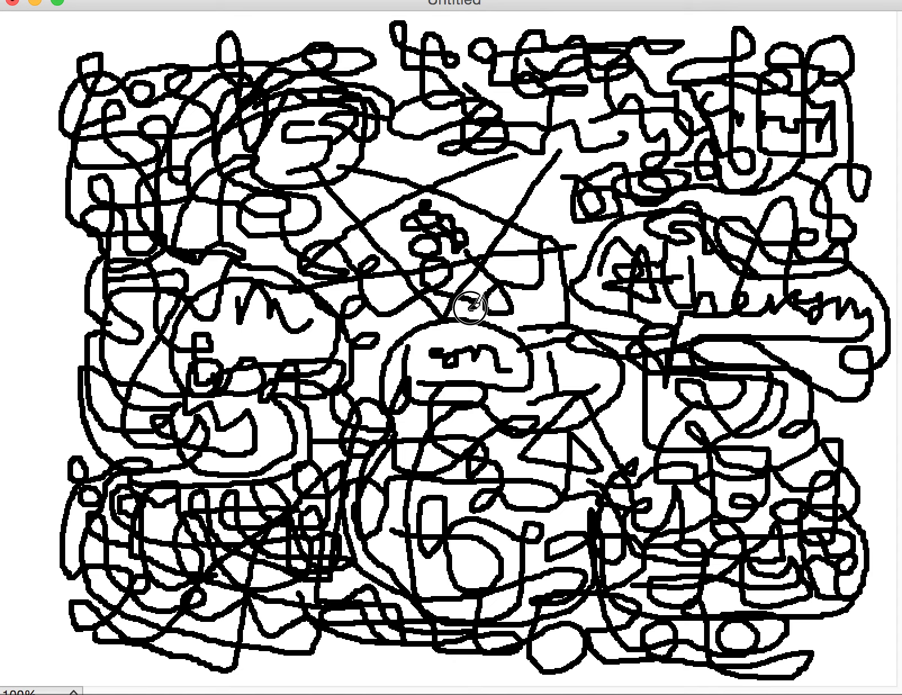
pyautogui.moveTo(334, 322)
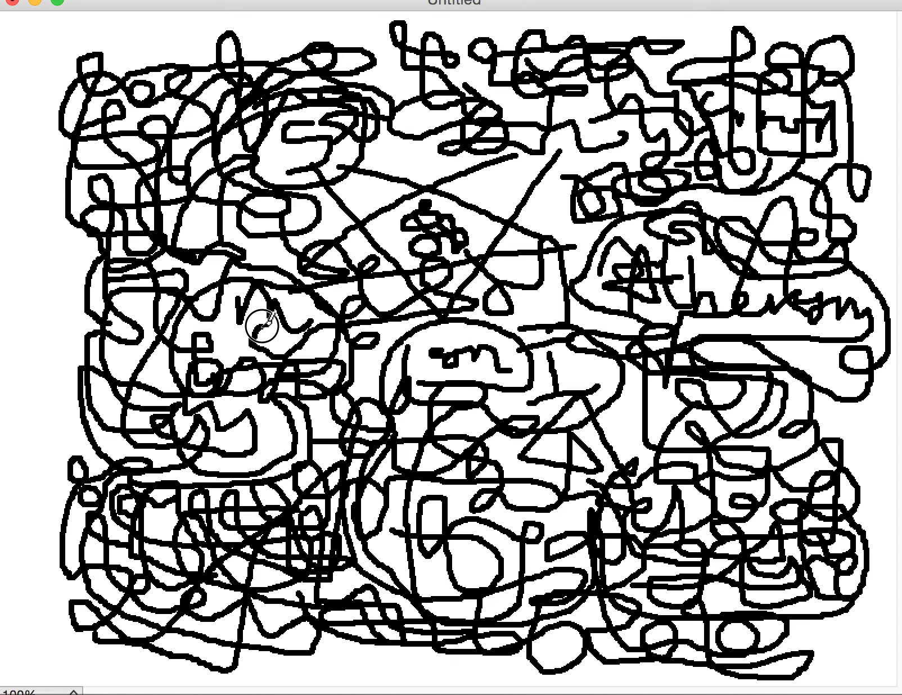
pyautogui.moveTo(316, 328)
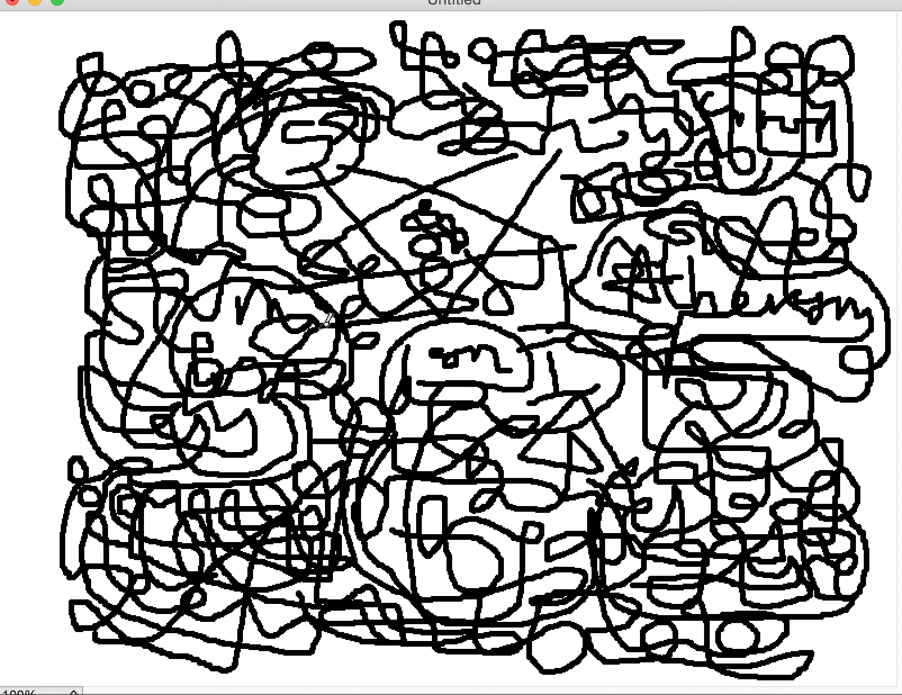
pyautogui.moveTo(781, 13)
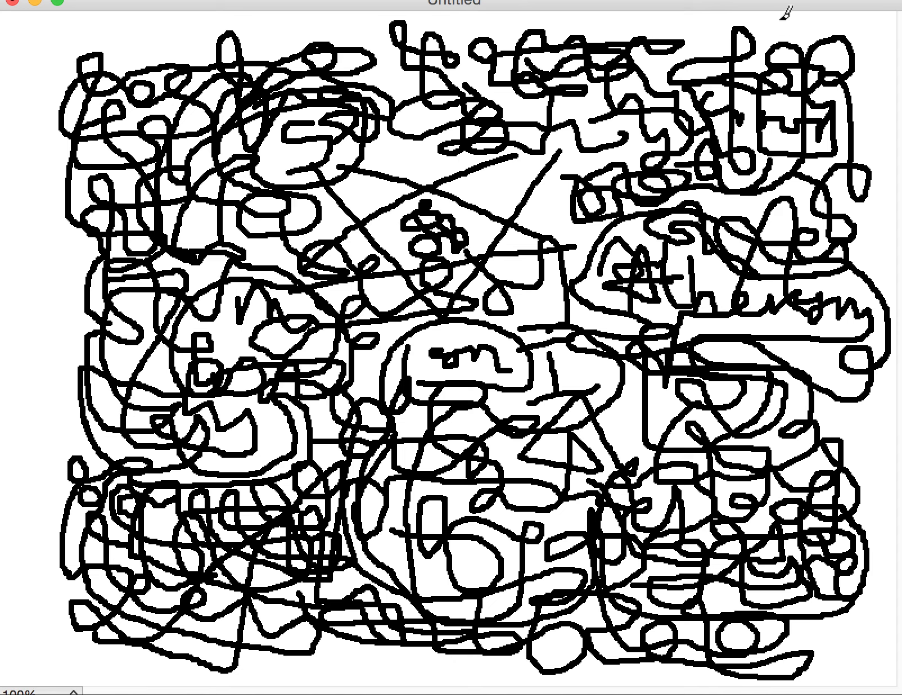